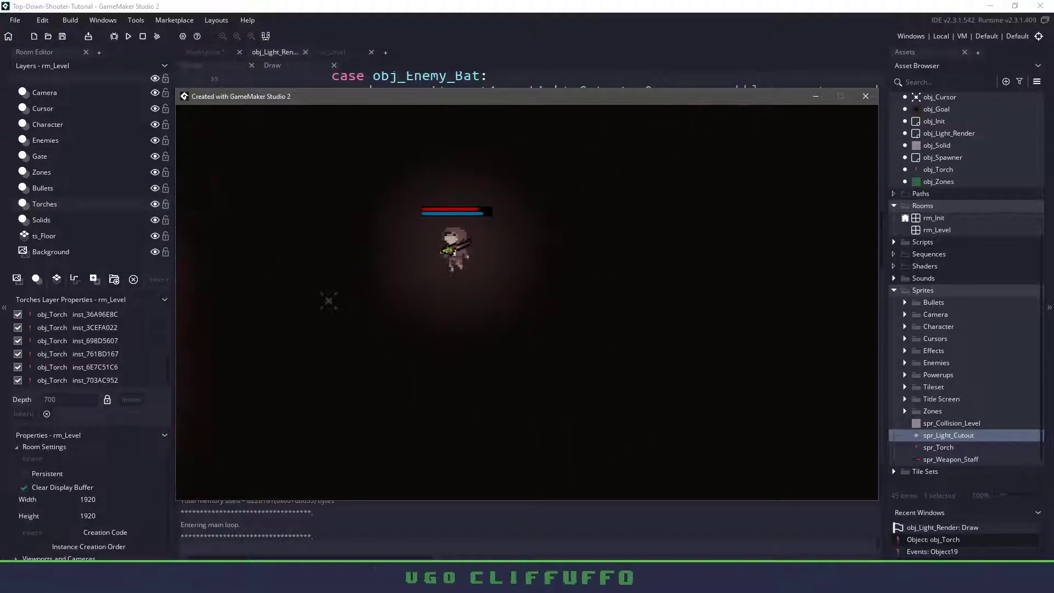
# Step: Close the torch-lit game test and select the Objects folder in the Asset Browser
pyautogui.click(865, 96)
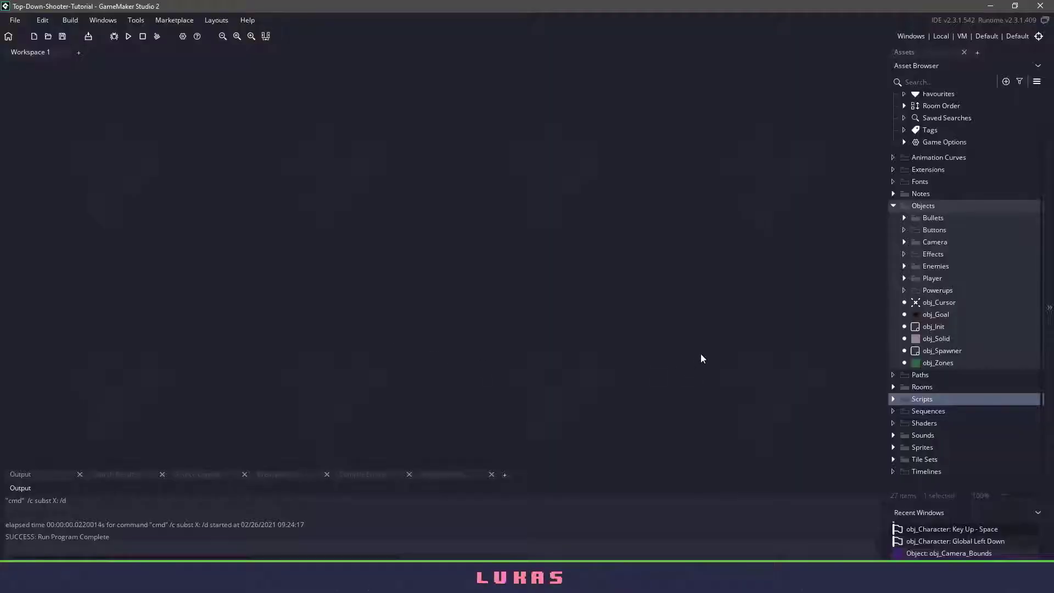
pyautogui.click(923, 206)
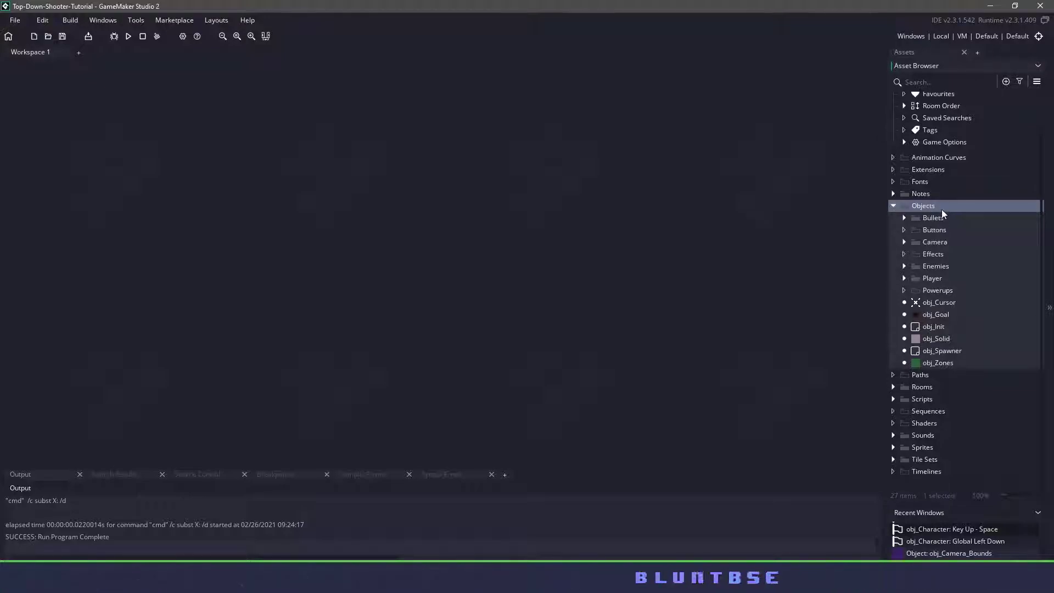
# Step: Create object obj_Light_Render with empty Create and Draw events, viewing the Create code
pyautogui.rightClick(923, 205)
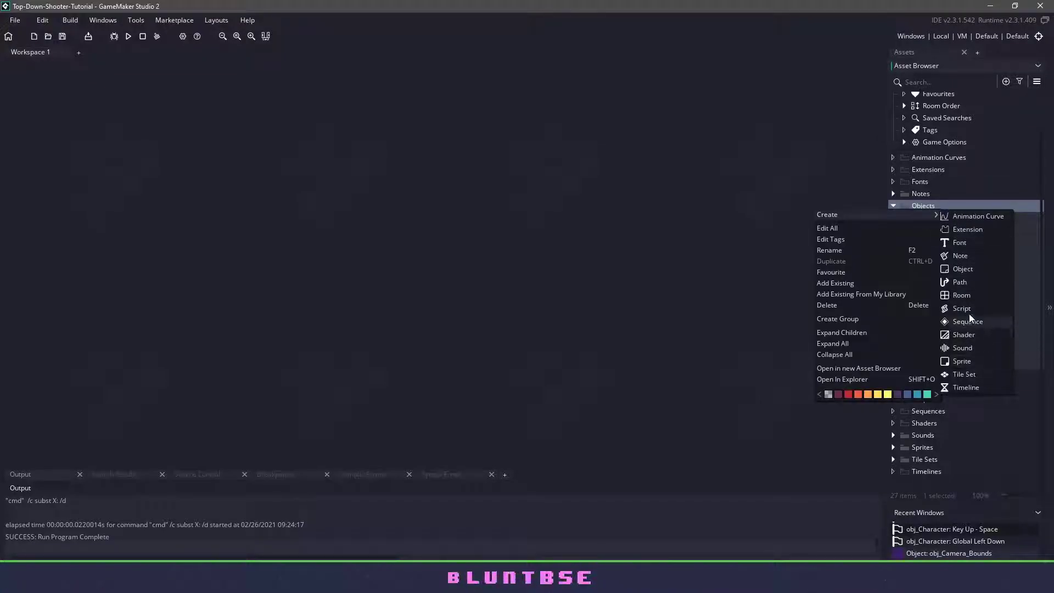
pyautogui.click(962, 269)
pyautogui.write('obj_Light_Render')
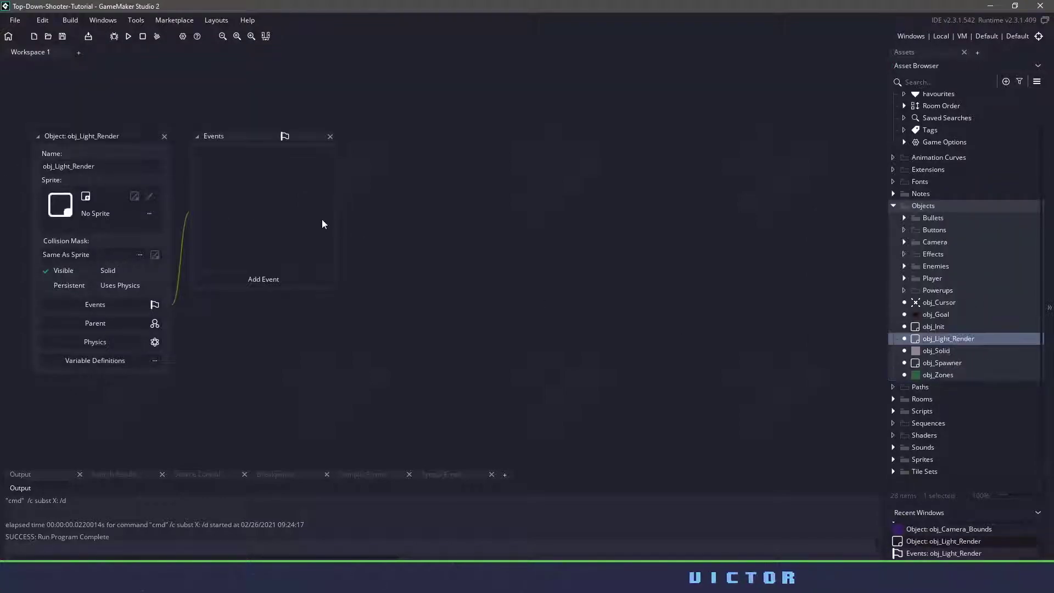
pyautogui.click(263, 279)
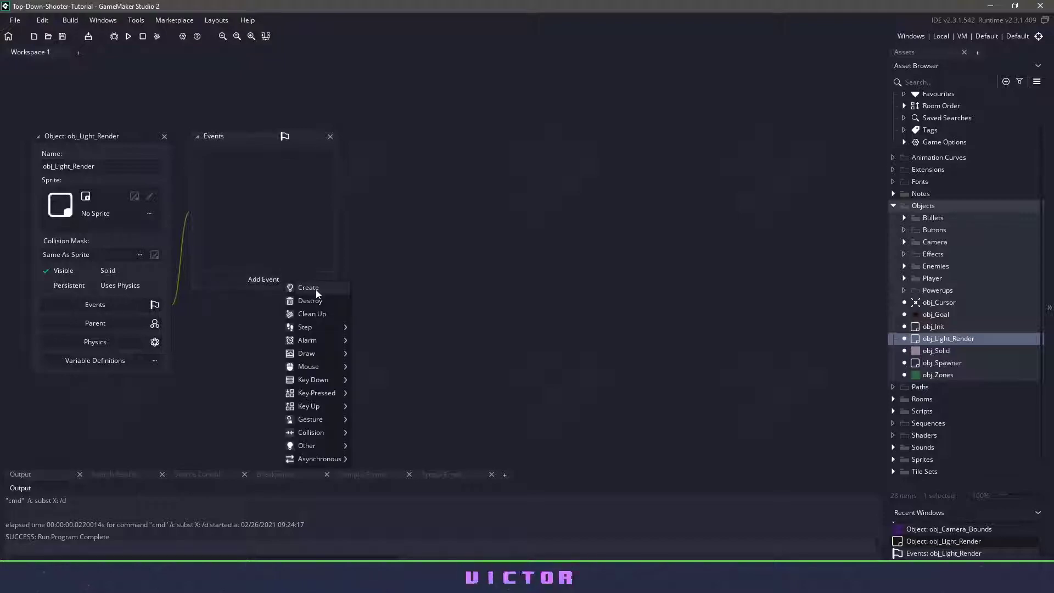
pyautogui.click(308, 287)
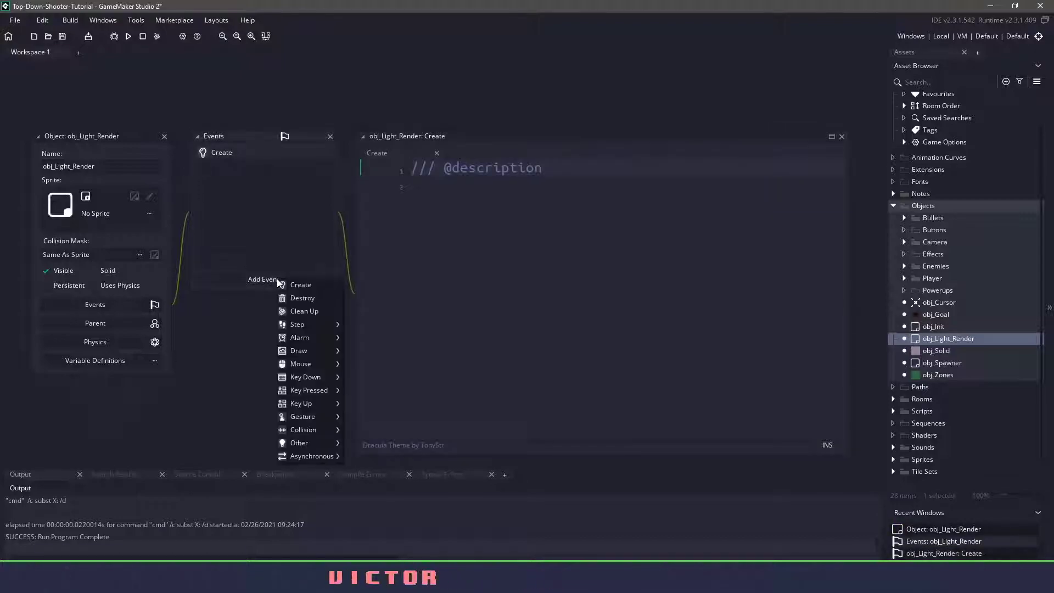
pyautogui.click(299, 350)
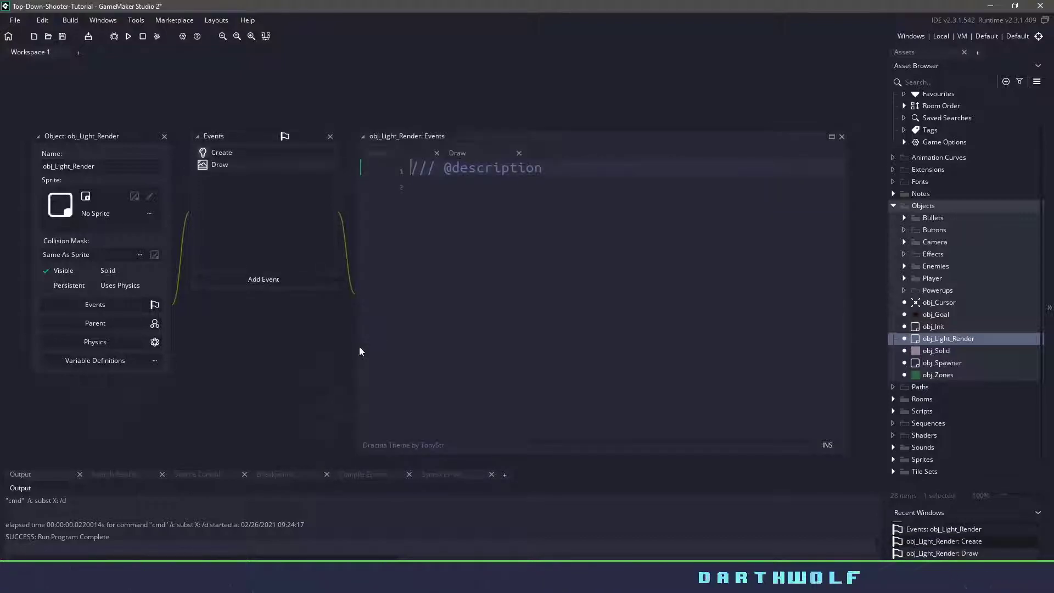
pyautogui.moveTo(407, 266)
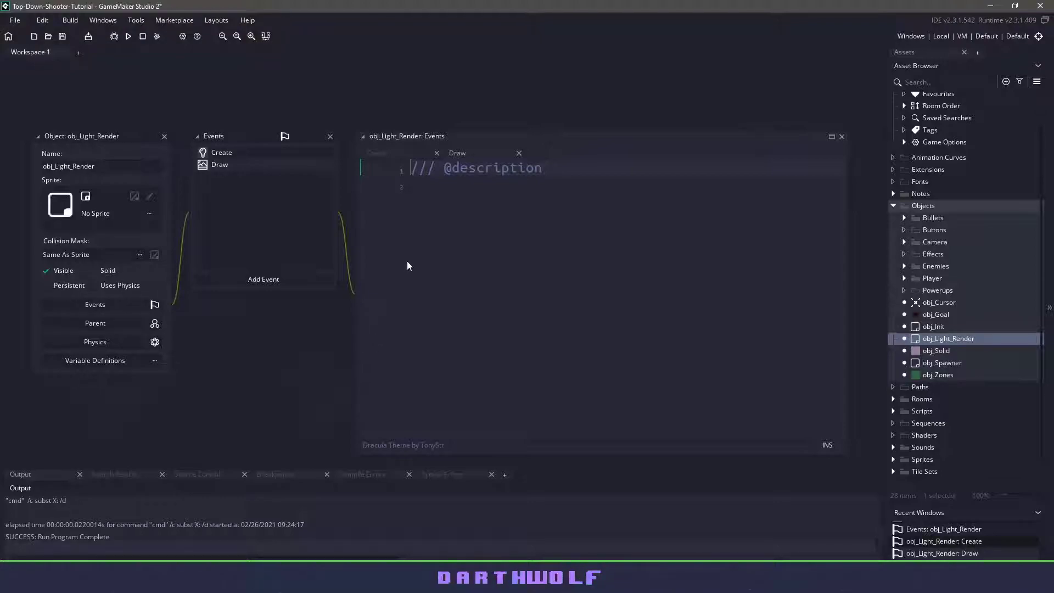
pyautogui.click(377, 153)
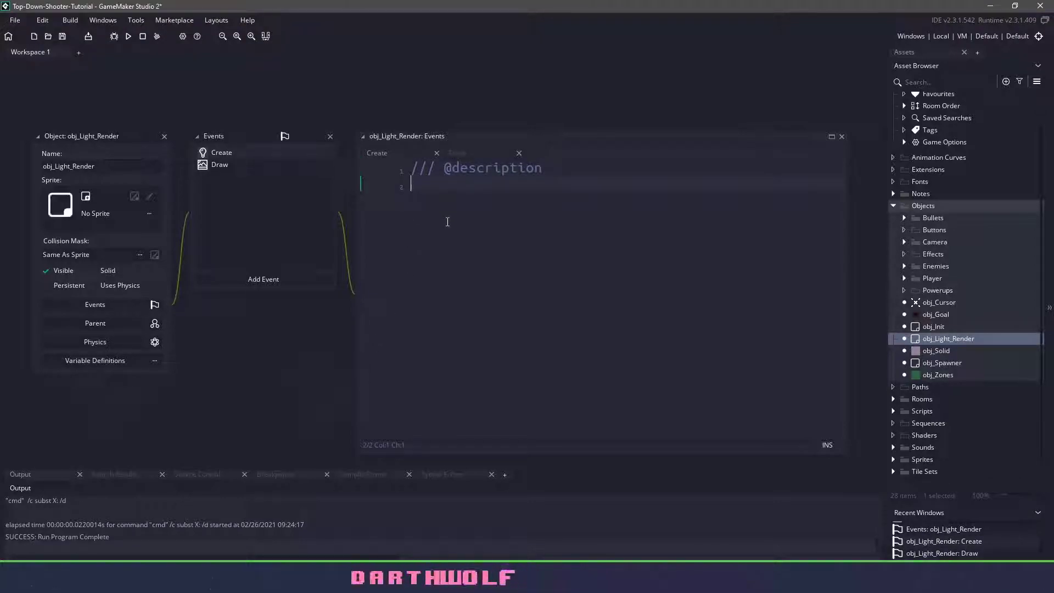
# Step: Write lighting_surface = -1; in the Create event, then view the Draw event
pyautogui.write('lighting_surface = -')
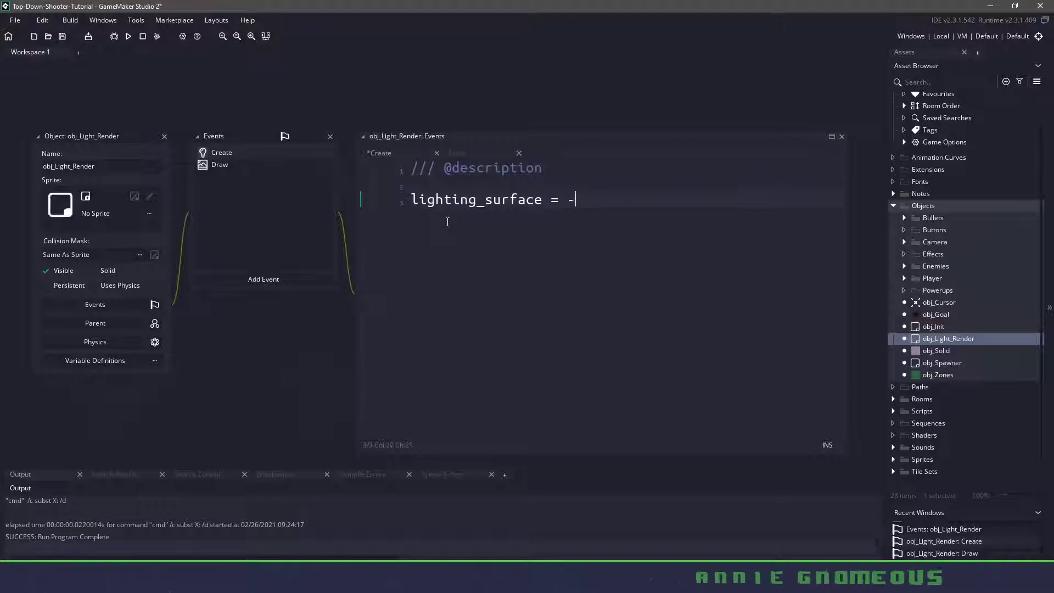
pyautogui.write('1;')
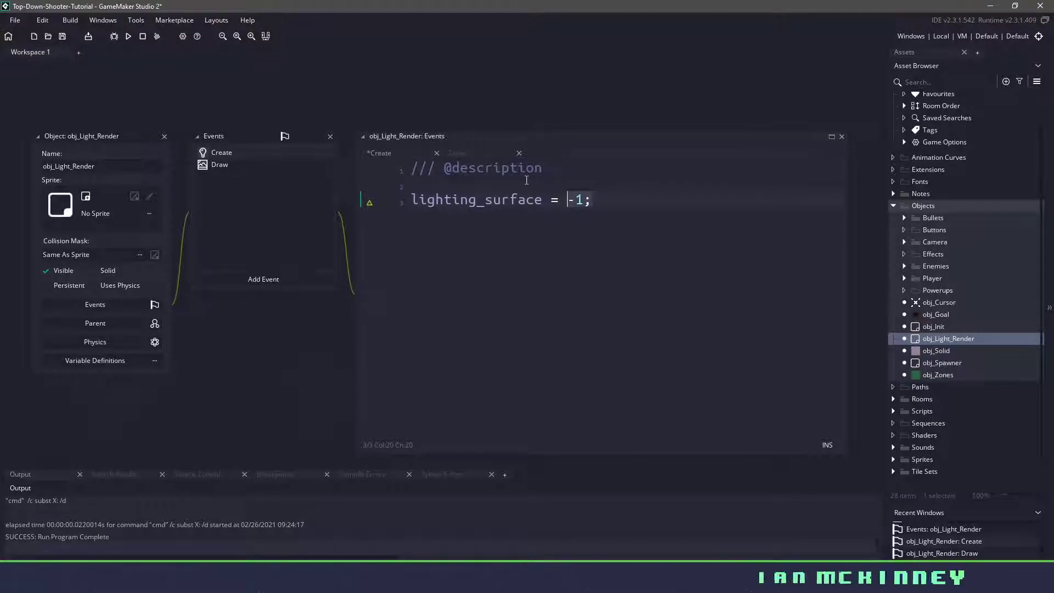
pyautogui.click(457, 153)
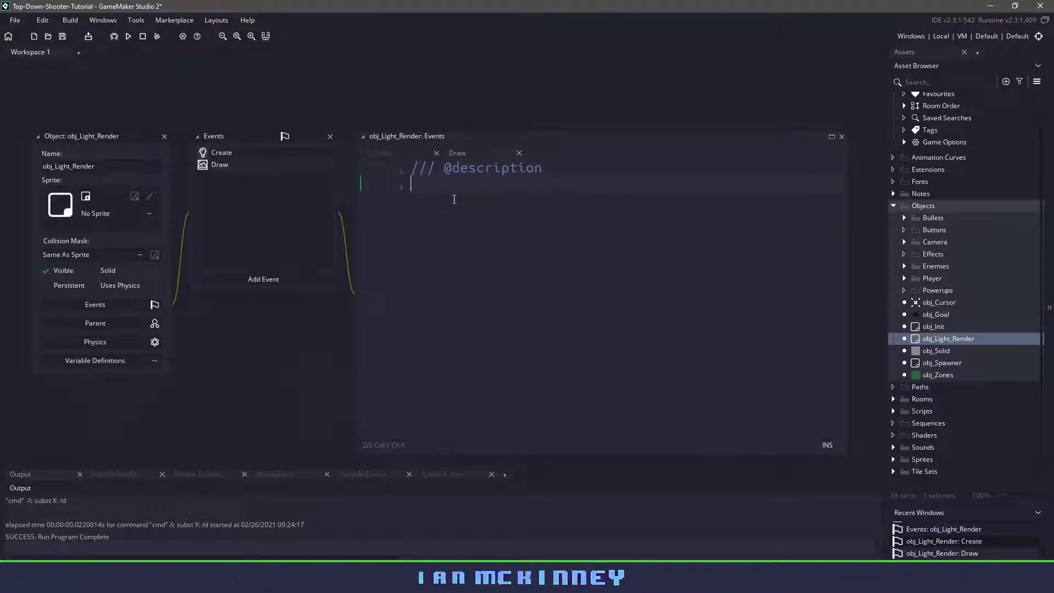
# Step: Add if(surface_exists(lighting_surface) == false) creating a room_width by room_height surface
pyautogui.write('if(sur')
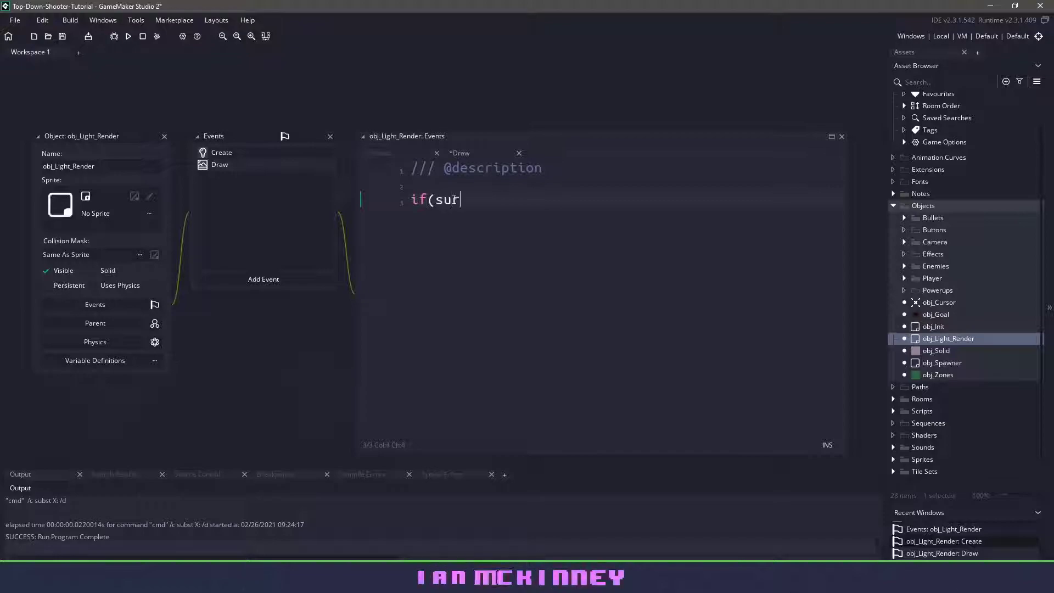
pyautogui.write('face_exists')
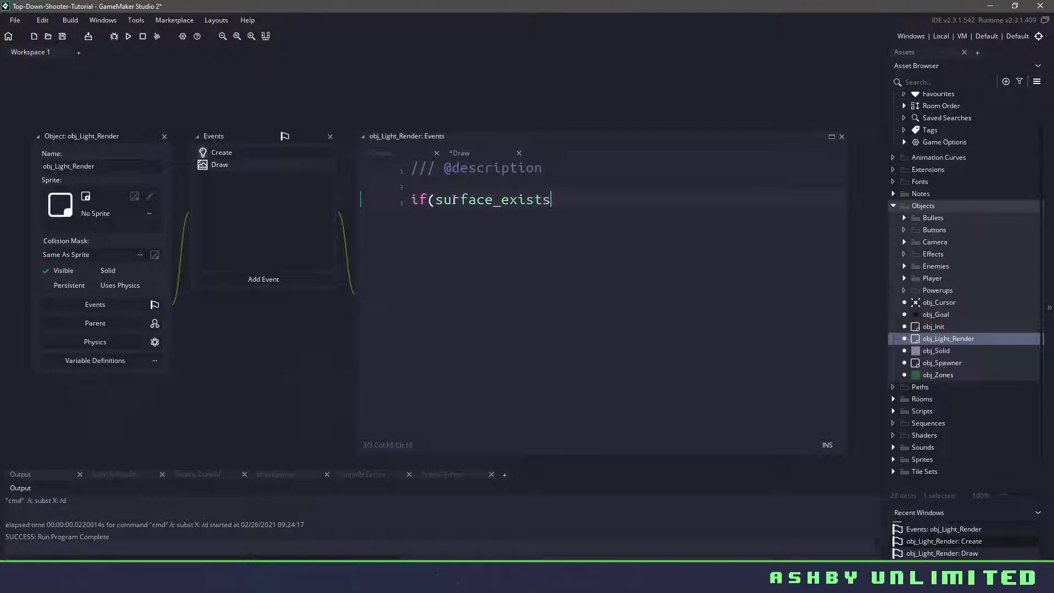
pyautogui.write('(lighting_surface) ==')
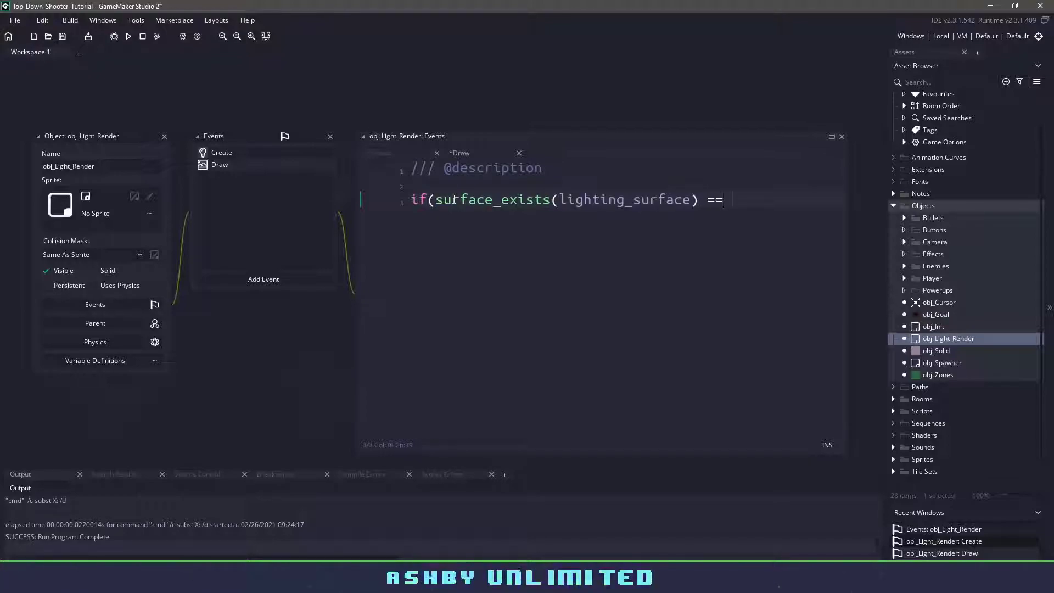
pyautogui.write('false) {')
pyautogui.write('lighting_surface')
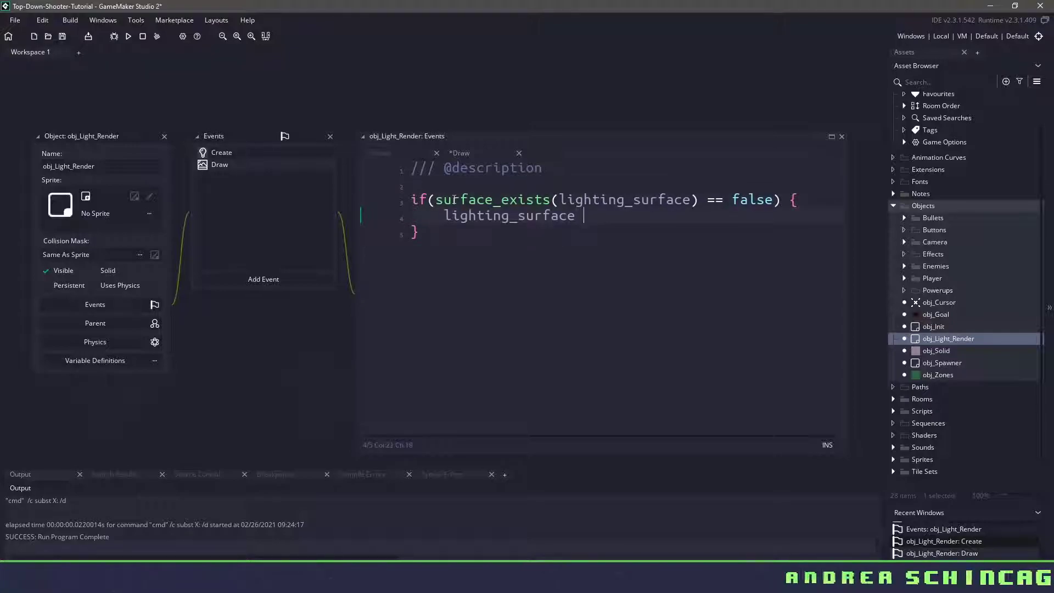
pyautogui.write('= surfae')
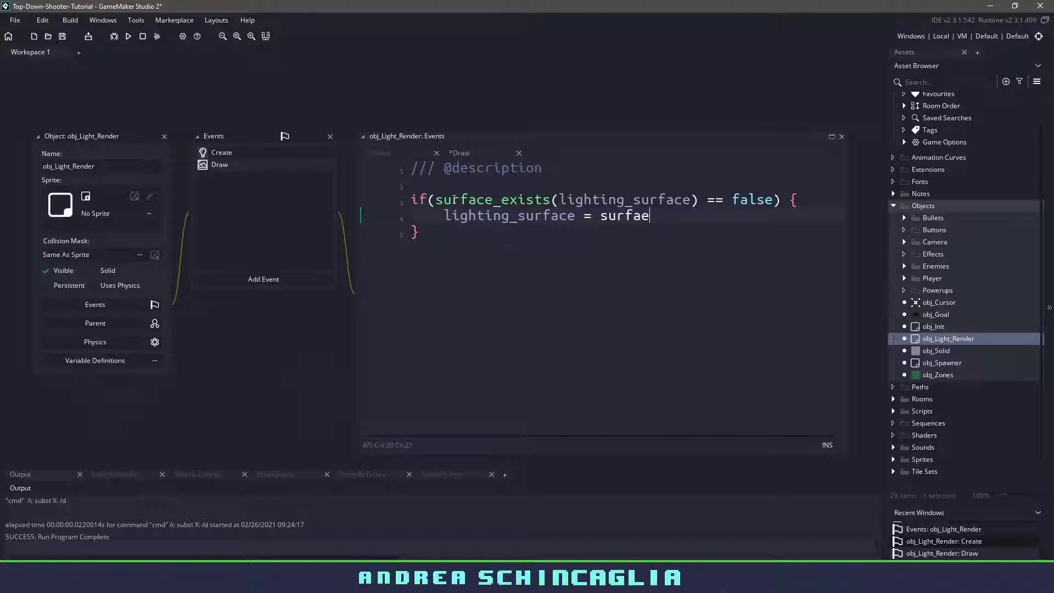
pyautogui.write('_create(room_width, room_height);')
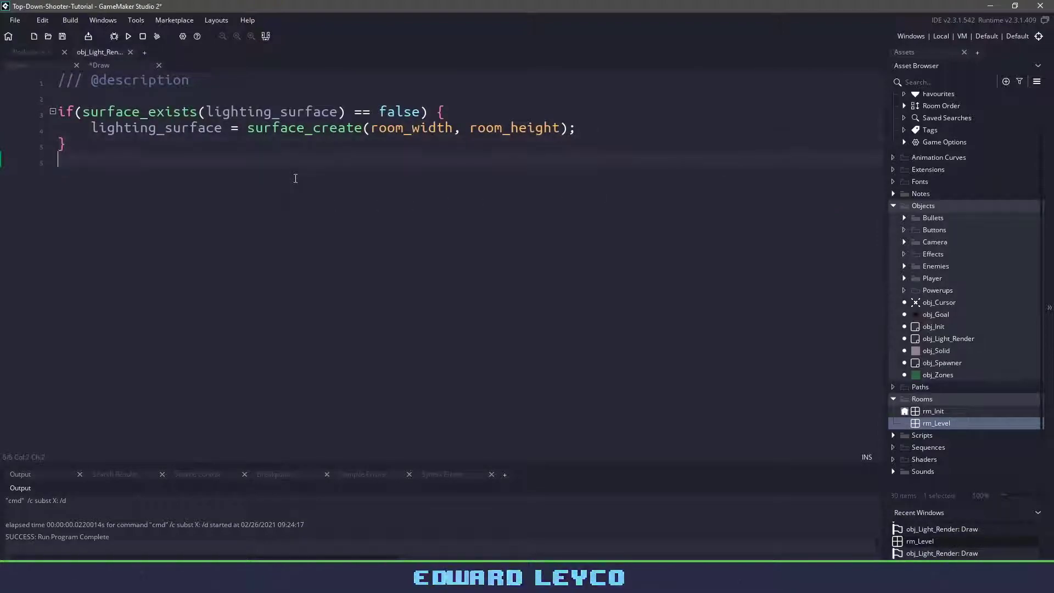
# Step: Add surface_set_target(lighting_surface), draw_clear_alpha(c_black, 0.8) and surface_reset_target()
pyautogui.press('Return')
pyautogui.write('surface_set_targ')
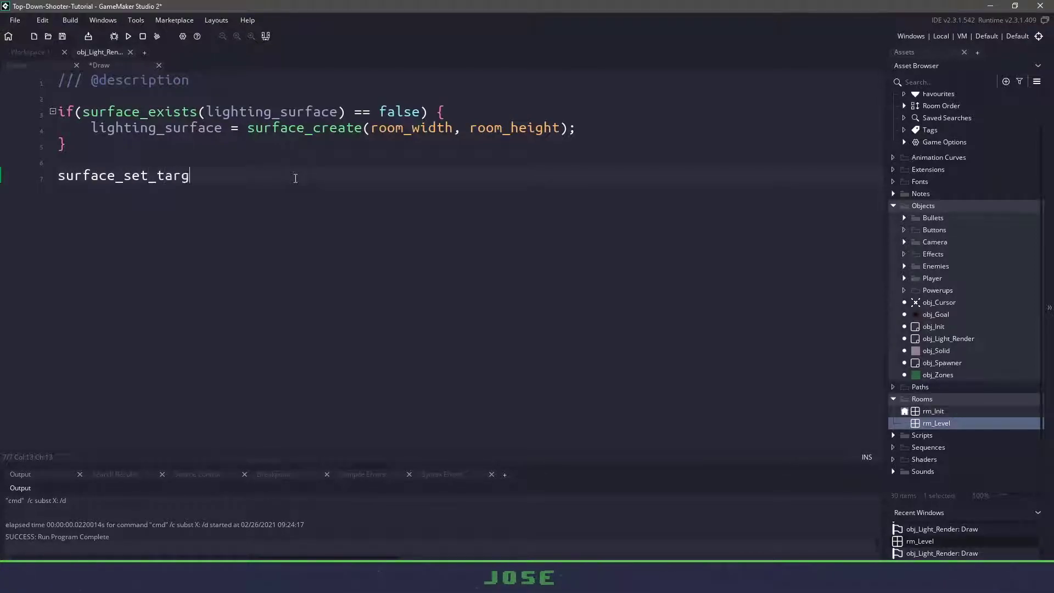
pyautogui.write('et(lighting_surface);')
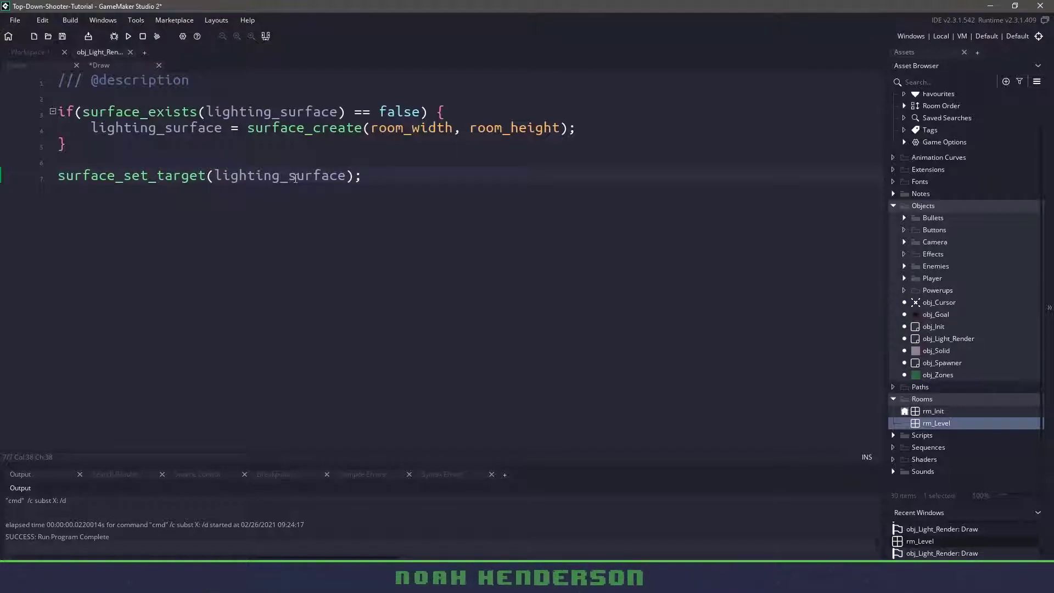
pyautogui.write('draw_clear_alpha(')
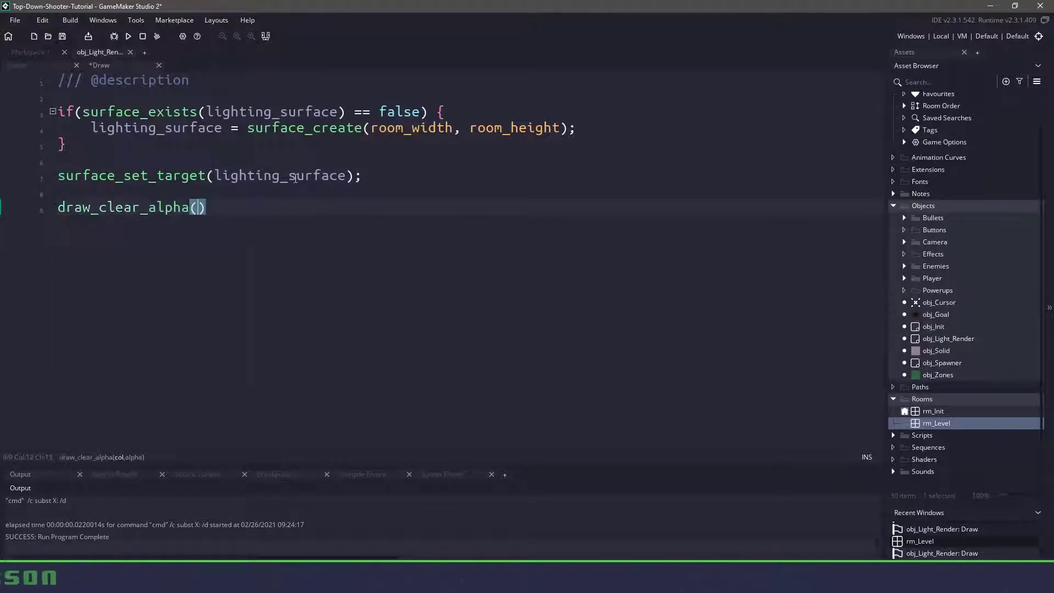
pyautogui.write('c_black,')
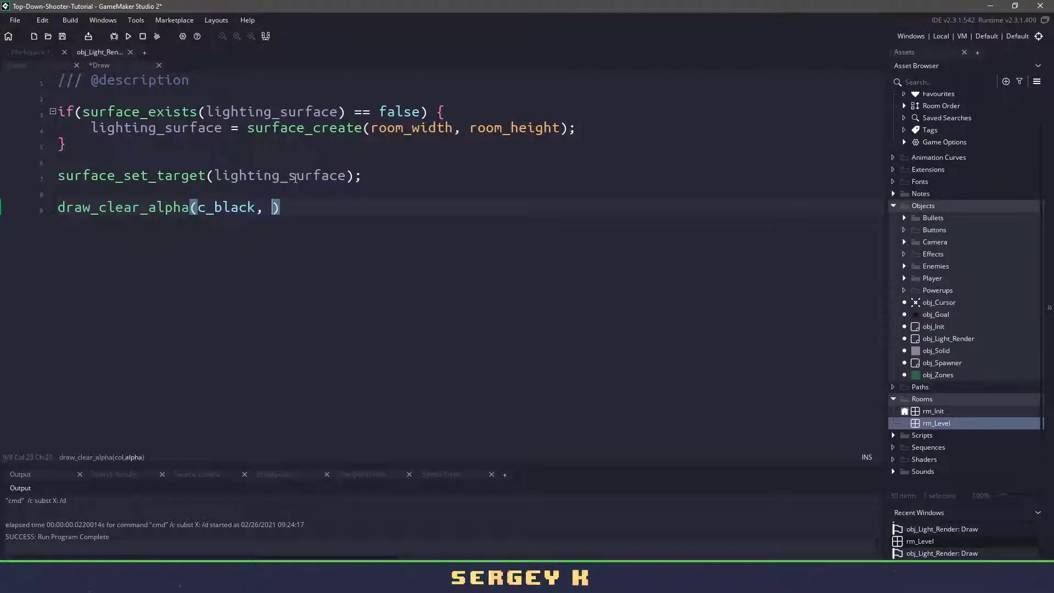
pyautogui.write('0.8')
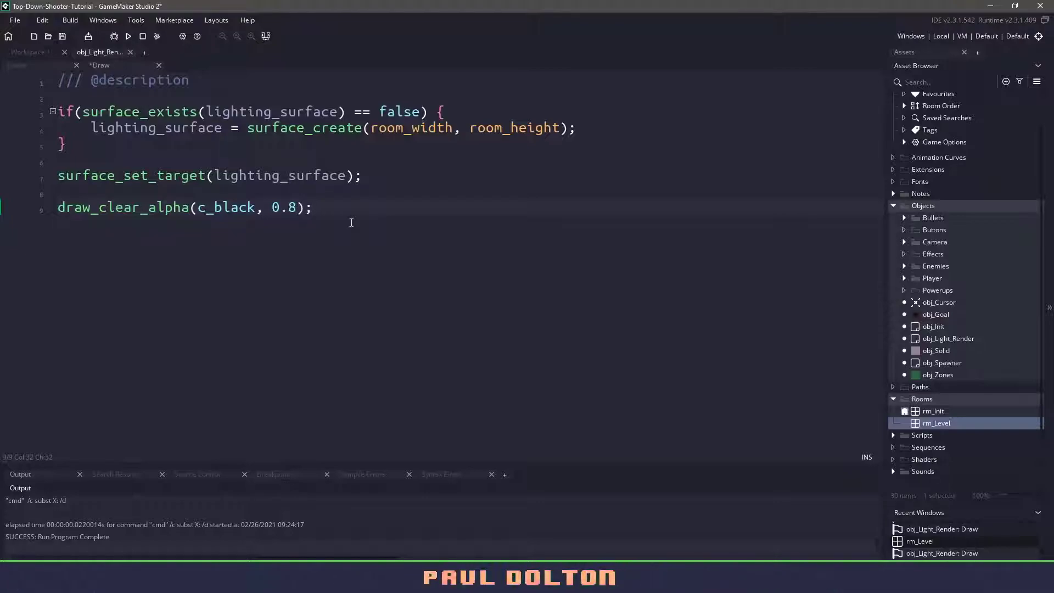
pyautogui.press('enter')
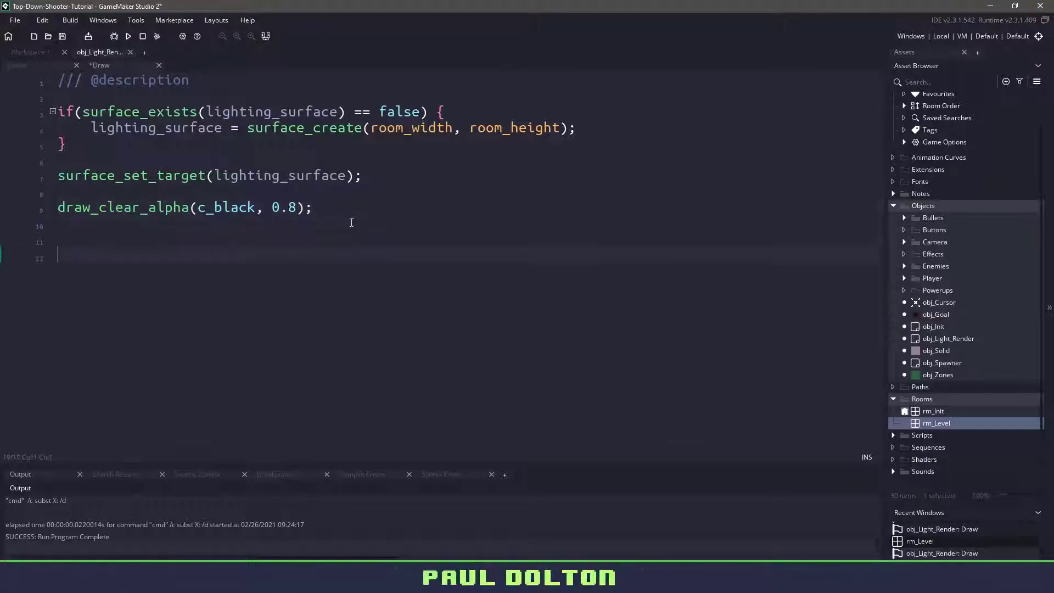
pyautogui.write('surface_reset_target(')
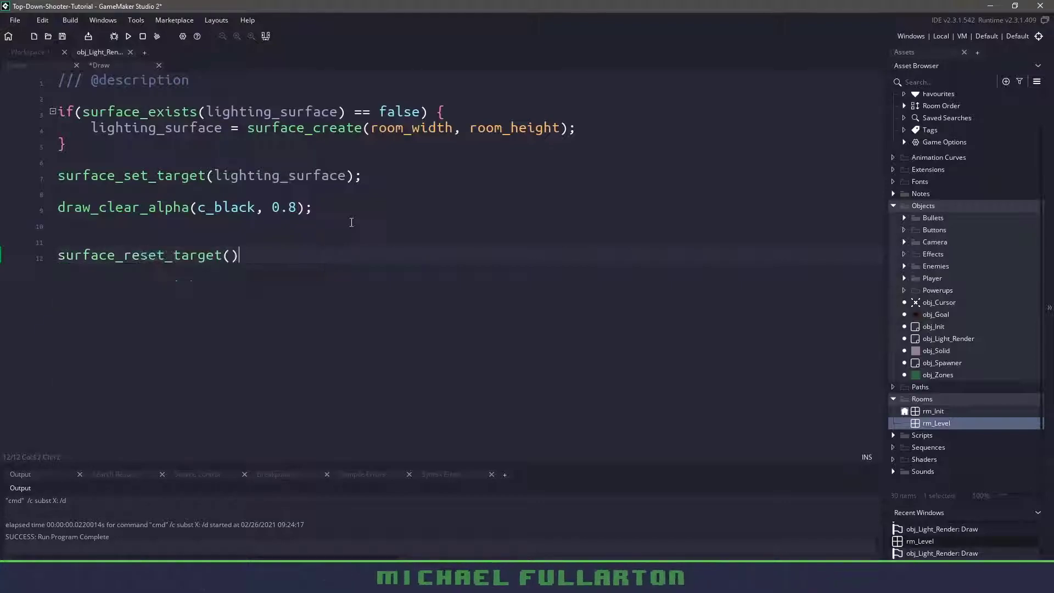
pyautogui.write(';')
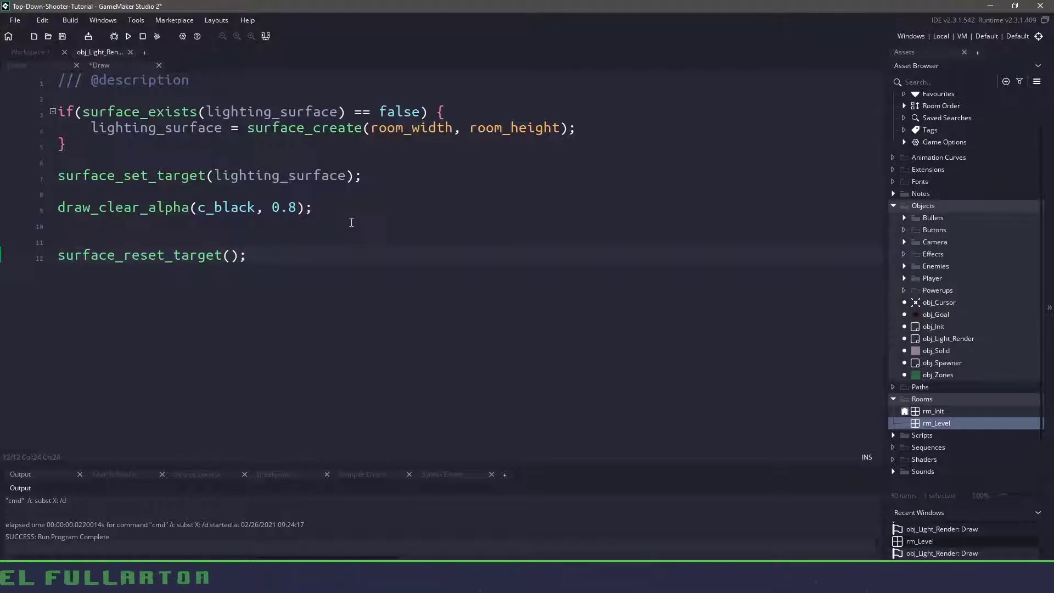
pyautogui.moveTo(936, 422)
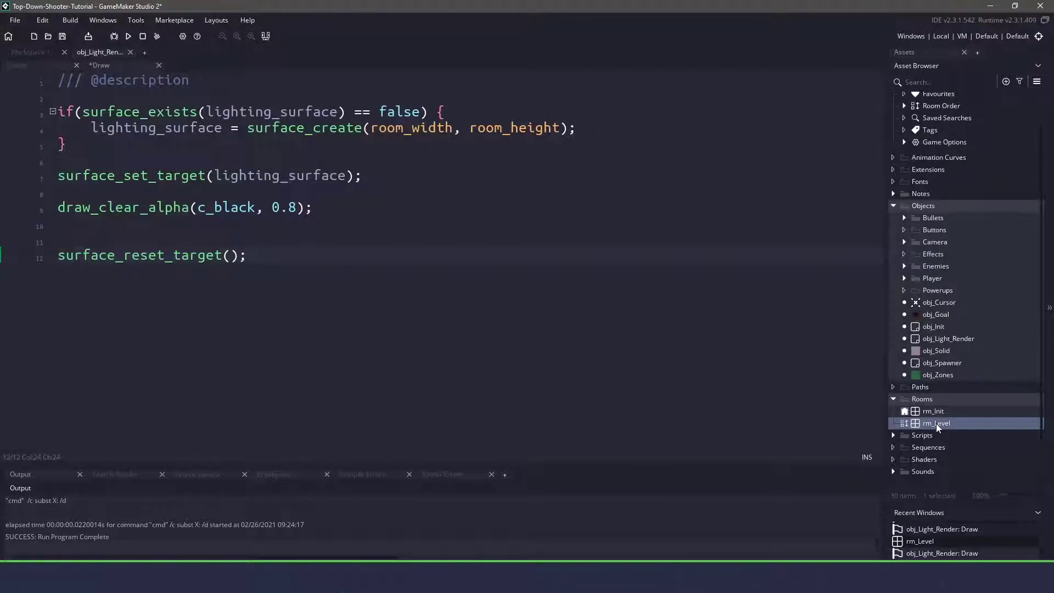
# Step: Add draw_surface(lighting_surface, 0, 0) and place obj_Light_Render in rm_Level's Camera layer
pyautogui.doubleClick(935, 422)
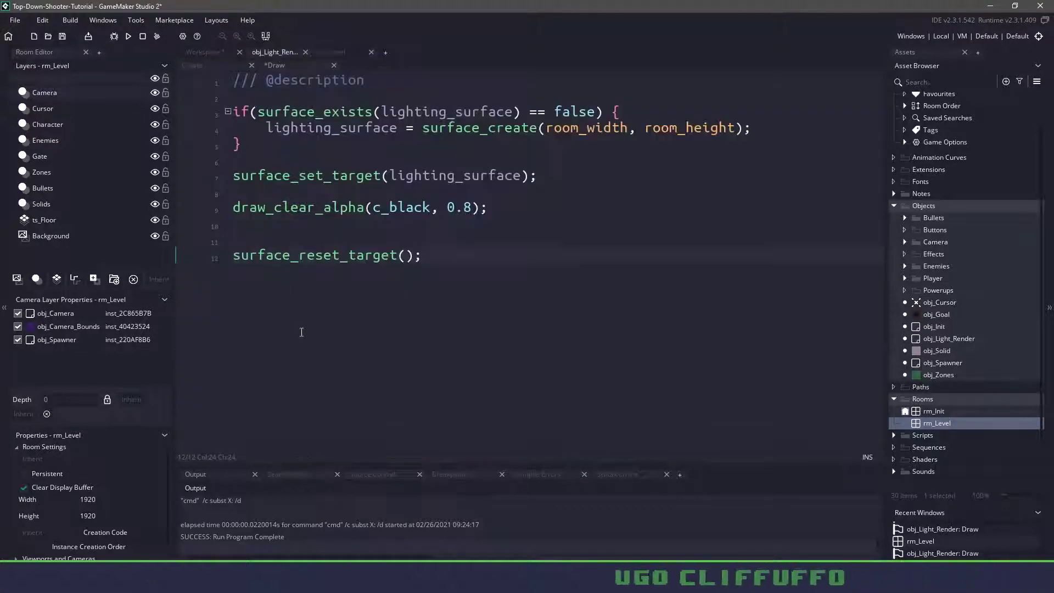
pyautogui.write('draw_surface(')
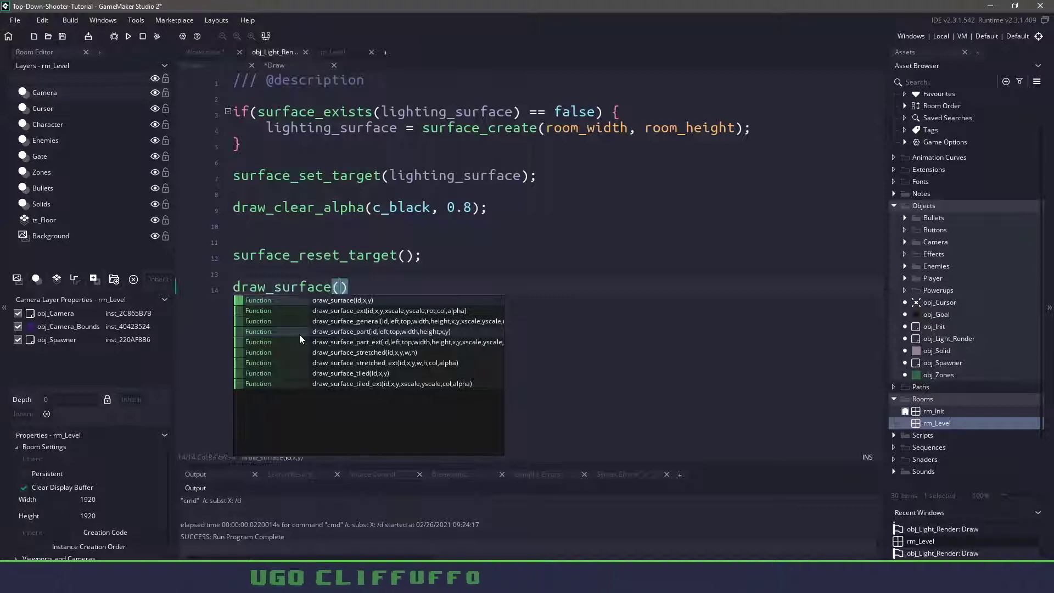
pyautogui.write('lighting_surface, 0, 0')
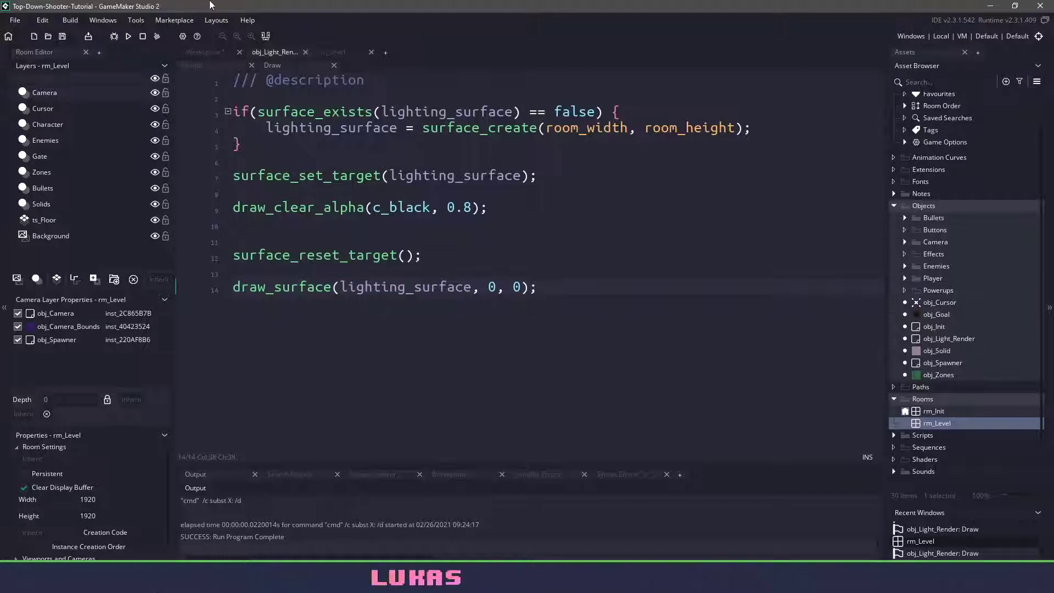
pyautogui.click(331, 51)
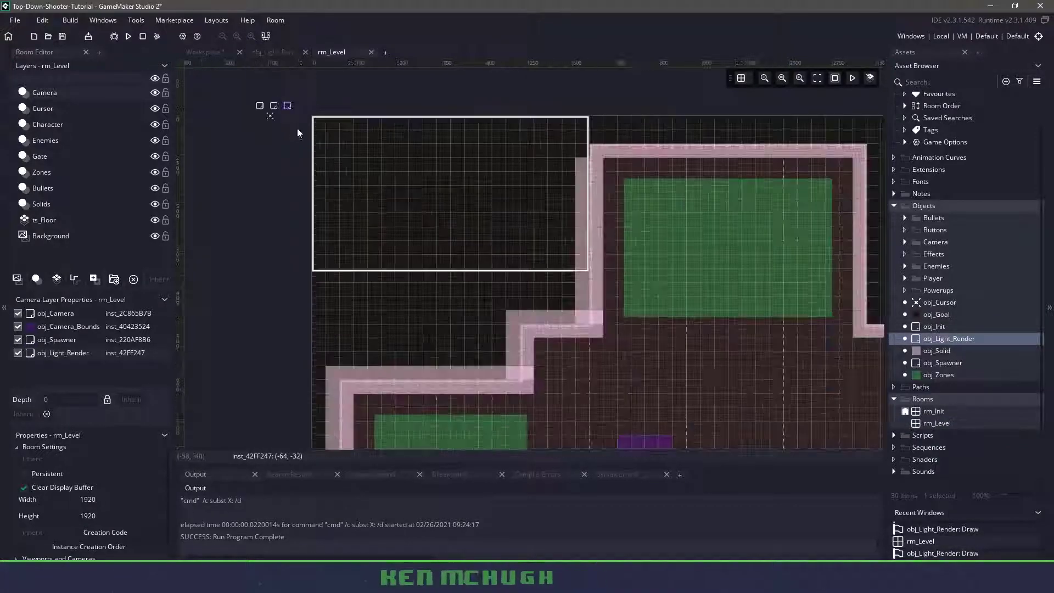
# Step: Build and launch the game to test the darkness overlay
pyautogui.click(128, 36)
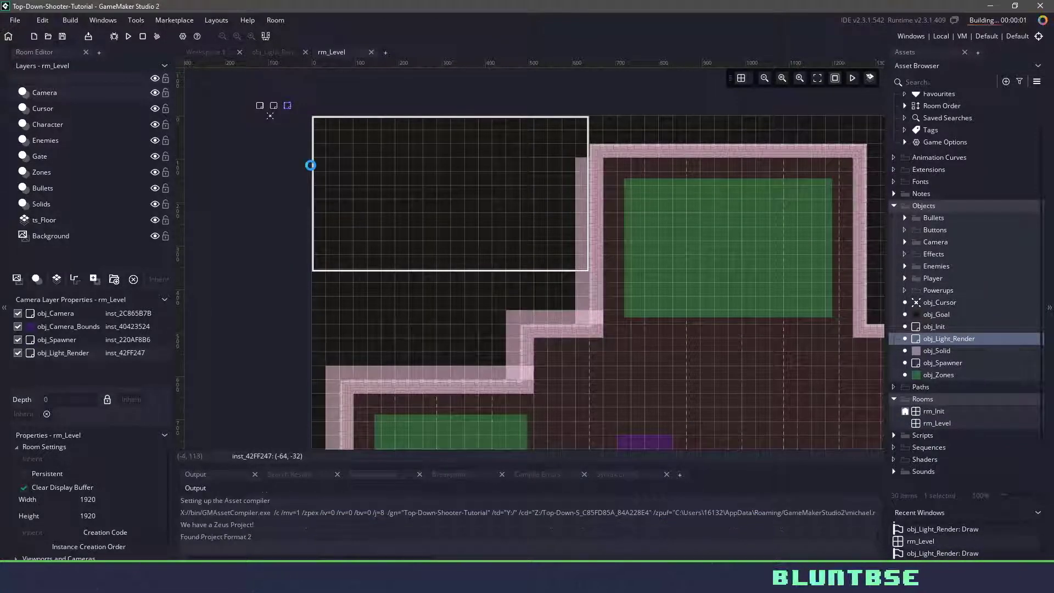
pyautogui.click(128, 36)
pyautogui.write('obj_Torch')
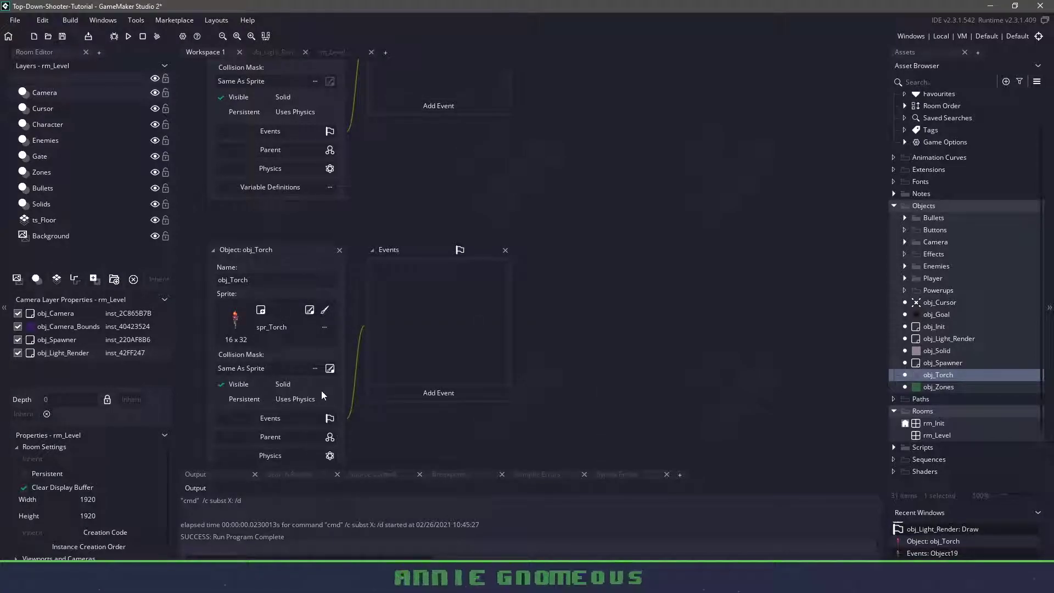
# Step: Return to rm_Level after creating obj_Torch with the spr_Torch sprite
pyautogui.click(331, 52)
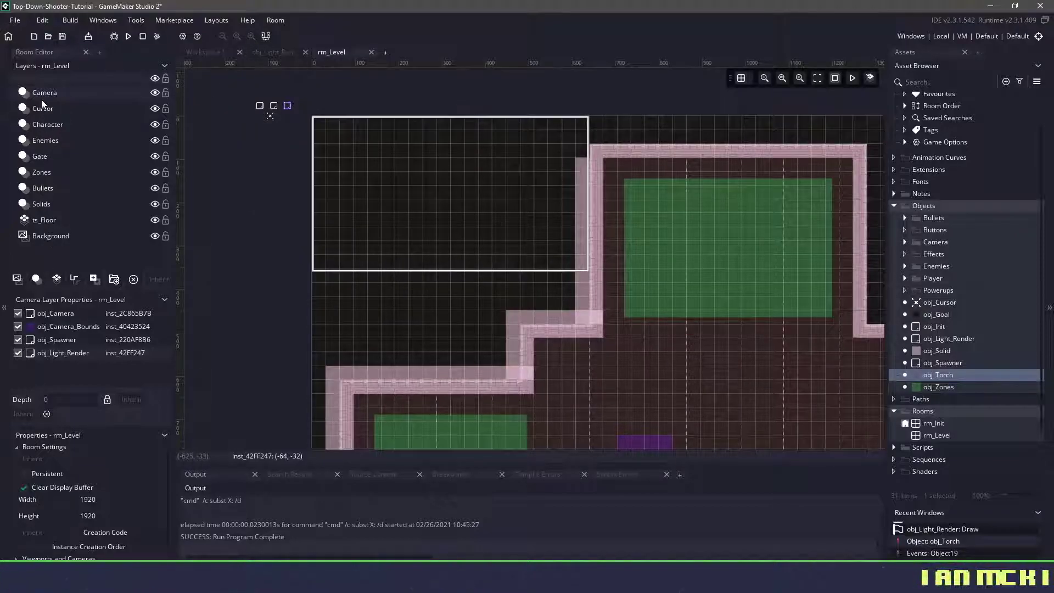
# Step: Add a Torches instance layer holding six obj_Torch instances around rm_Level
pyautogui.click(41, 204)
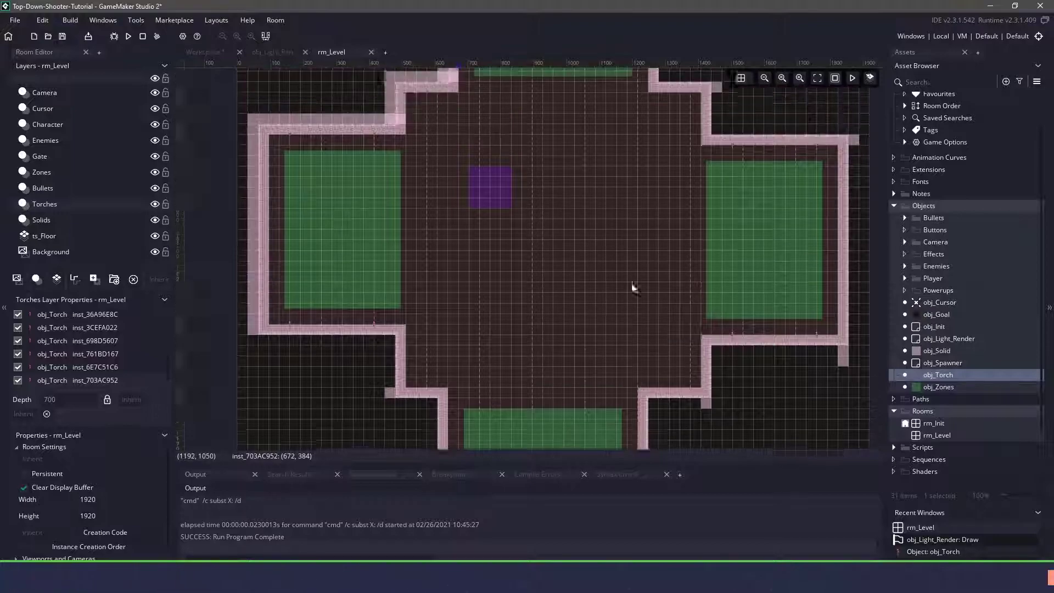
pyautogui.scroll(-3)
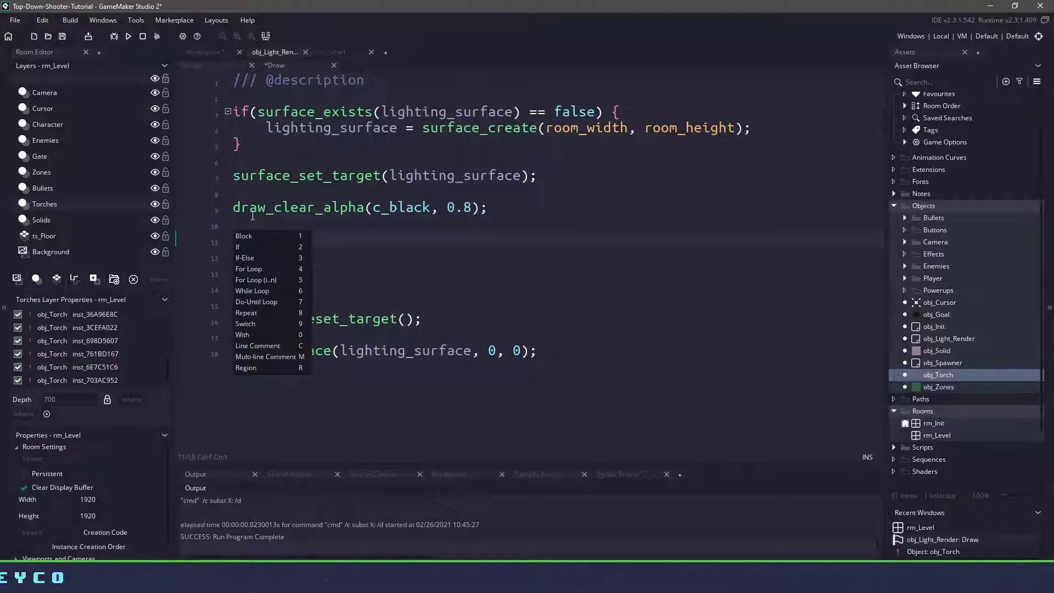
# Step: Insert a TORCH region containing with(obj_Torch) { var wobble = 0.1; }
pyautogui.click(245, 368)
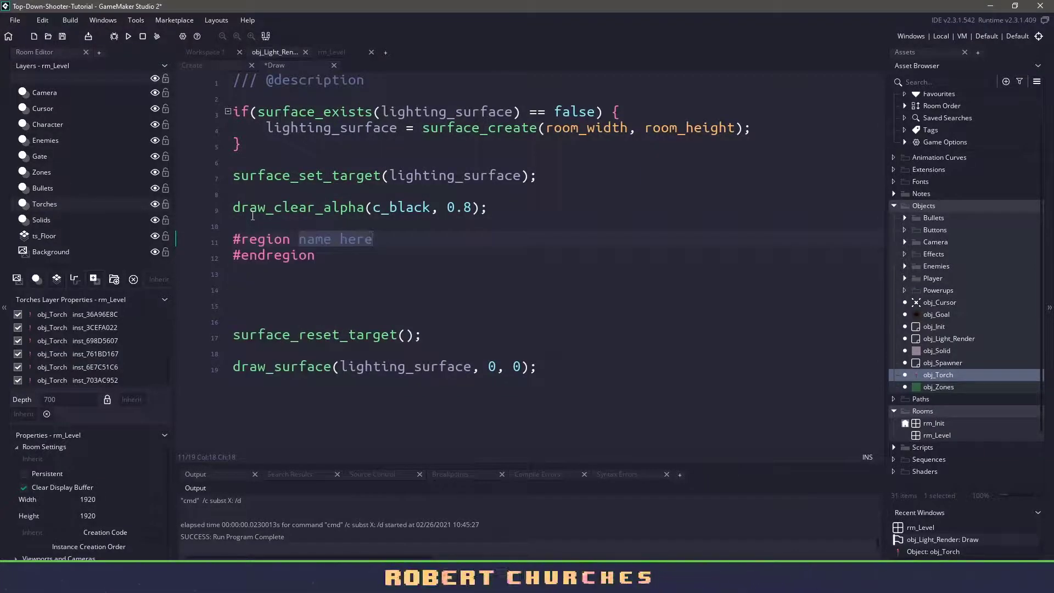
pyautogui.write('TORCH')
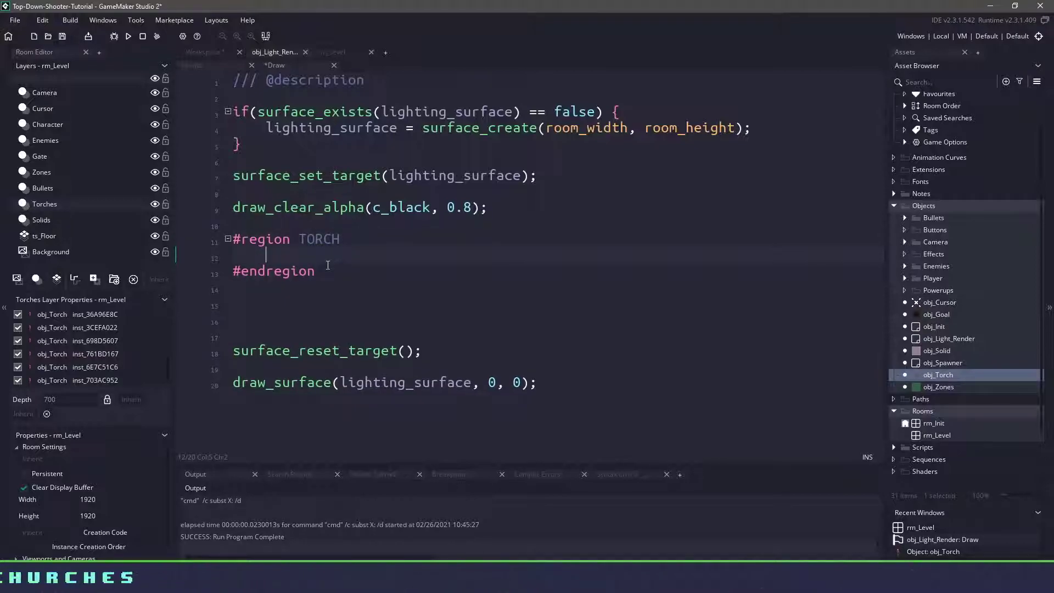
pyautogui.write('with(')
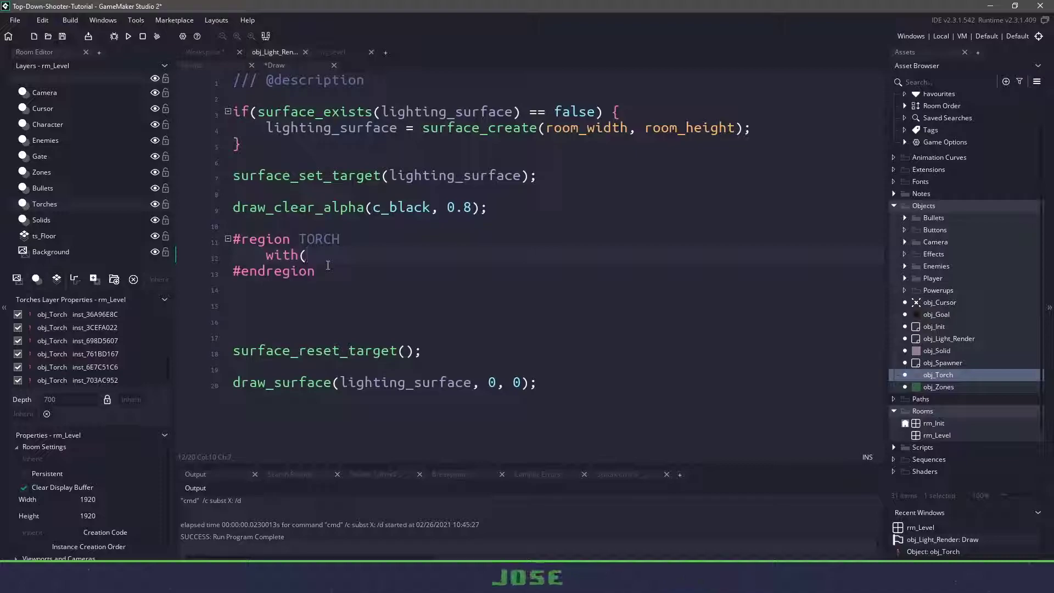
pyautogui.write('obj_Torch')
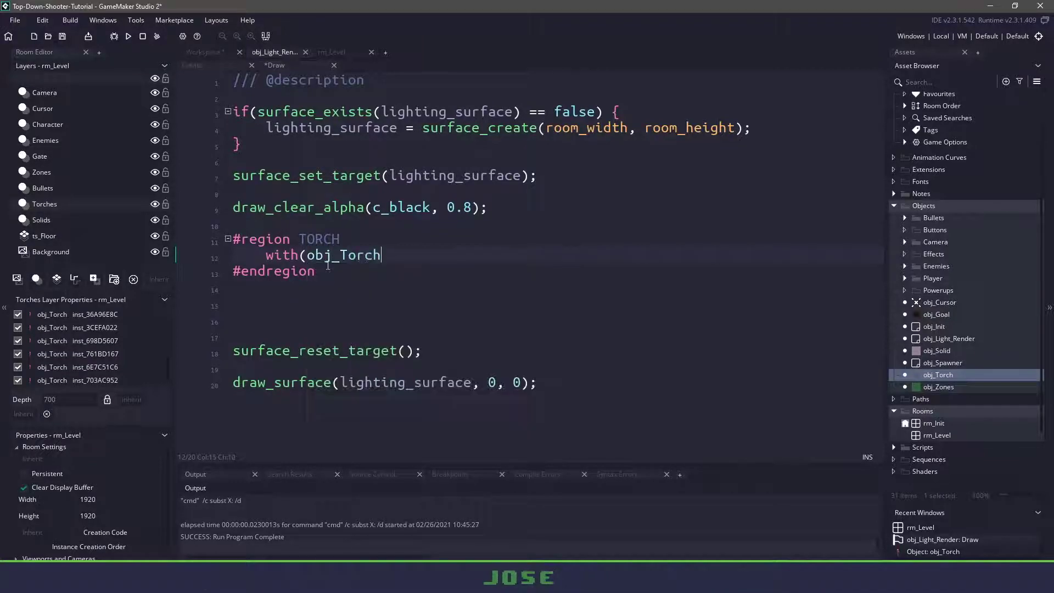
pyautogui.write(') {')
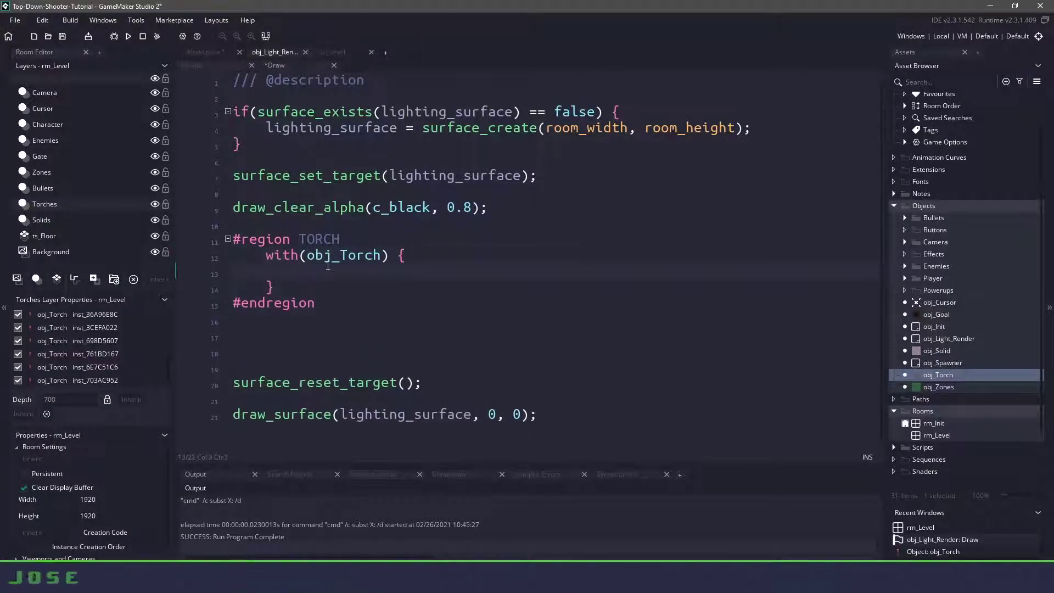
pyautogui.write('var wobbl')
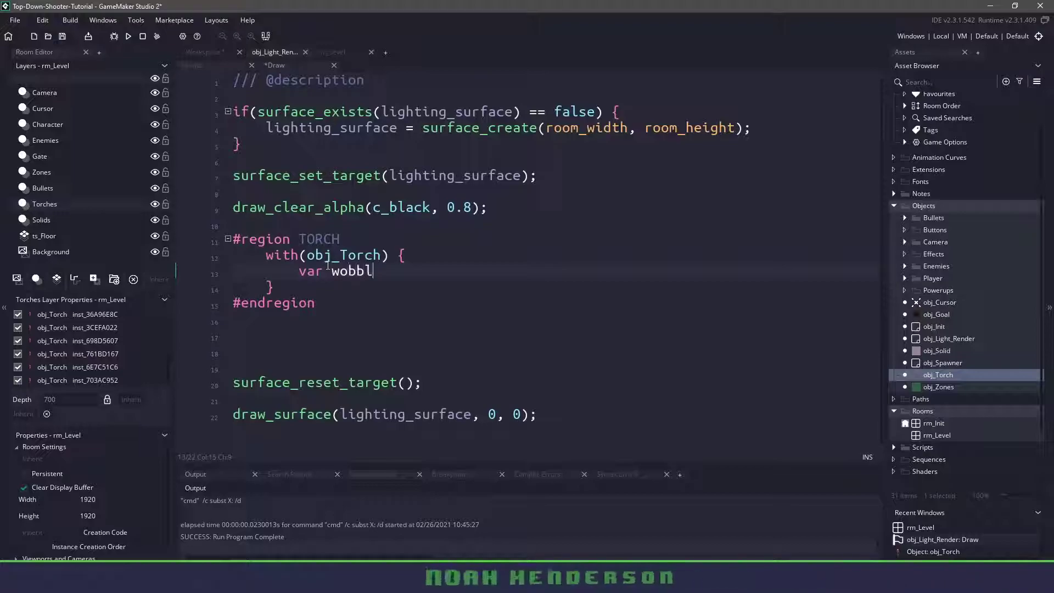
pyautogui.write('e =')
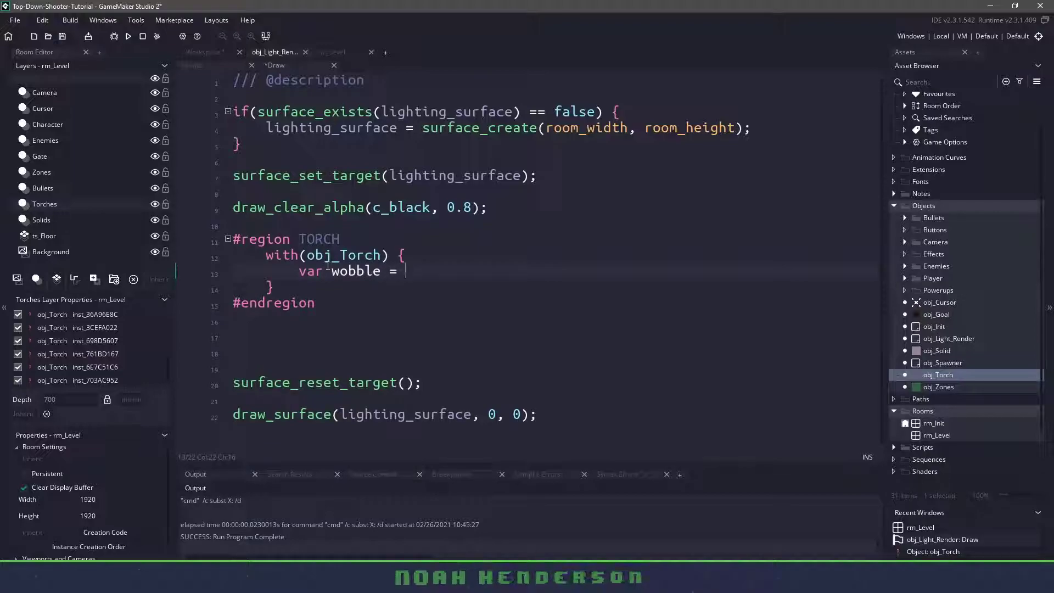
pyautogui.write('0.1;')
pyautogui.write('var wobble_amount_x =')
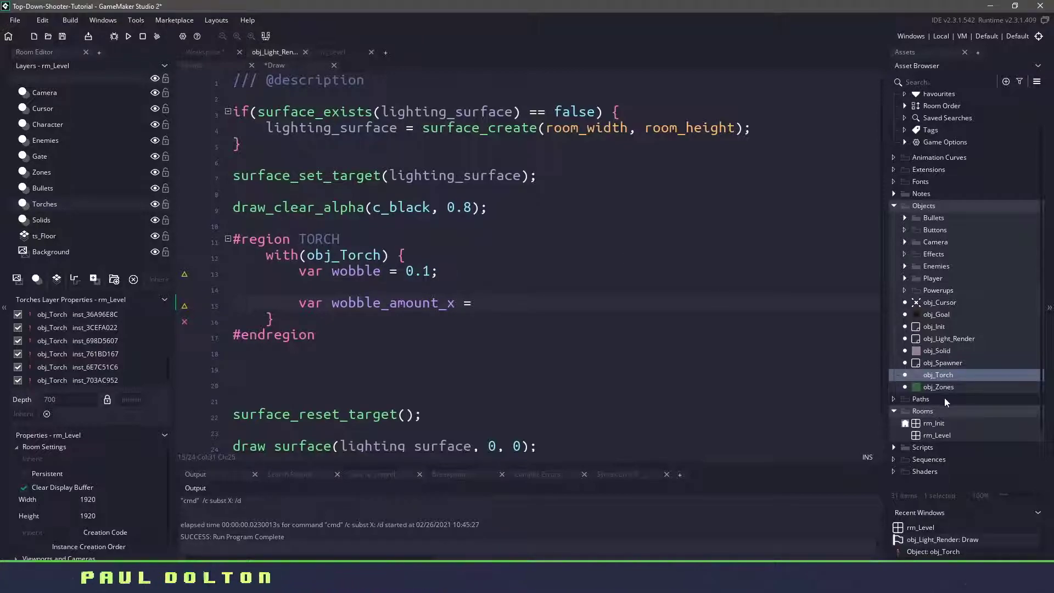
pyautogui.scroll(-3)
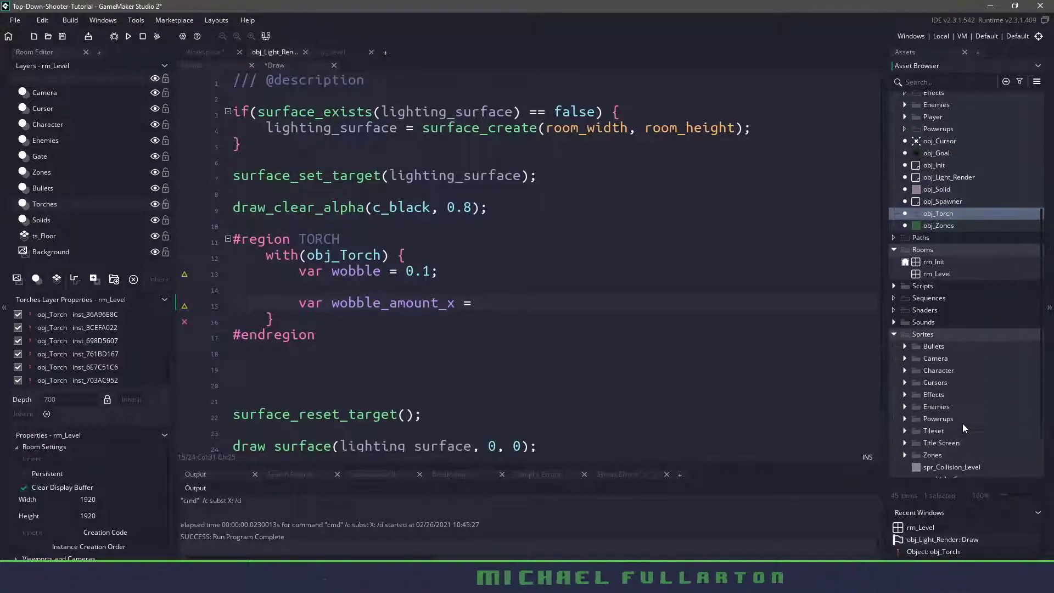
pyautogui.doubleClick(948, 435)
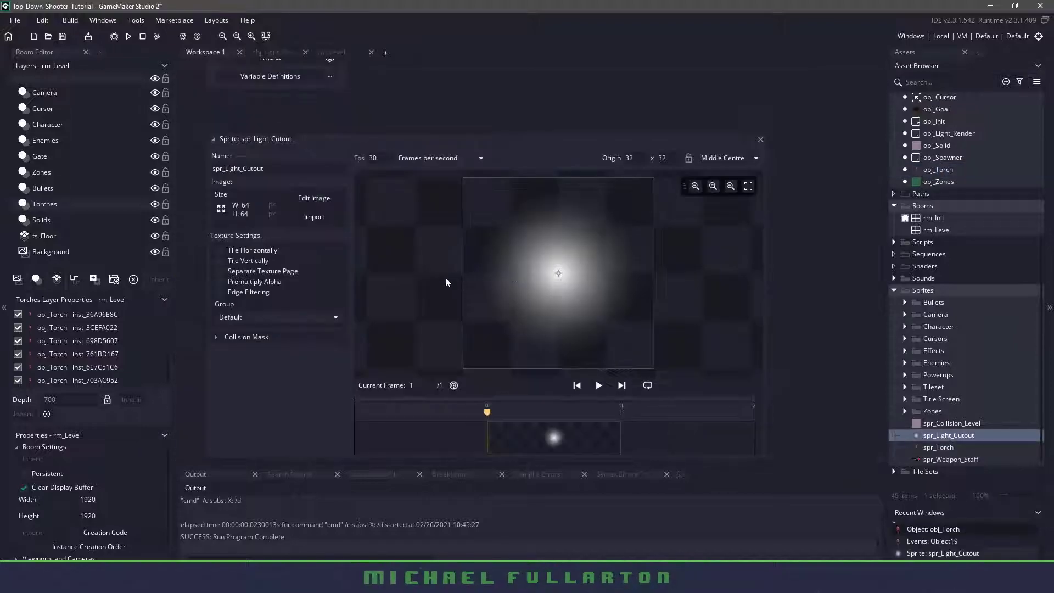
pyautogui.moveTo(259, 210)
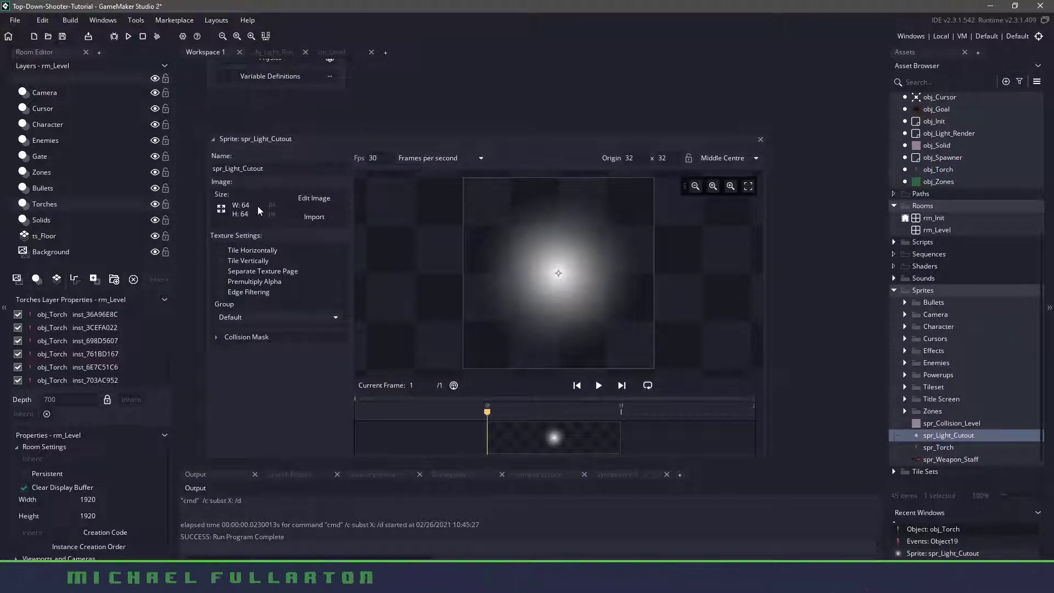
pyautogui.moveTo(282, 57)
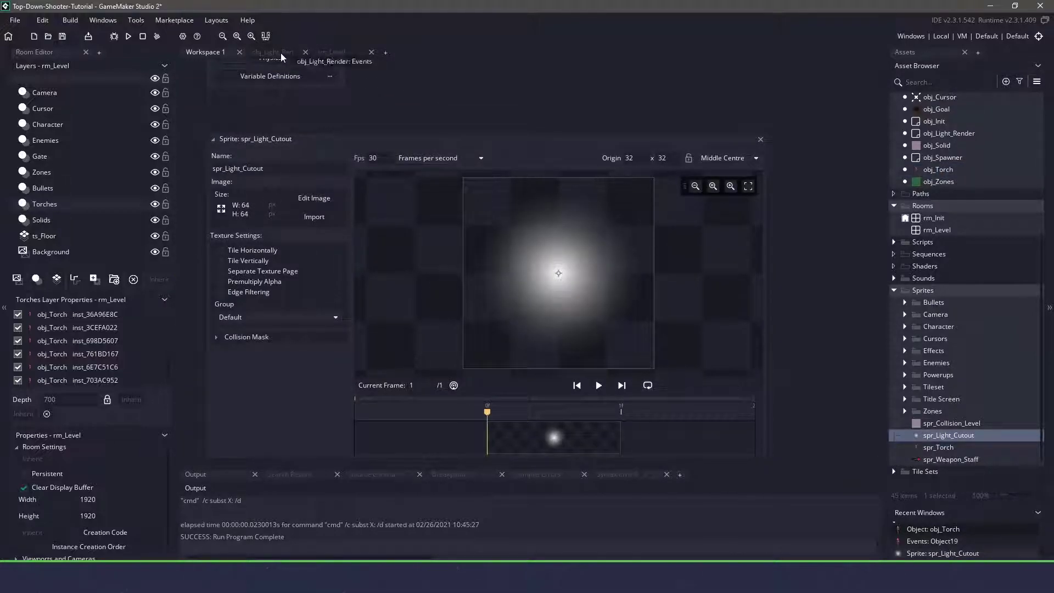
pyautogui.click(275, 66)
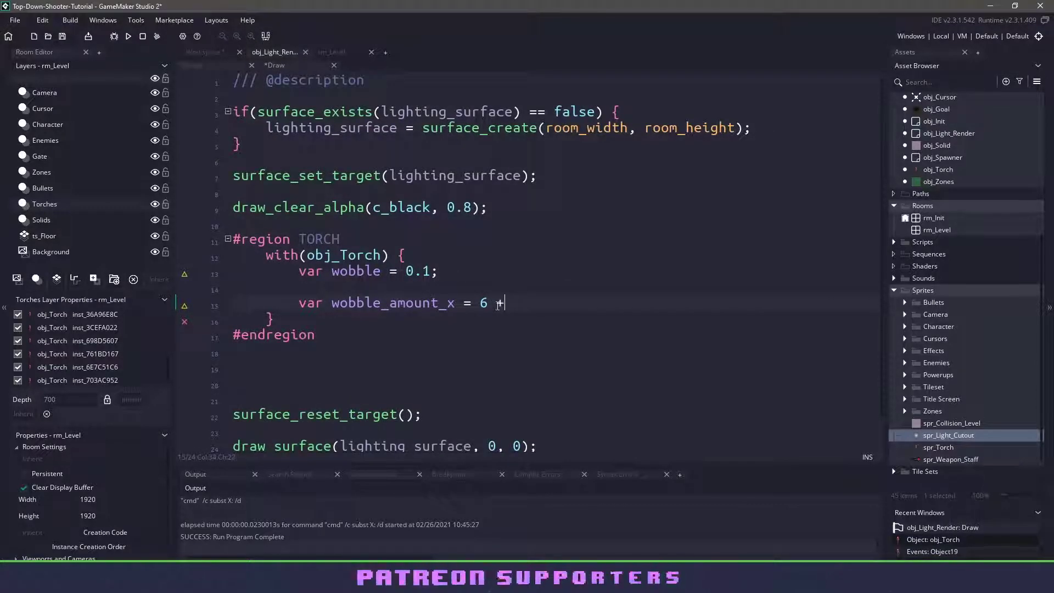
# Step: Set both wobble amounts to 6 + random_range(-wobble, wobble) and enable bm_subtract blending
pyautogui.write('random_range(-')
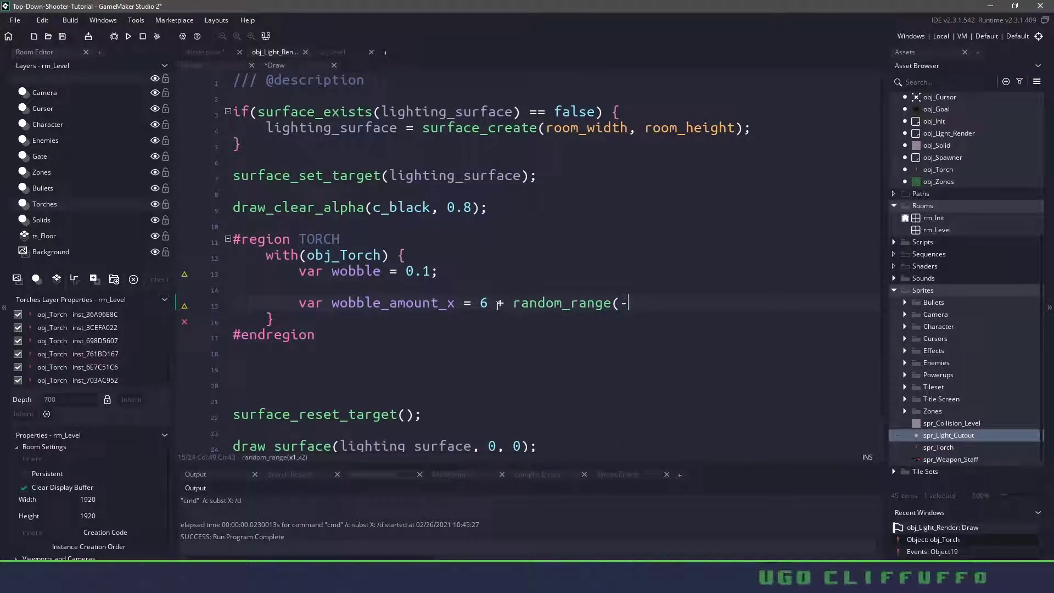
pyautogui.write('wobble, wobble);')
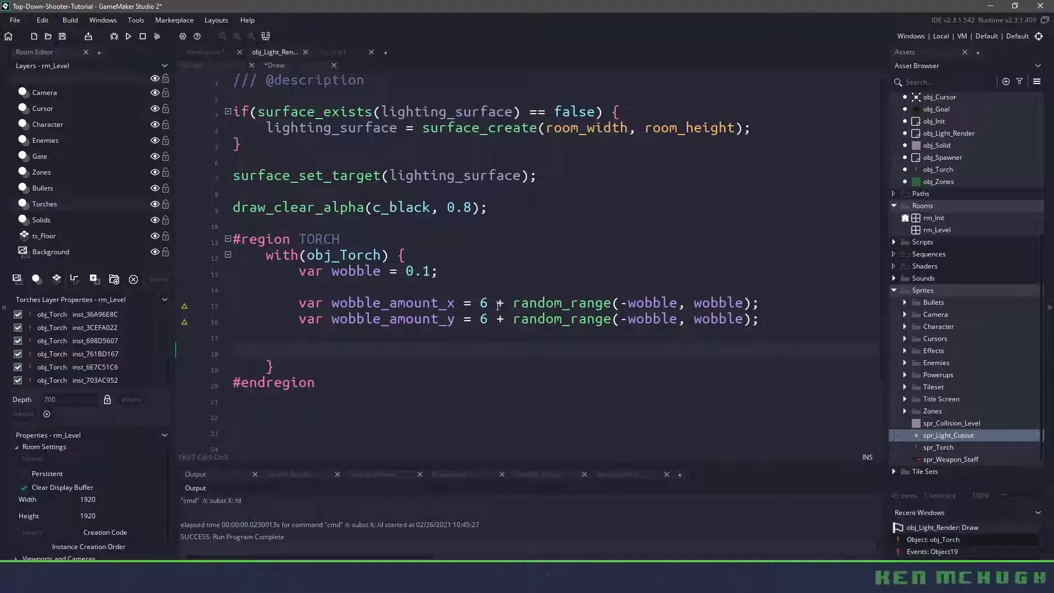
pyautogui.moveTo(960, 439)
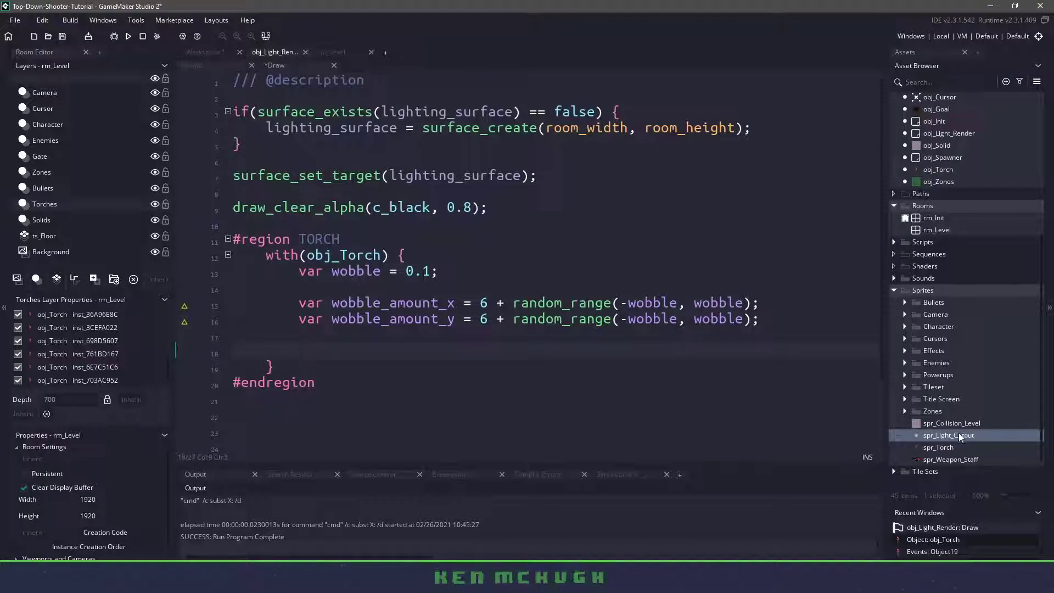
pyautogui.write('gpu_set_blendmode(bm_subtract);')
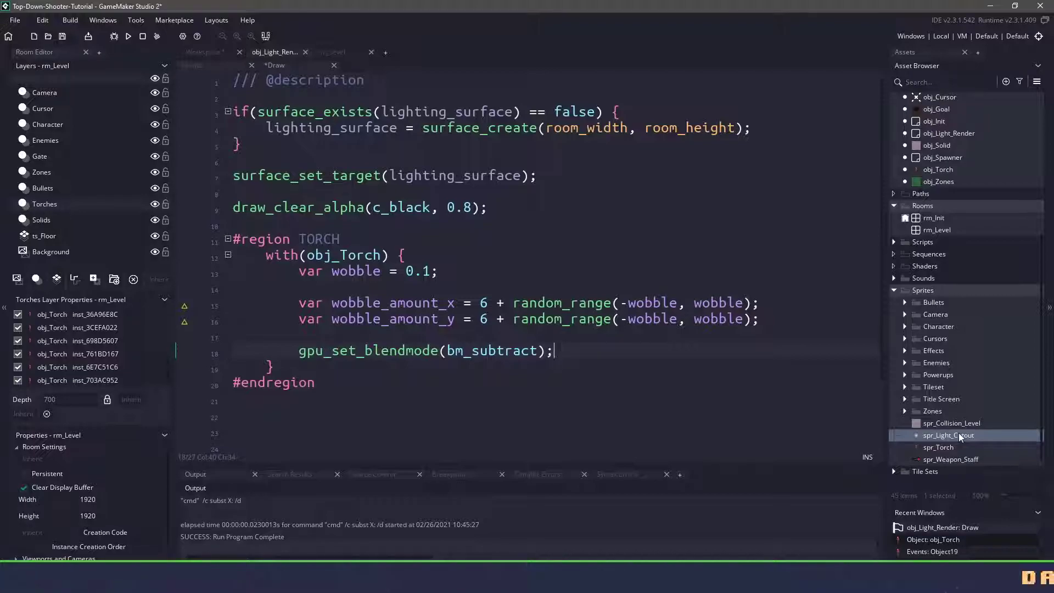
# Step: Draw spr_Light_Cutout at x, y scaled by wobble_amount_x and wobble_amount_y, in c_white
pyautogui.write('draw_sprite_')
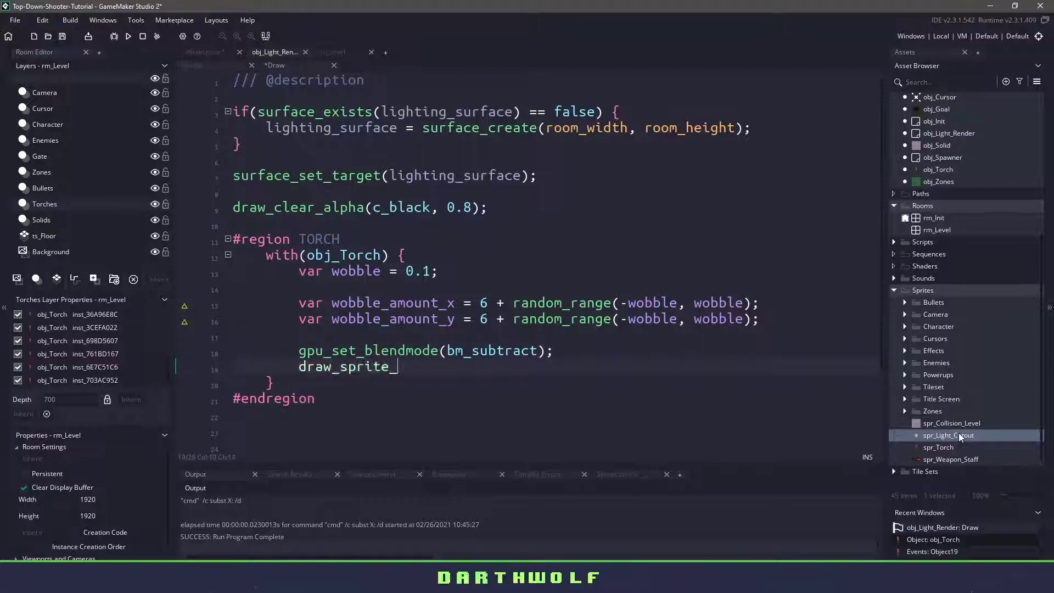
pyautogui.write('ext(spr_Light_Cutout')
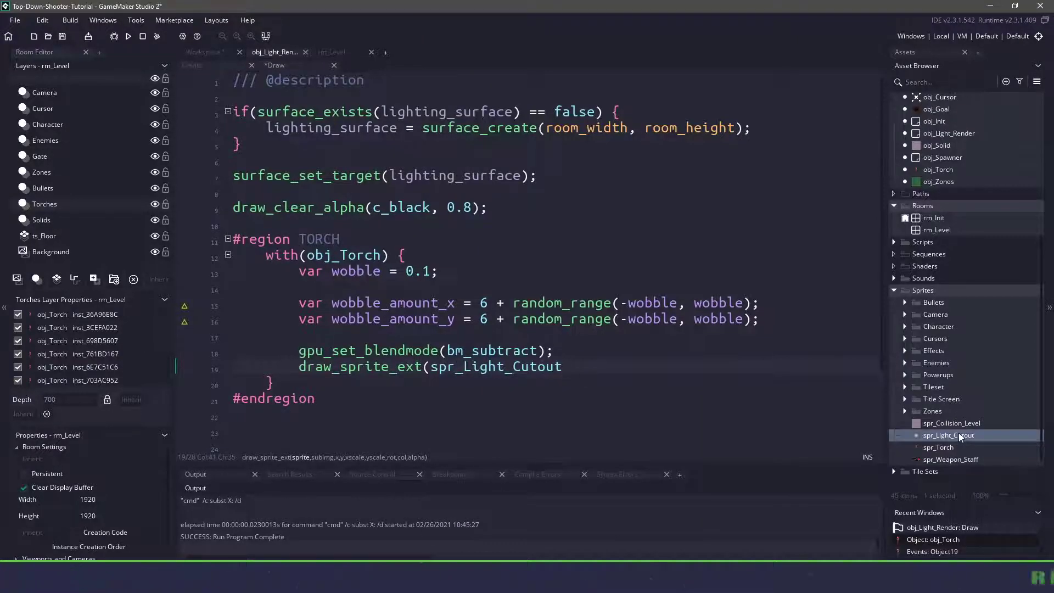
pyautogui.write(',')
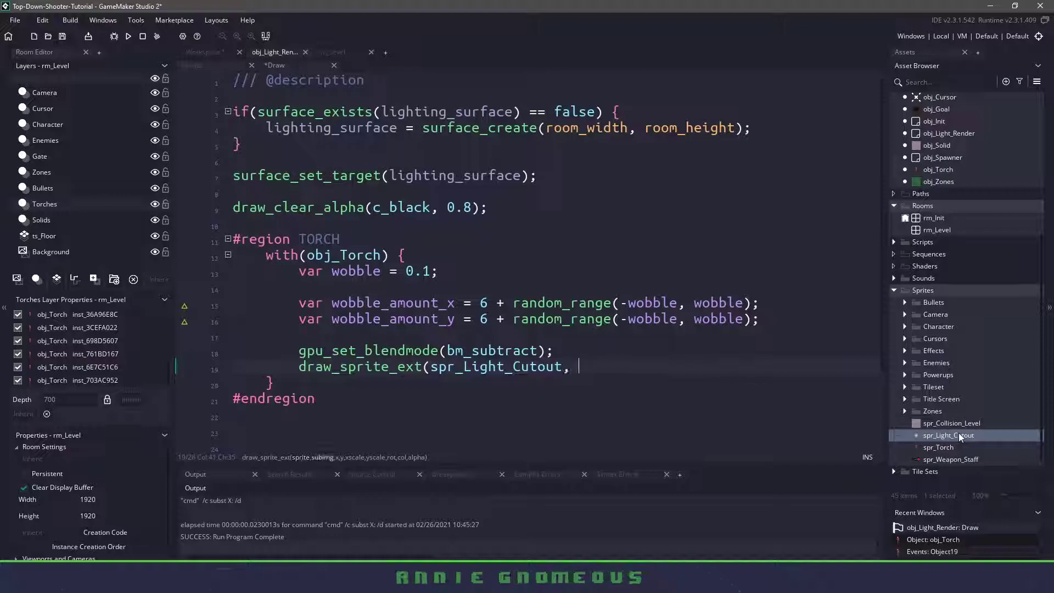
pyautogui.write('0, x,')
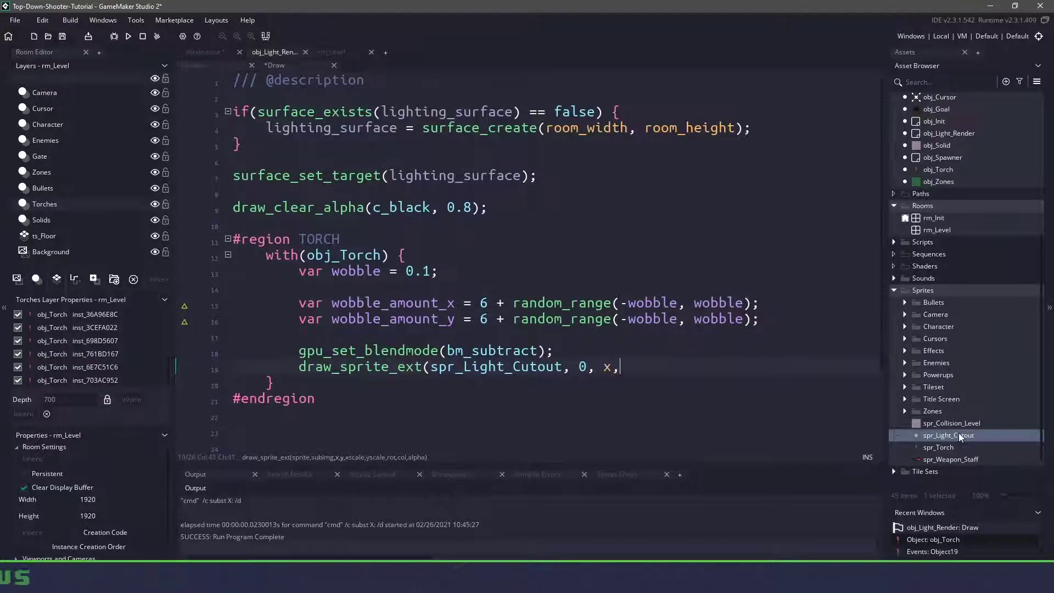
pyautogui.write('y,')
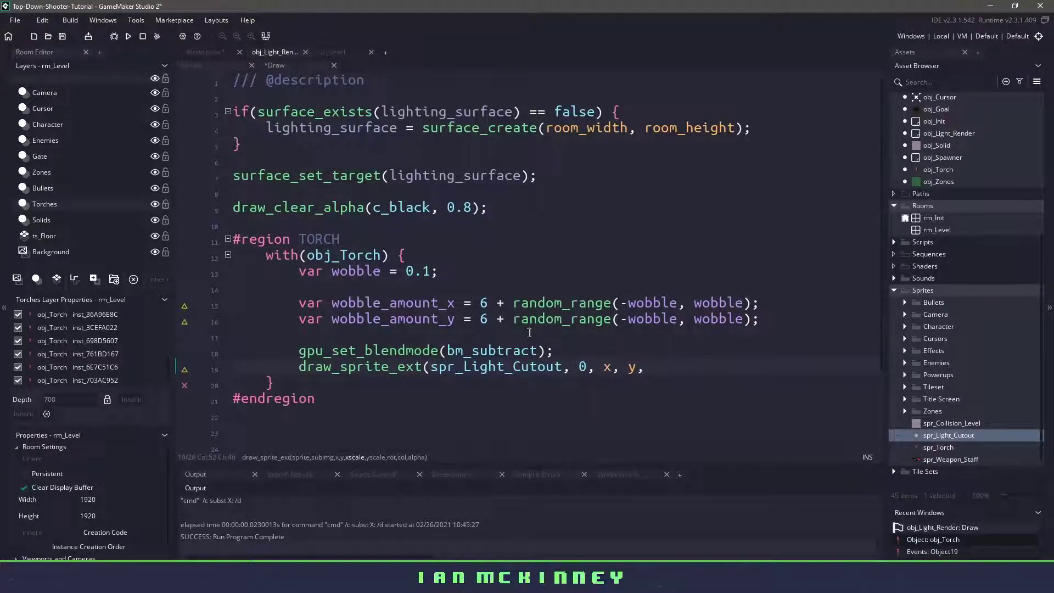
pyautogui.write('wobble_amount_x')
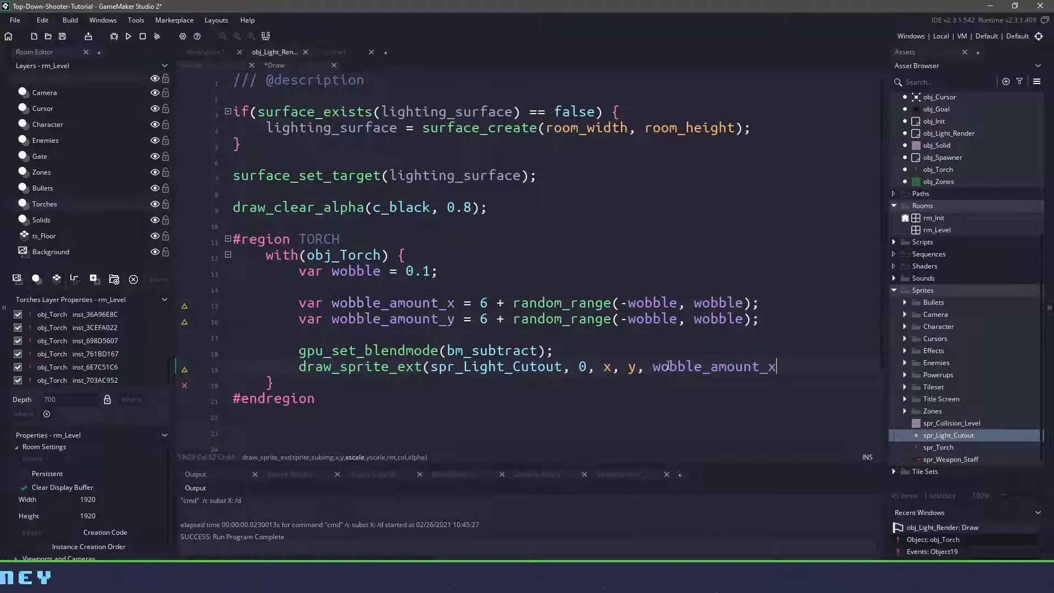
pyautogui.write(', wobble_amount_y, 0')
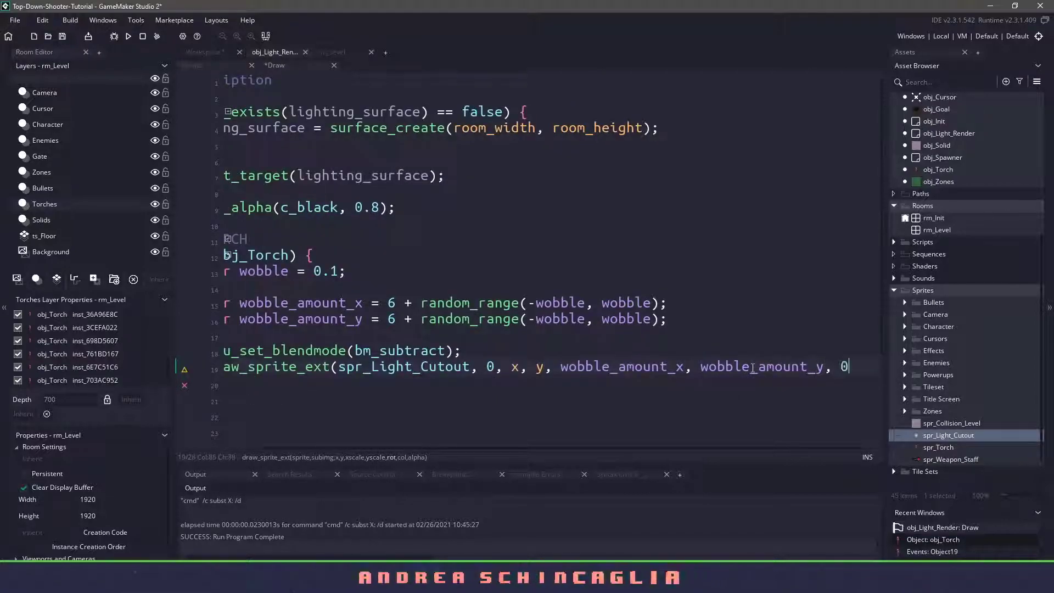
pyautogui.write(', c_white')
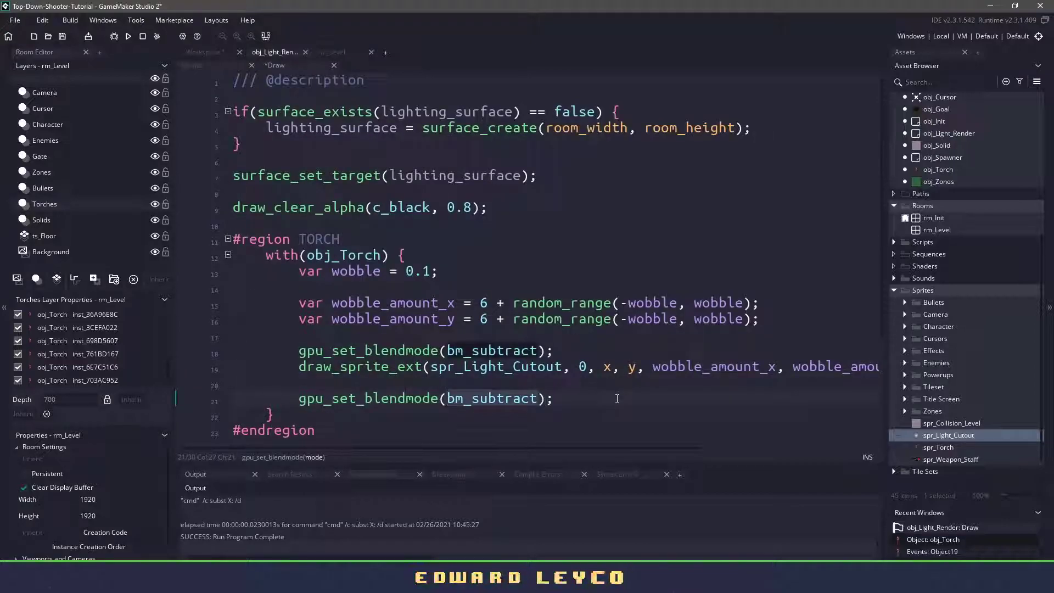
# Step: Switch to bm_add and draw a second red-tinted cutout at 0.3 alpha
pyautogui.write('bm_add')
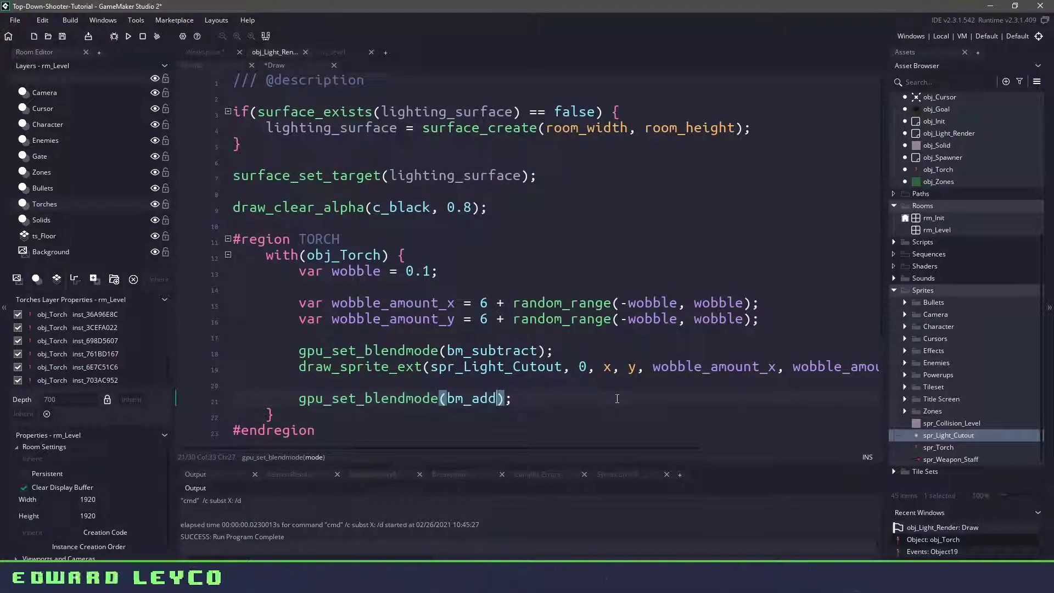
pyautogui.click(299, 366)
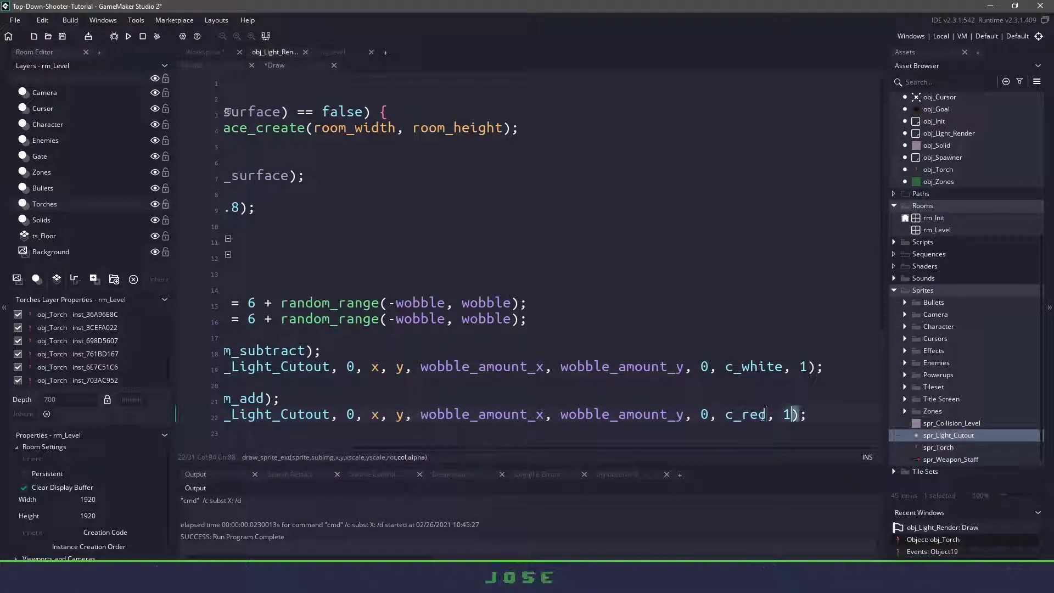
pyautogui.write('0.3')
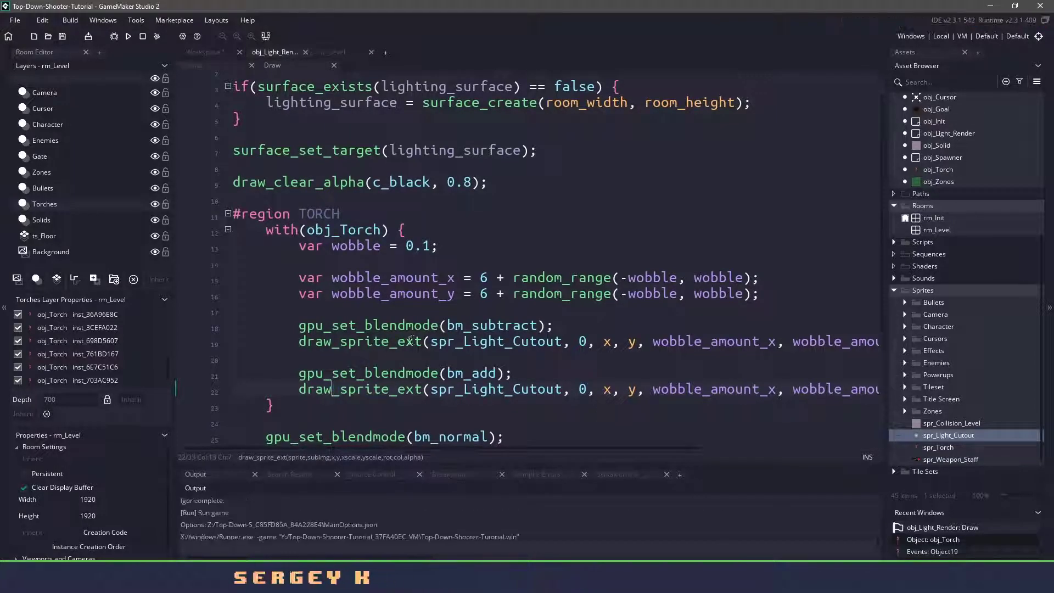
pyautogui.click(128, 36)
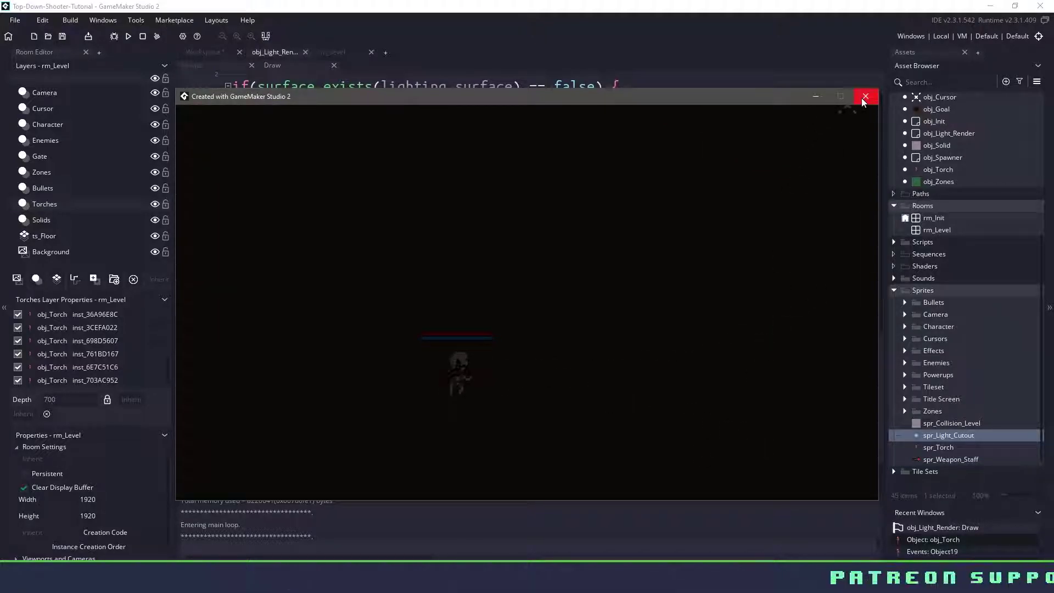
pyautogui.click(865, 96)
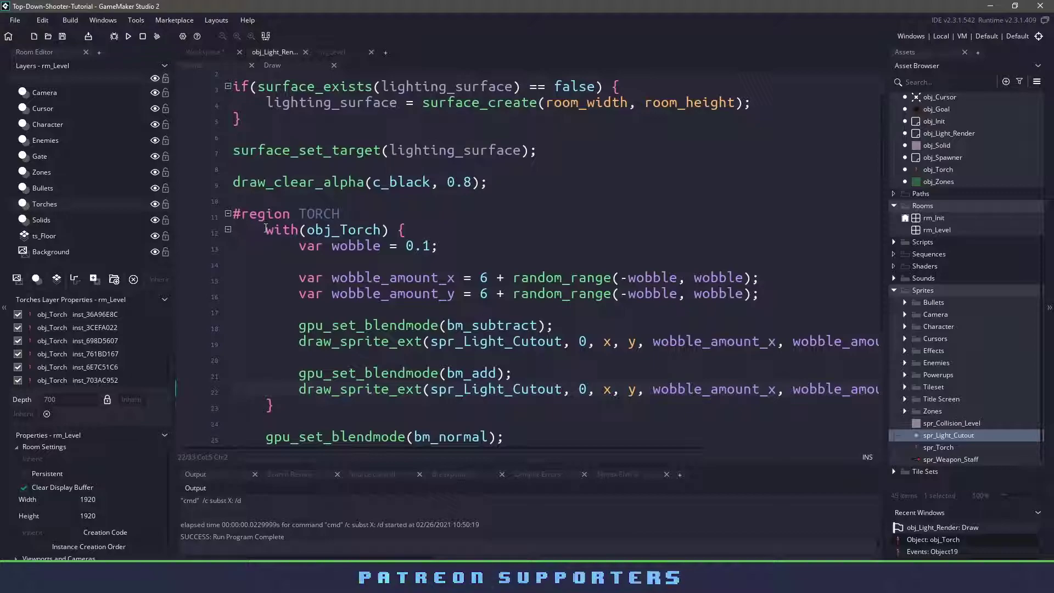
# Step: Duplicate the torch block as a CHARACTER region for obj_Character, wobble 0.2, size 3
pyautogui.click(367, 306)
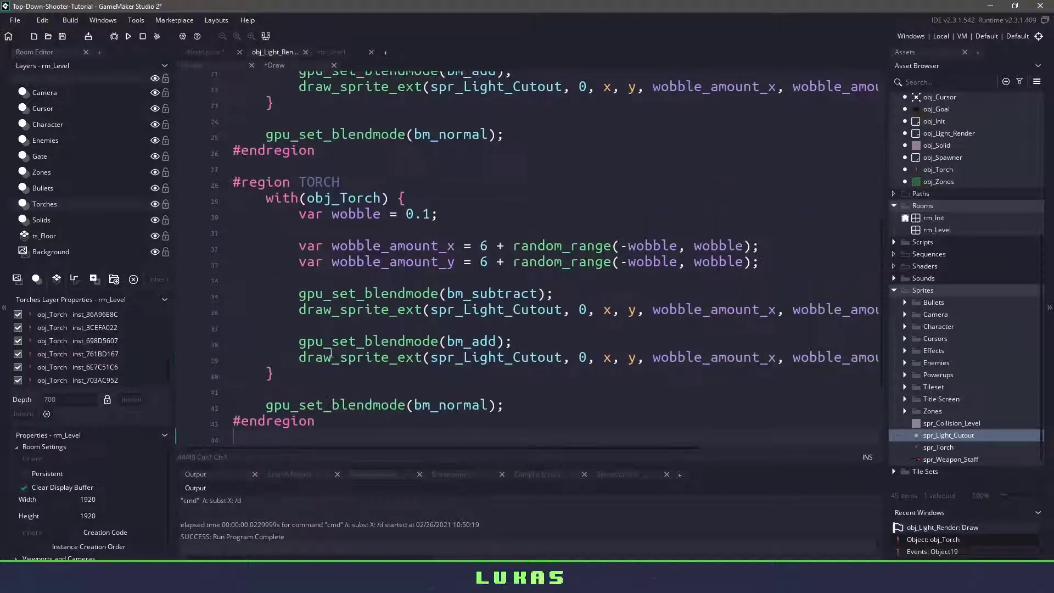
pyautogui.write('CHARACTER')
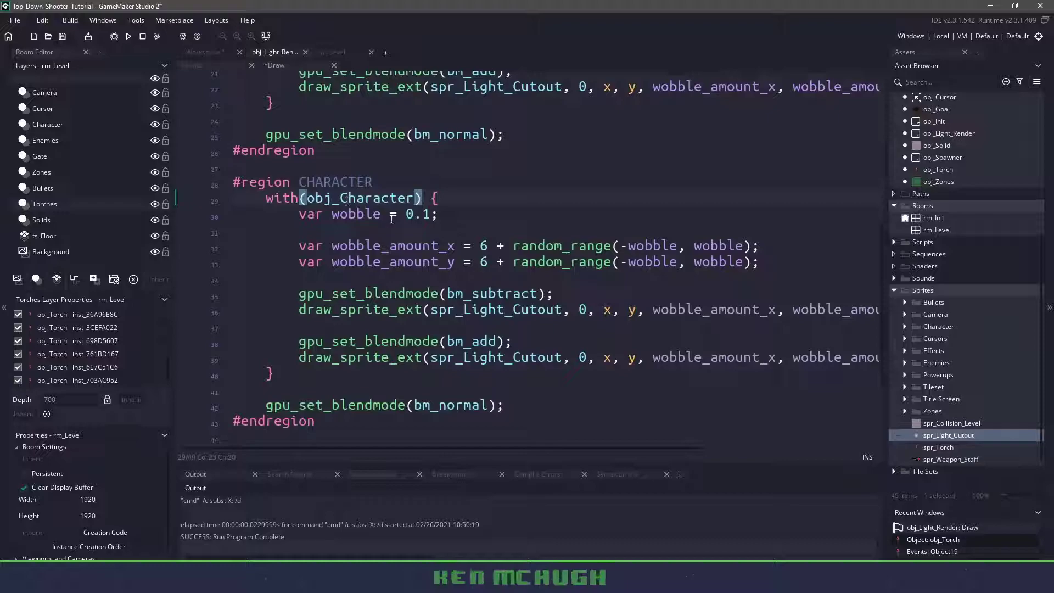
pyautogui.click(421, 213)
pyautogui.write('2')
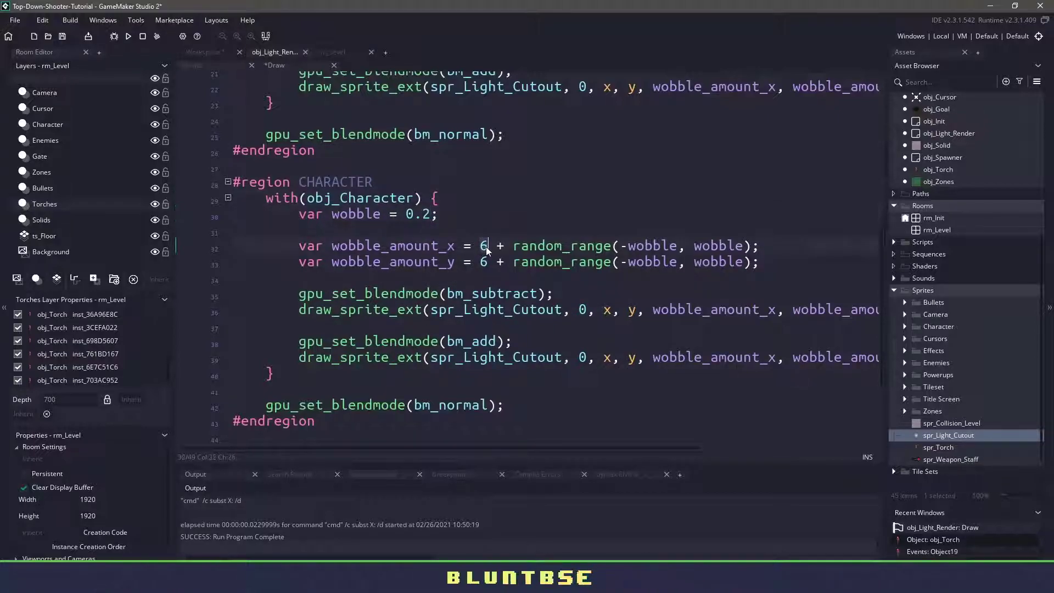
pyautogui.write('3')
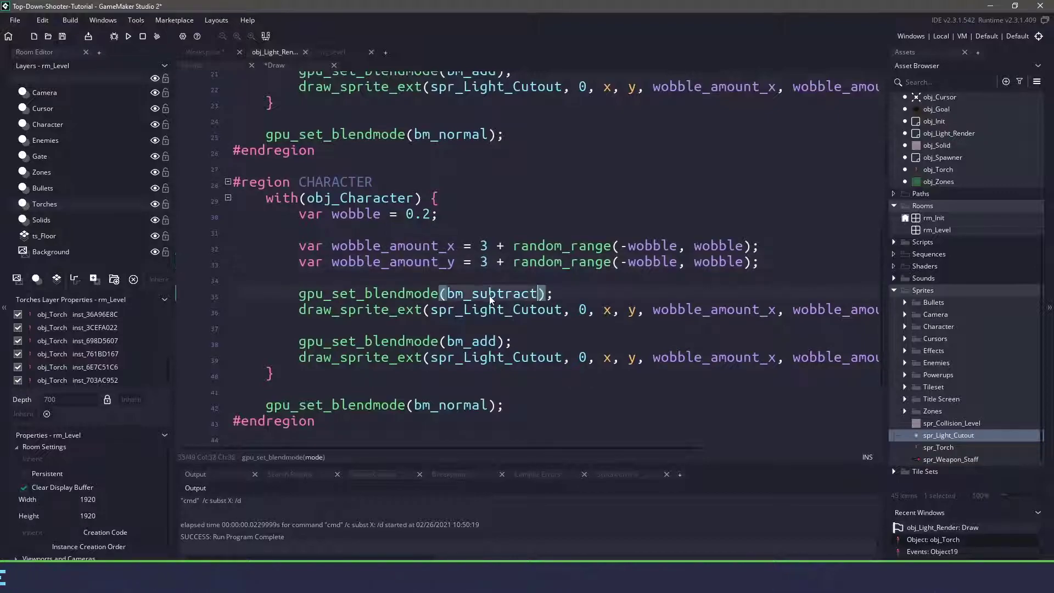
pyautogui.hscroll(3)
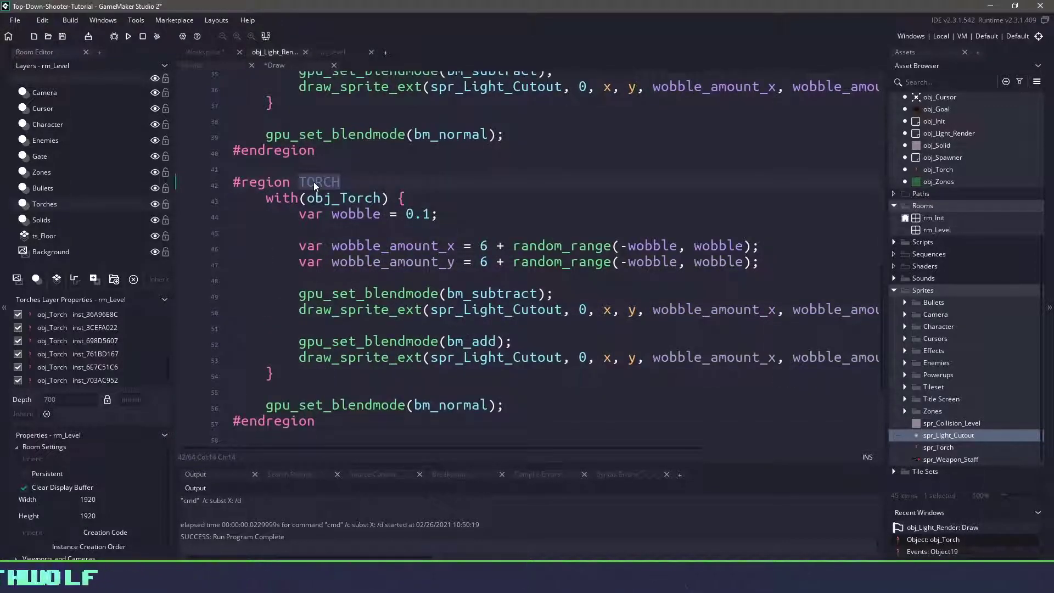
# Step: Make the copied region ENEMIES for obj_Enemy with wobble 0.2, and begin a switch statement
pyautogui.write('ENEMIES')
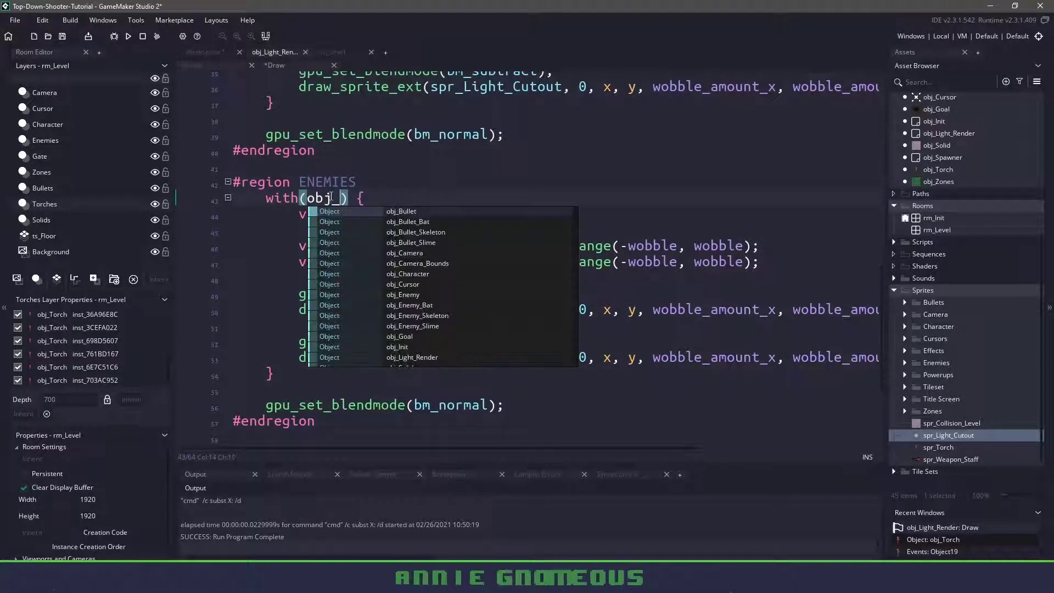
pyautogui.click(402, 294)
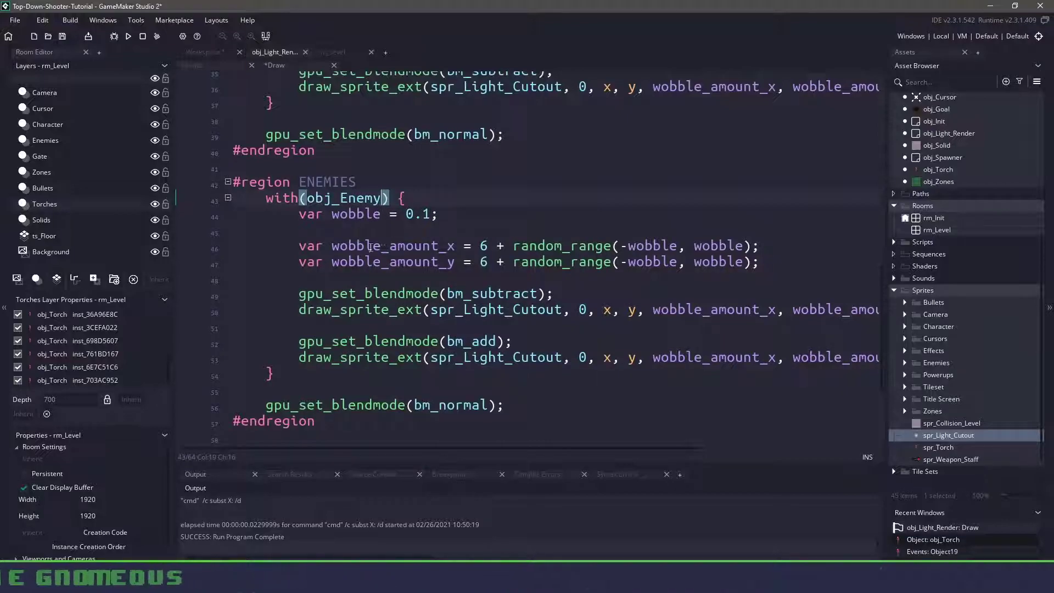
pyautogui.click(427, 214)
pyautogui.write('2')
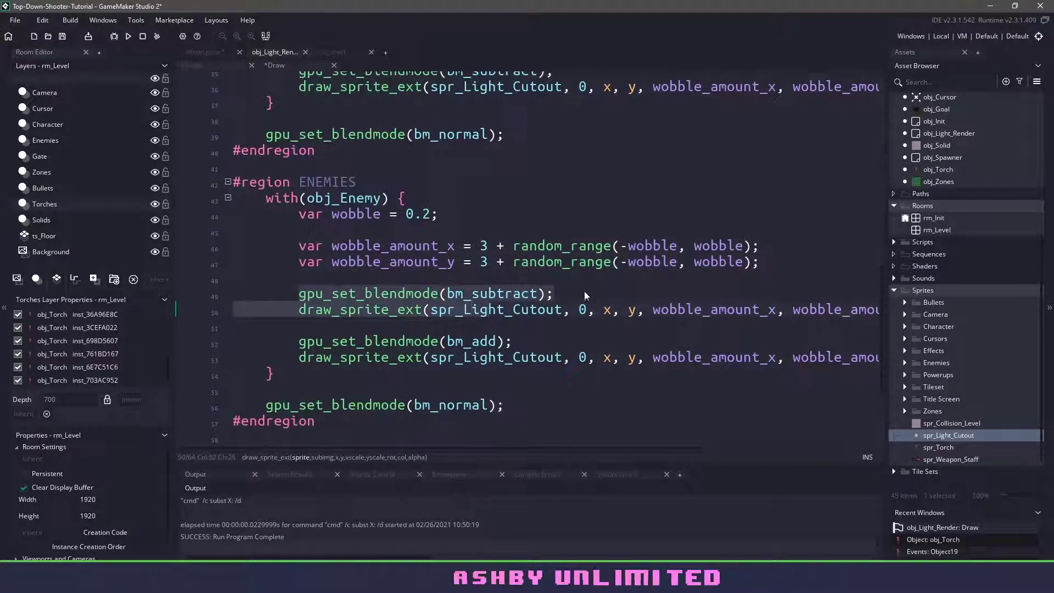
pyautogui.moveTo(516, 292)
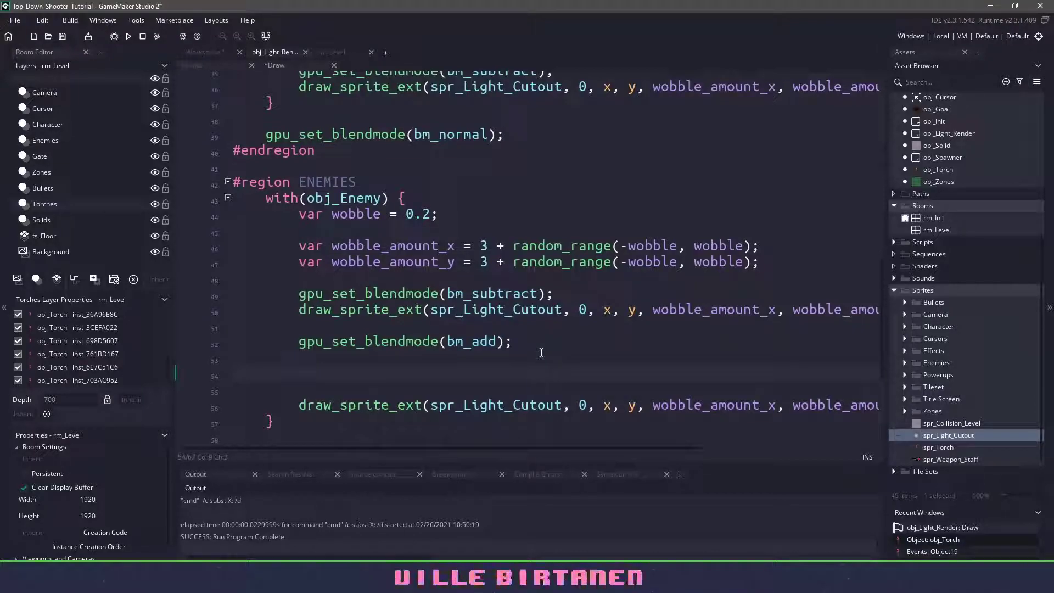
pyautogui.write('switch(')
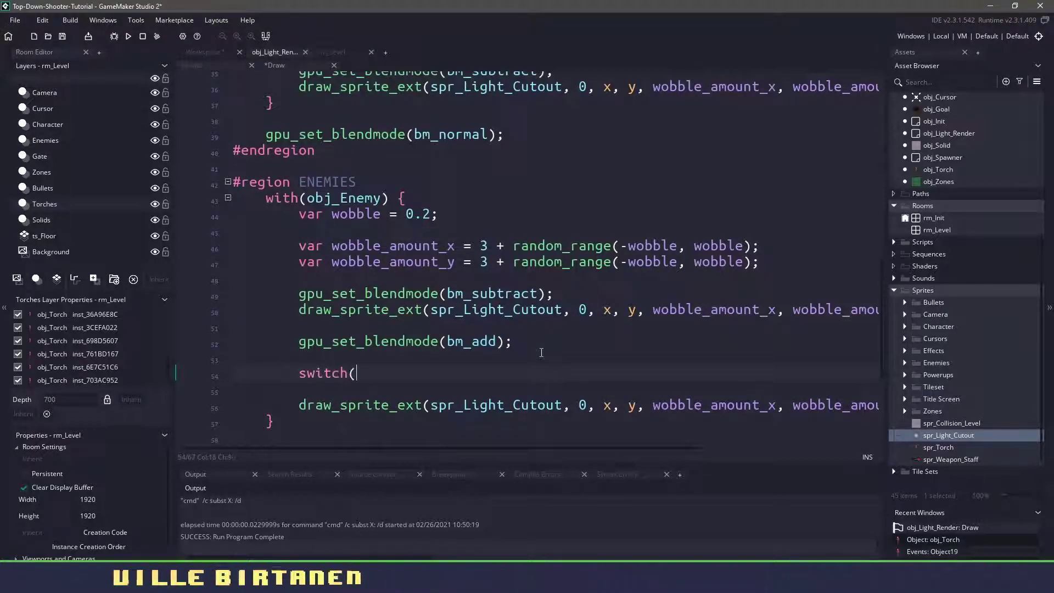
# Step: Switch on asset_get_index(object_get_name(object_index))
pyautogui.write('asset_get')
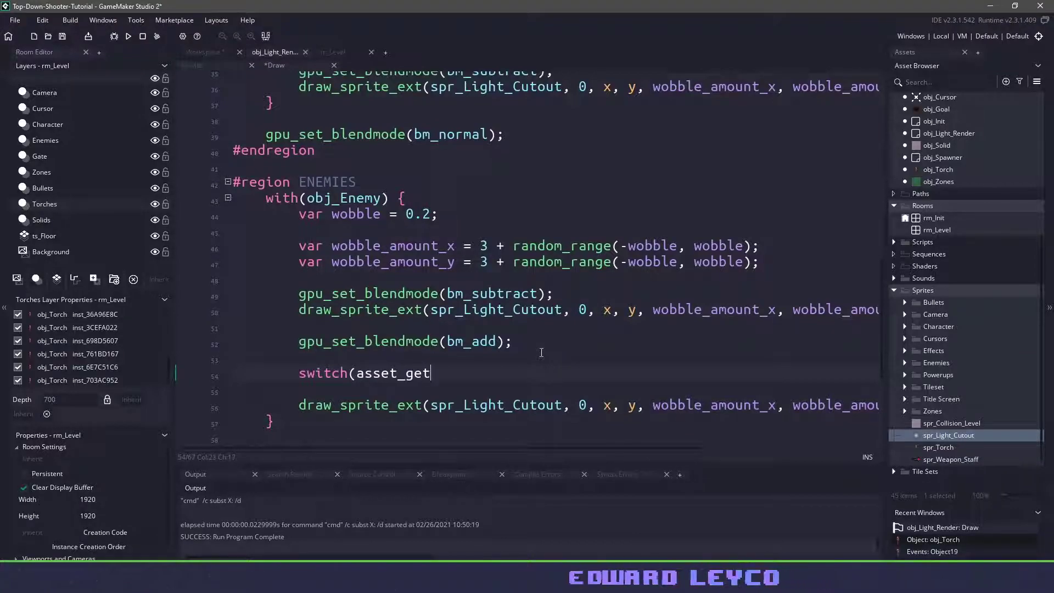
pyautogui.write('_index(')
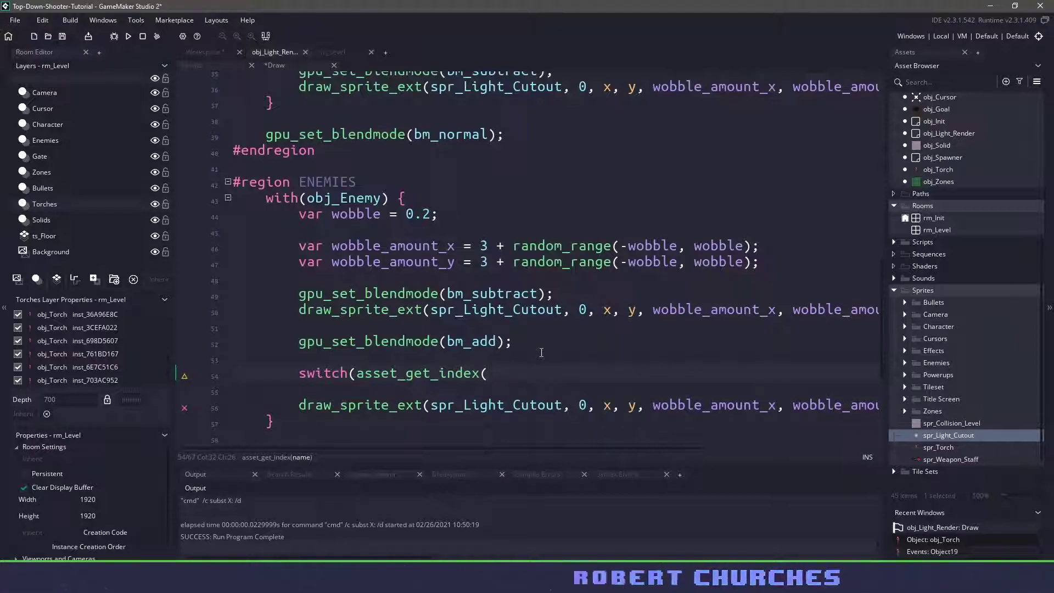
pyautogui.write('object_get_name(')
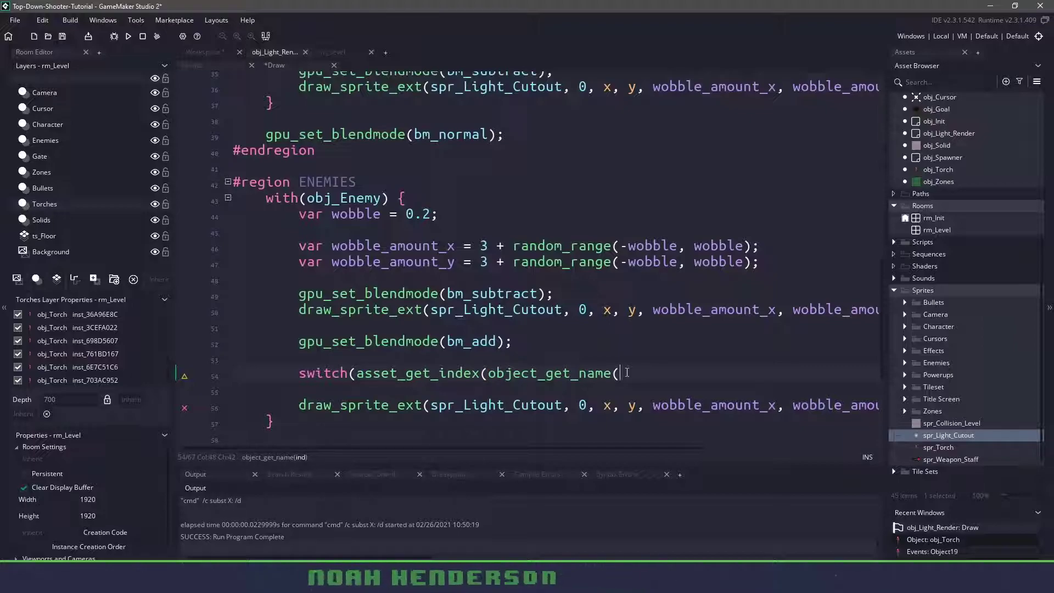
pyautogui.write('object_index)) {')
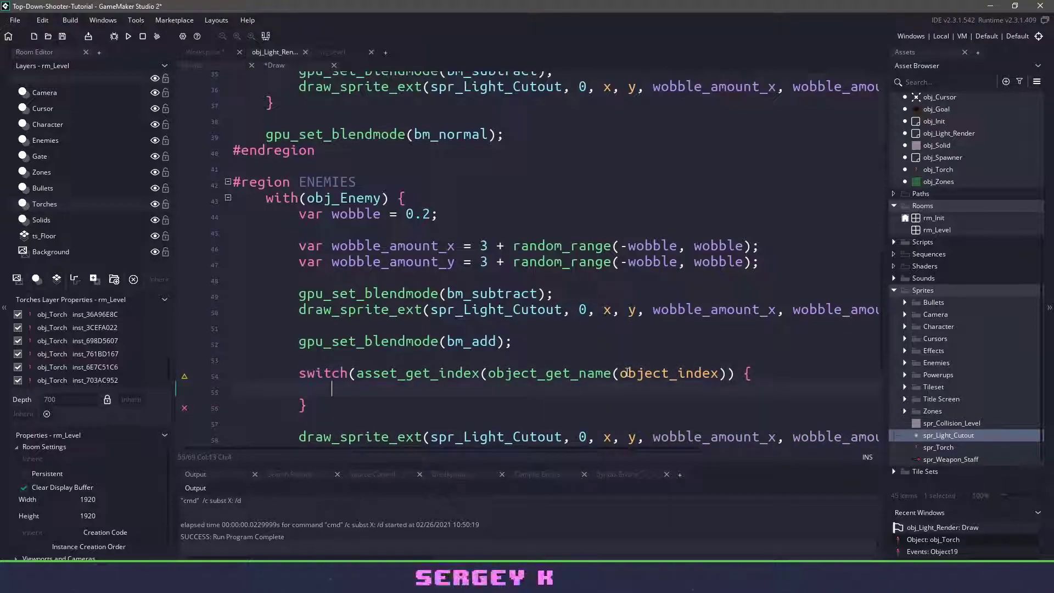
# Step: Add cases for obj_Enemy_Bat and obj_Enemy_Skeleton inside the switch
pyautogui.write('case obj')
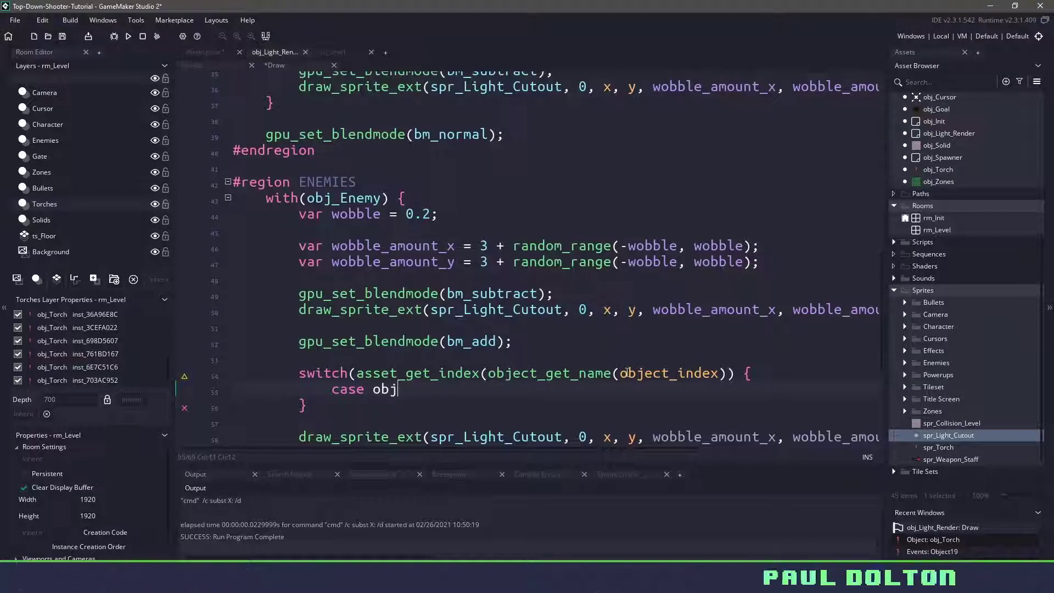
pyautogui.write('_Enemy_Bat:')
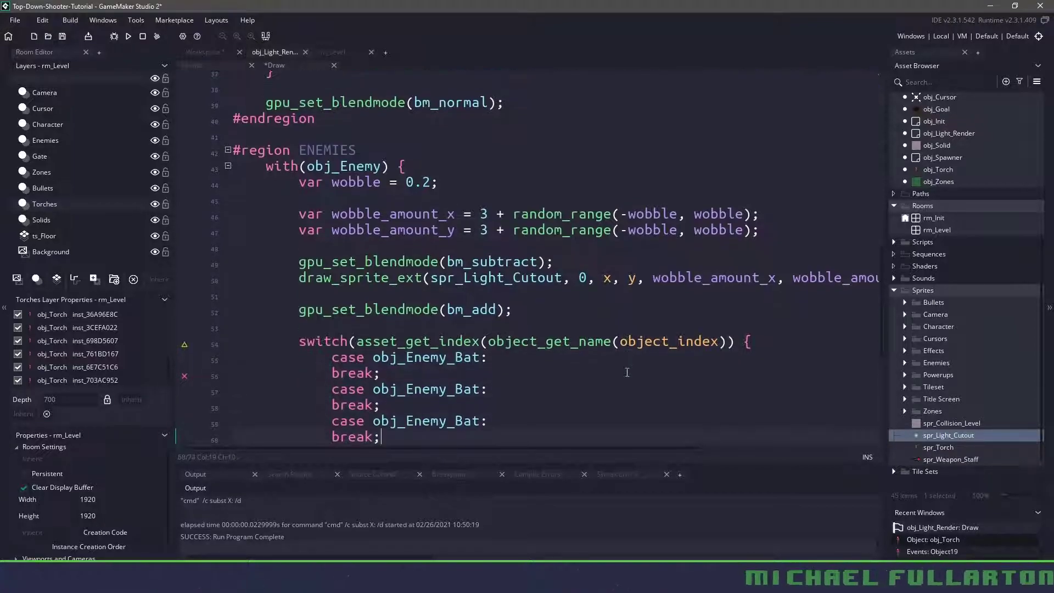
pyautogui.click(459, 389)
pyautogui.write('Skeleton')
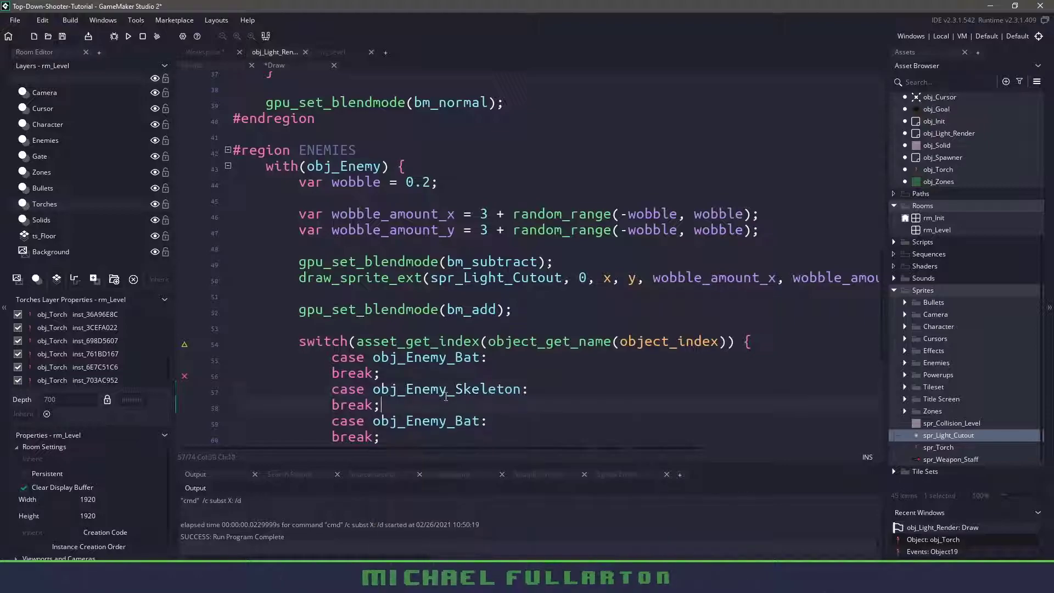
pyautogui.scroll(-3)
pyautogui.write('Slime')
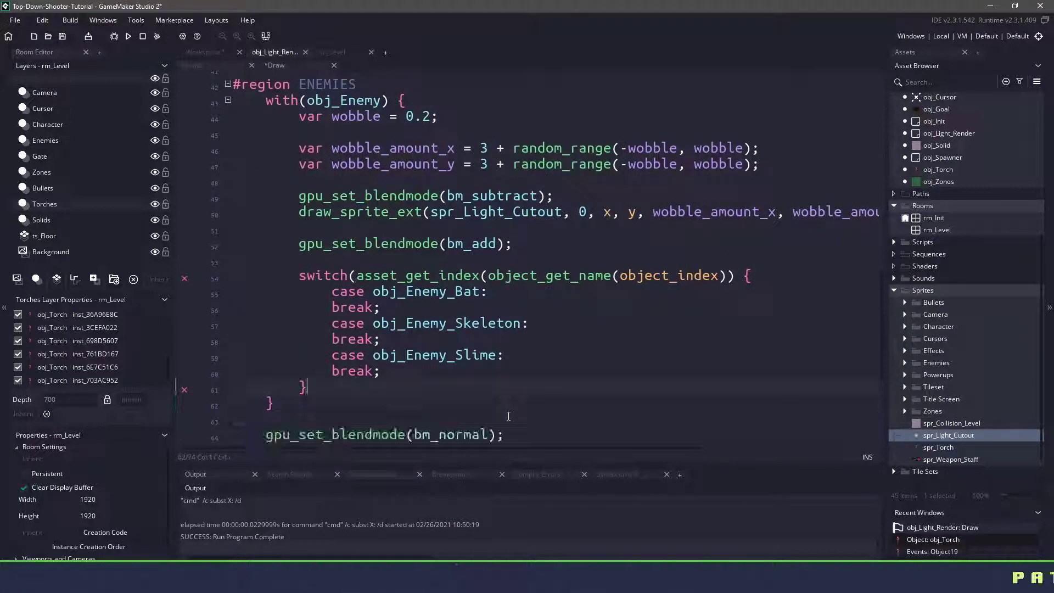
pyautogui.hscroll(3)
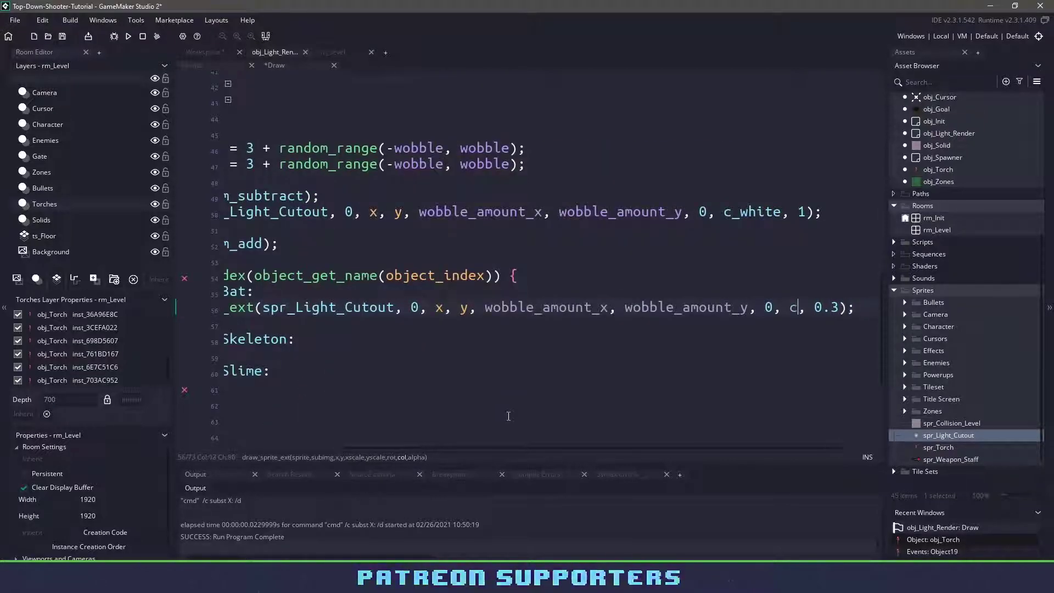
# Step: Give the bat case's cutout a c_purple colour
pyautogui.write('_purple,')
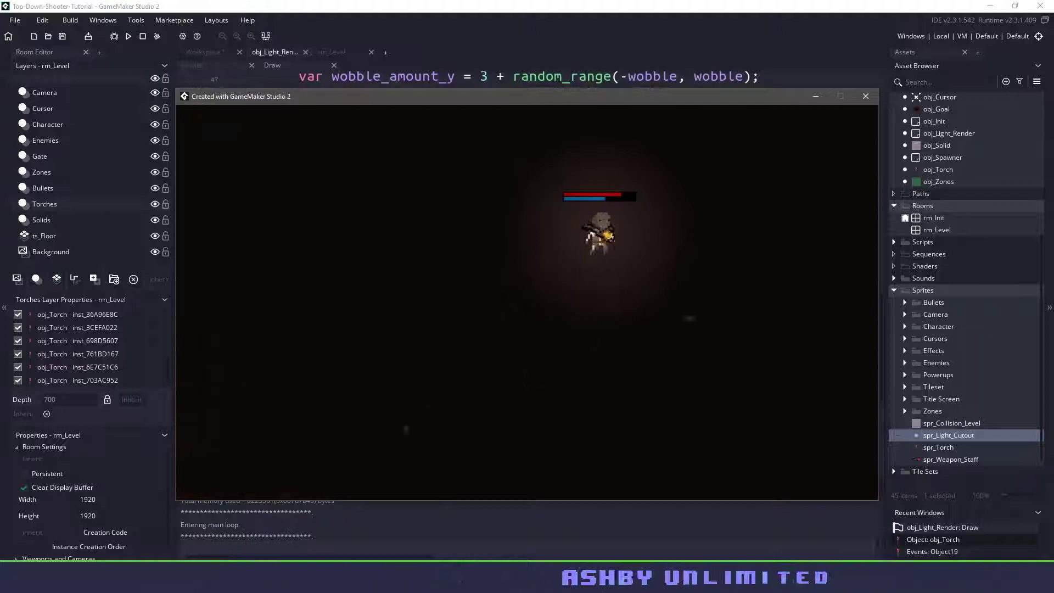
# Step: Scroll below the ENEMIES #endregion to where the BULLETS region goes
pyautogui.click(865, 96)
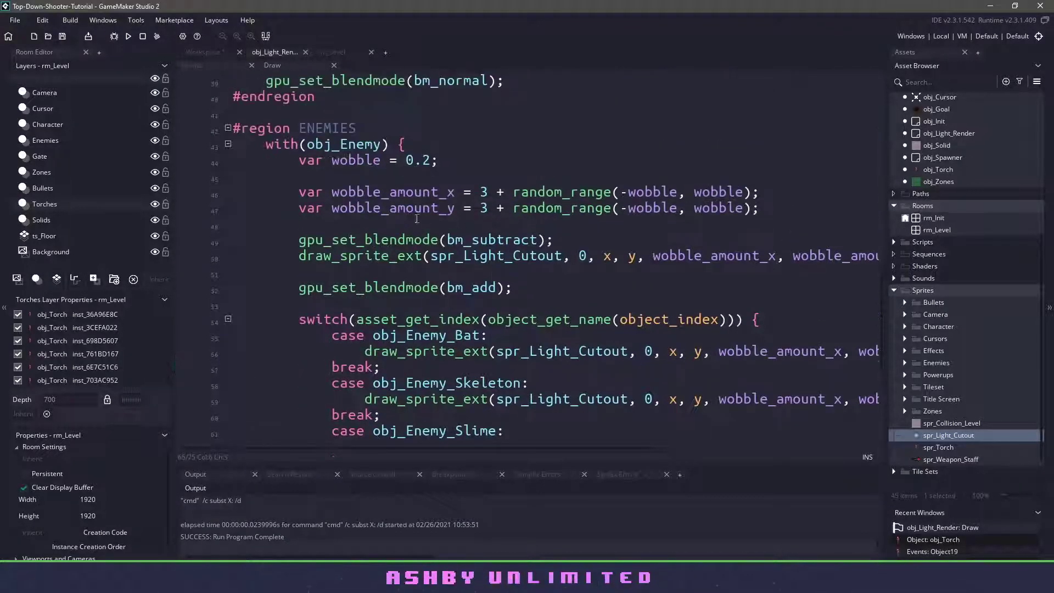
pyautogui.scroll(3)
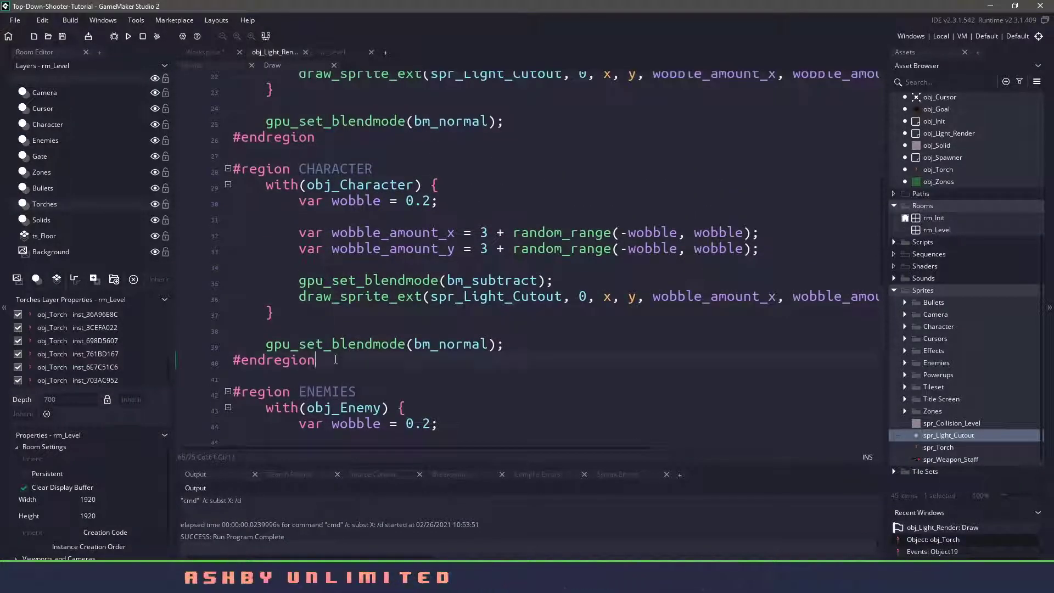
pyautogui.scroll(-3)
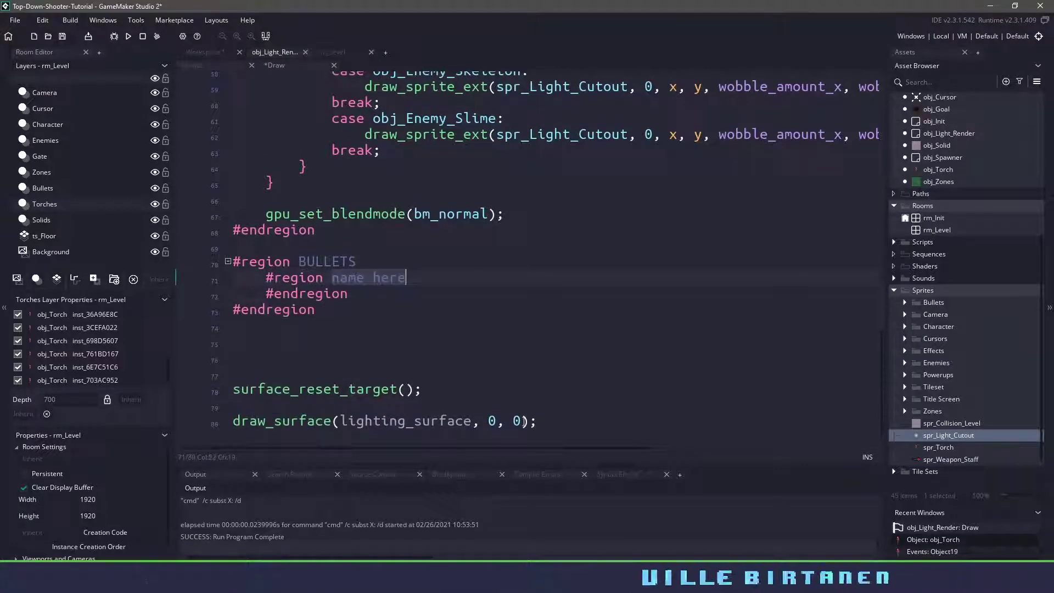
# Step: Rename the pasted region CHARACTERS and target obj_Bullet
pyautogui.write('CHARACTERS')
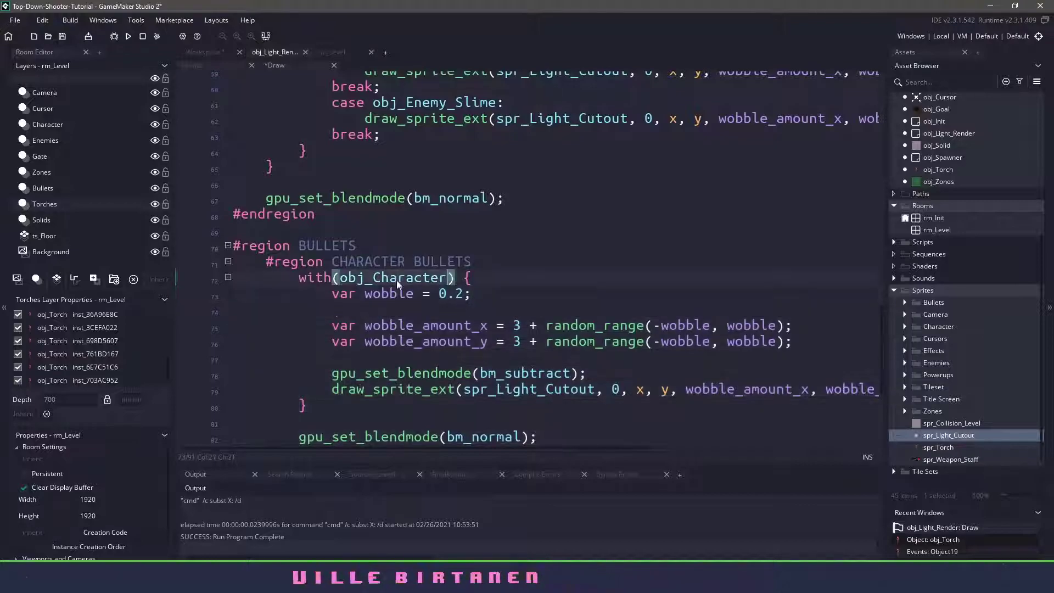
pyautogui.write('obj_B')
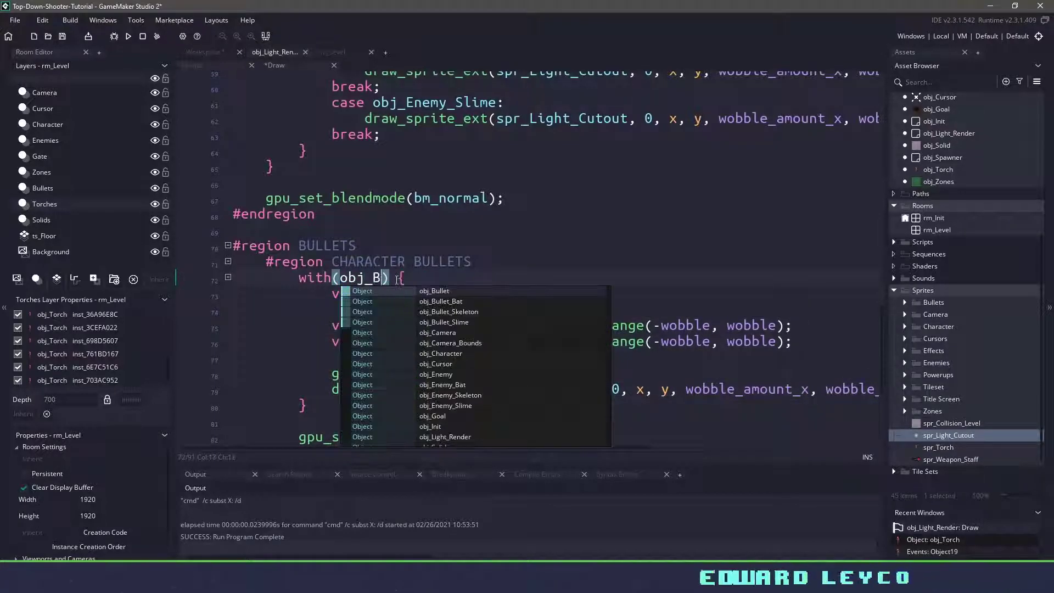
pyautogui.click(433, 291)
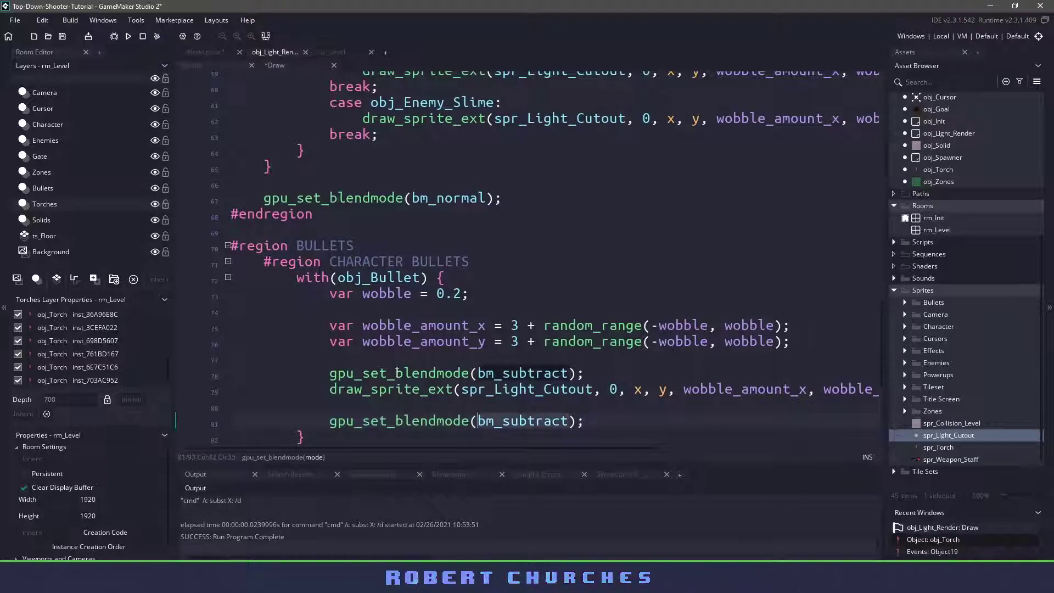
# Step: Use bm_add with a blue glow at 0.5 alpha, wobble 0.2 and scale 1.2
pyautogui.write('bm_add')
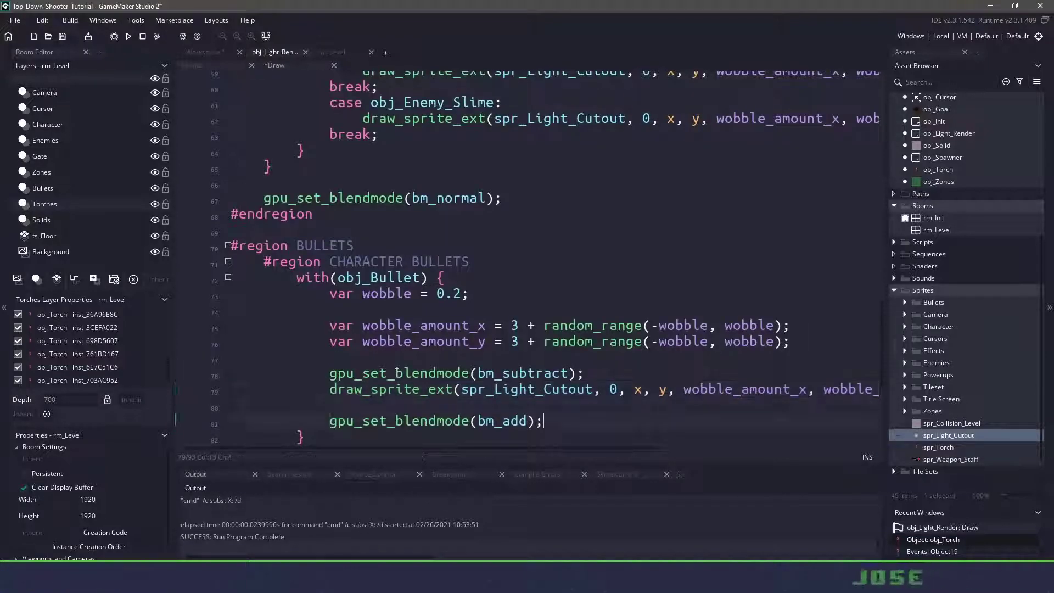
pyautogui.hscroll(3)
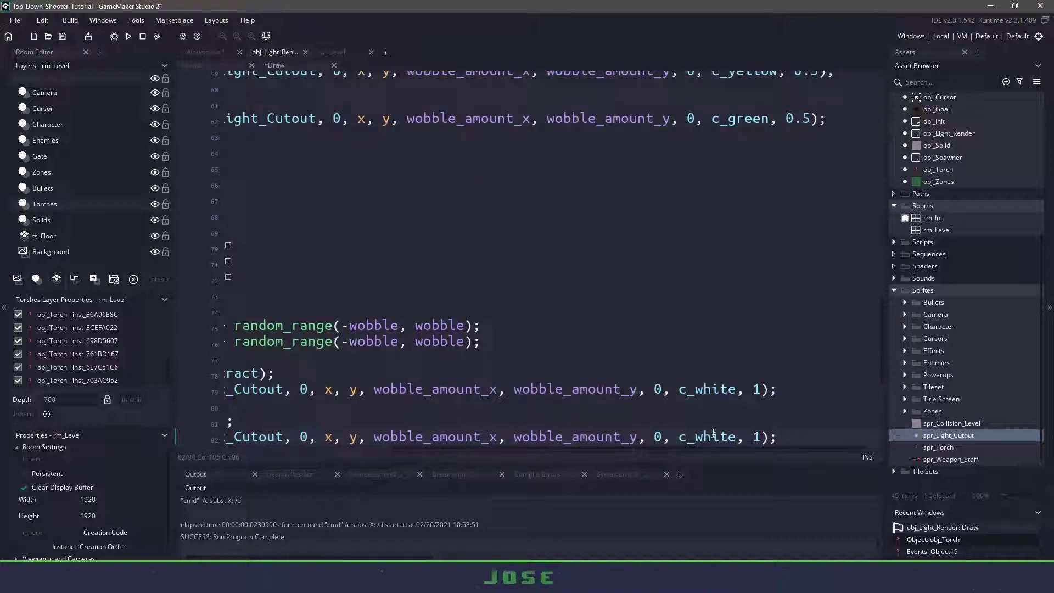
pyautogui.click(686, 437)
pyautogui.write('blu')
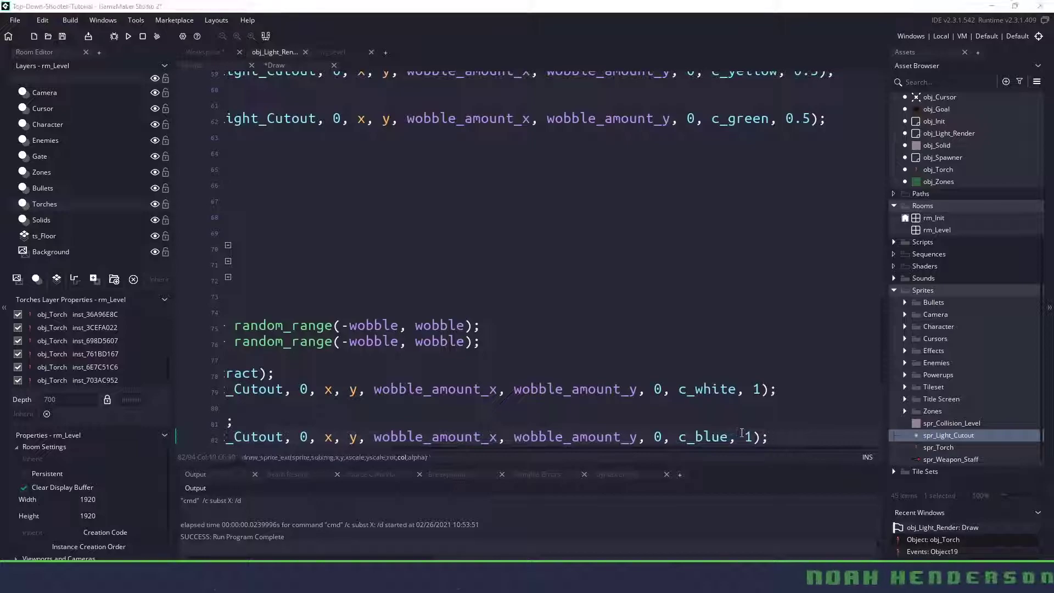
pyautogui.write('0.5')
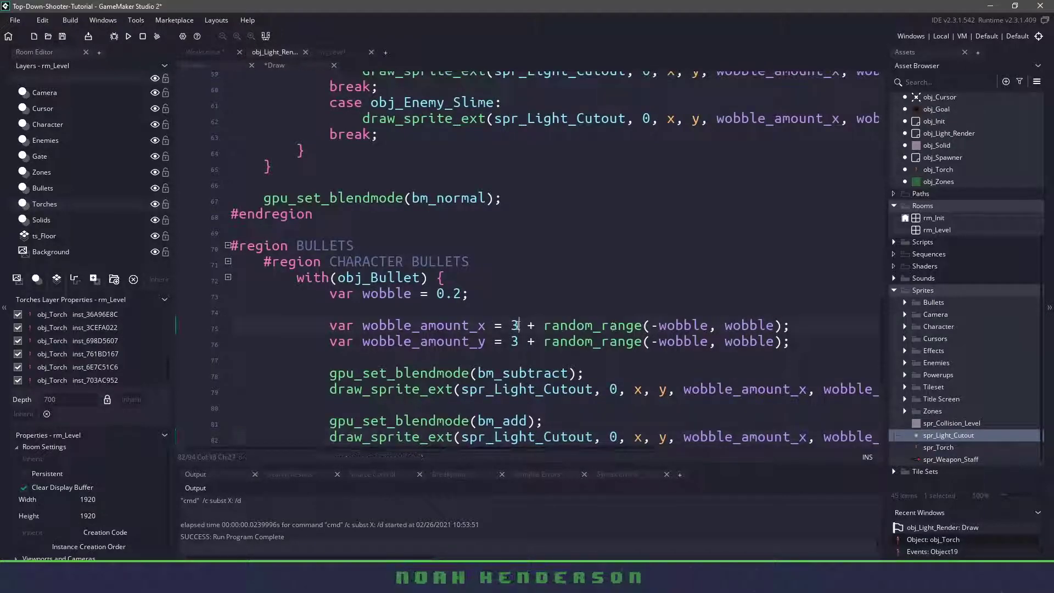
pyautogui.write('0.2')
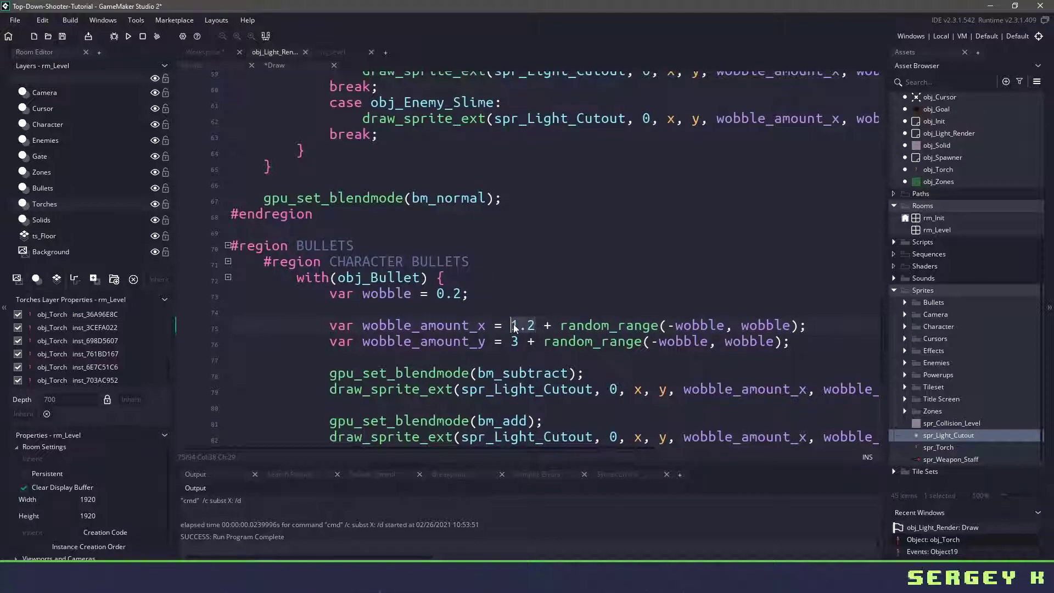
pyautogui.write('1.2')
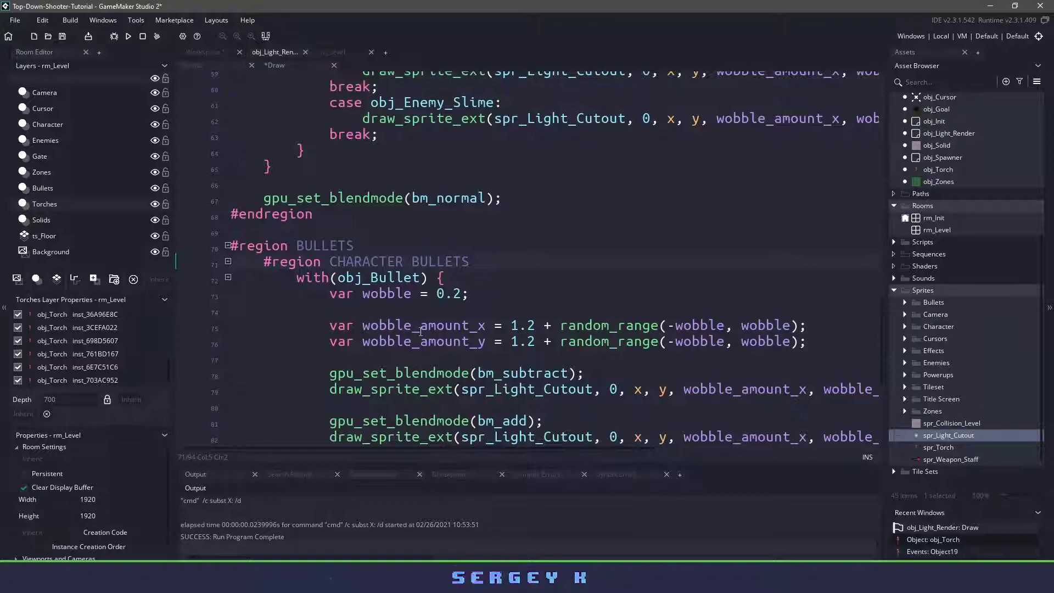
pyautogui.scroll(-3)
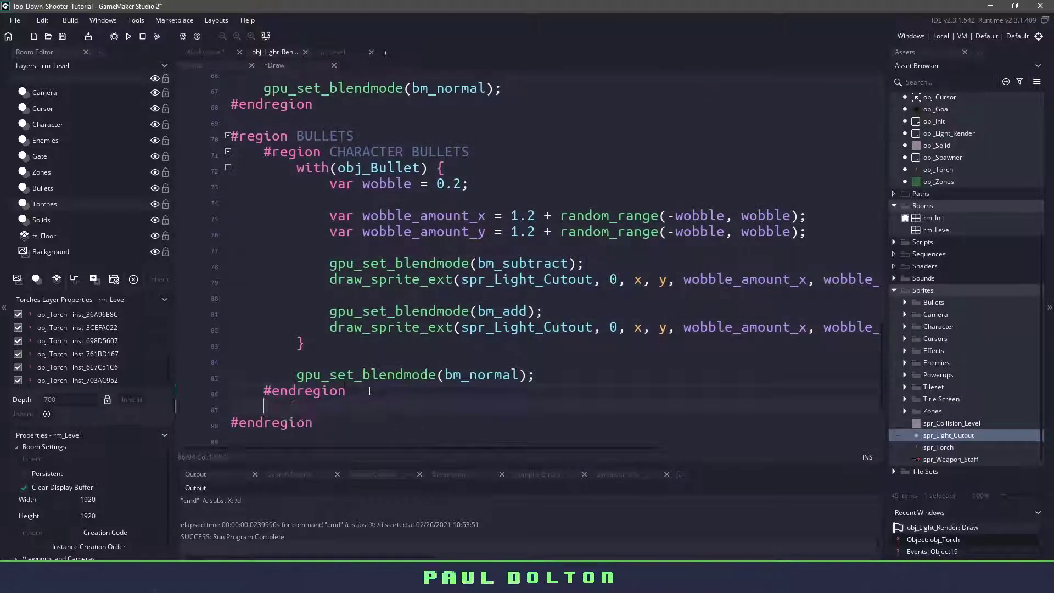
# Step: Rename the first duplicated bullet region to BAT BULLET
pyautogui.scroll(-3)
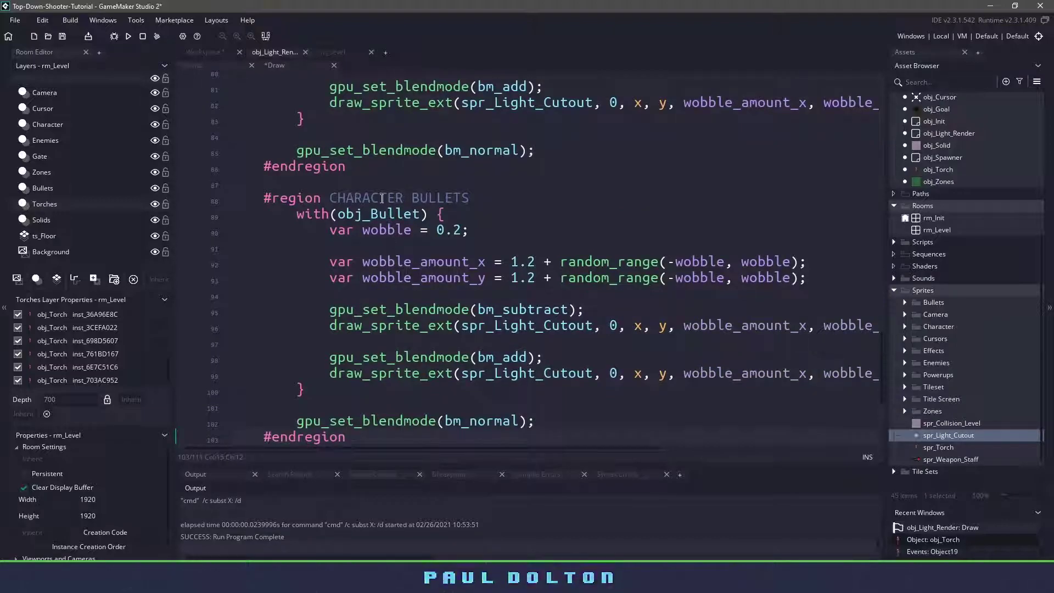
pyautogui.doubleClick(398, 198)
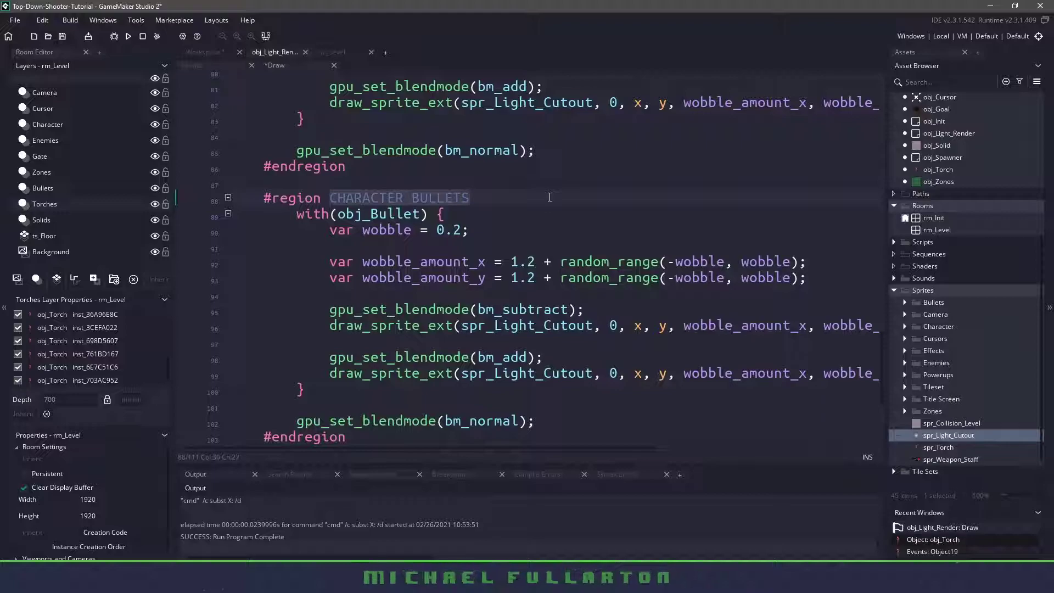
pyautogui.write('BAT BULLET')
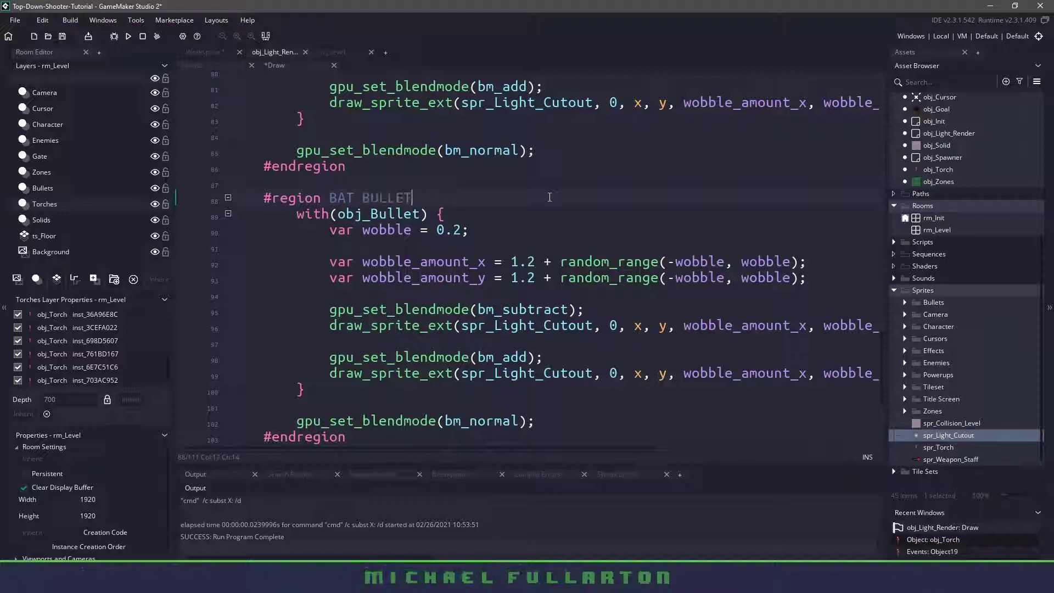
pyautogui.hscroll(3)
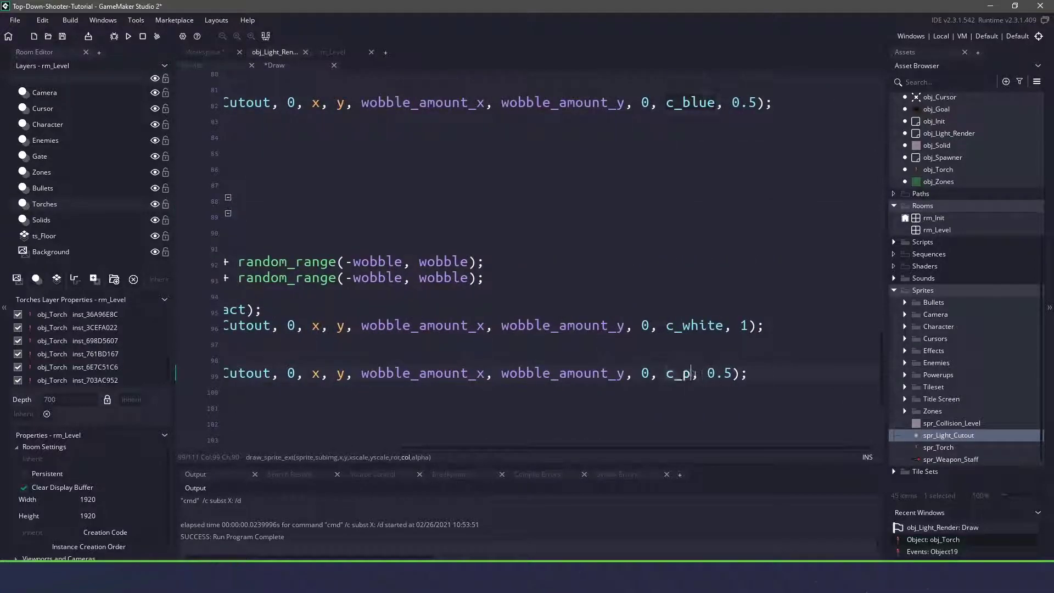
pyautogui.scroll(-3)
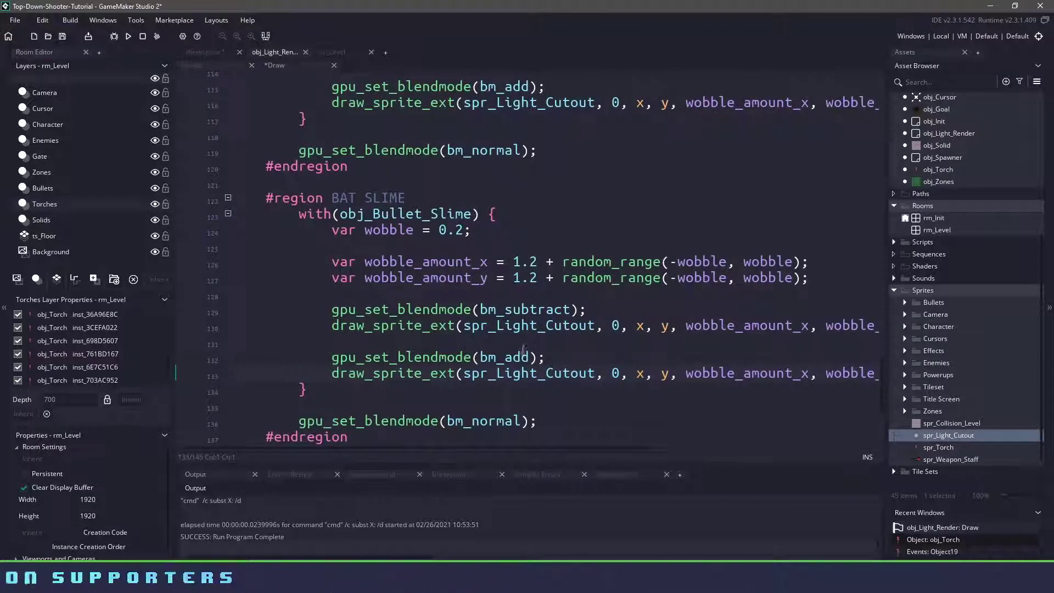
pyautogui.scroll(3)
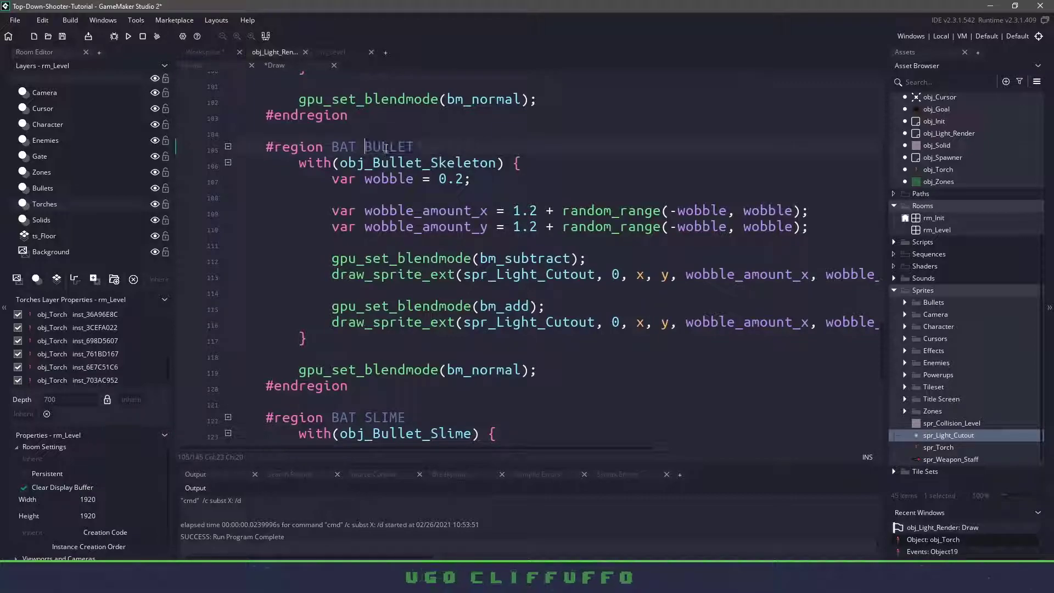
# Step: Rename the next copy SKELETE BULLET and run the game to test lighting
pyautogui.write('SKELETE')
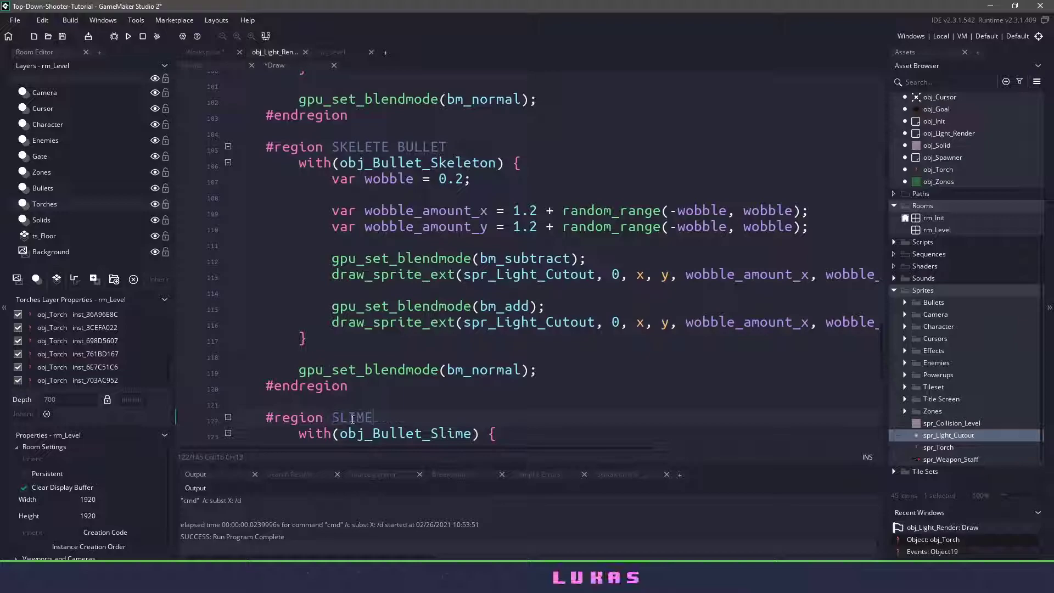
pyautogui.scroll(3)
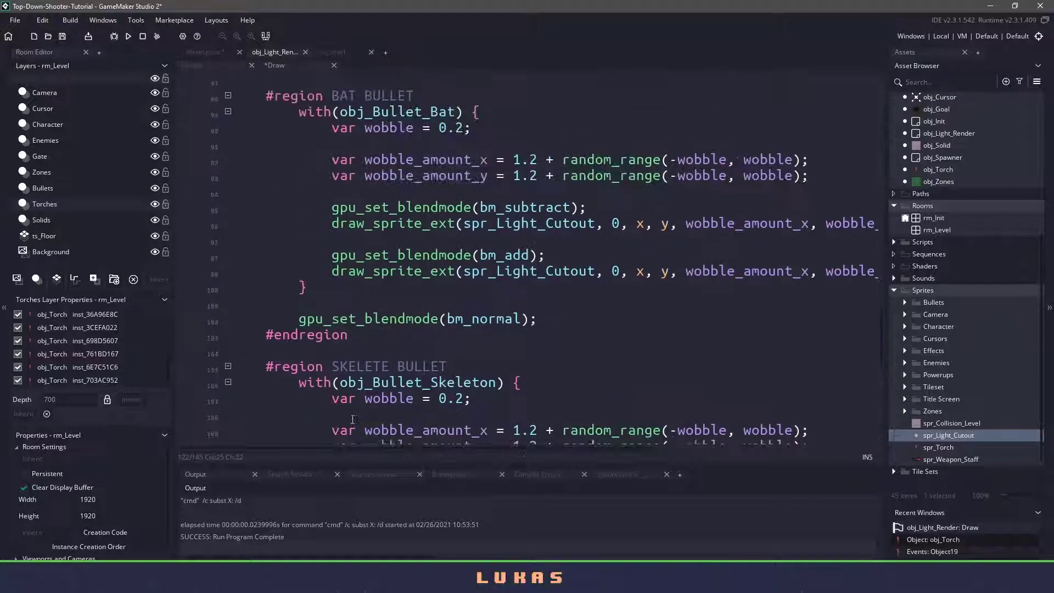
pyautogui.scroll(3)
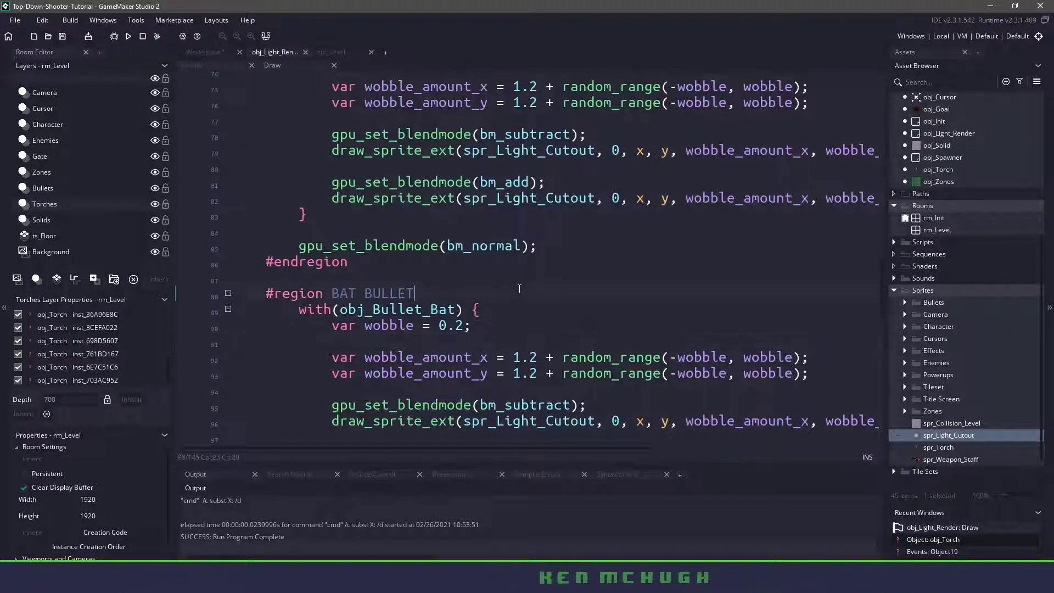
pyautogui.scroll(-3)
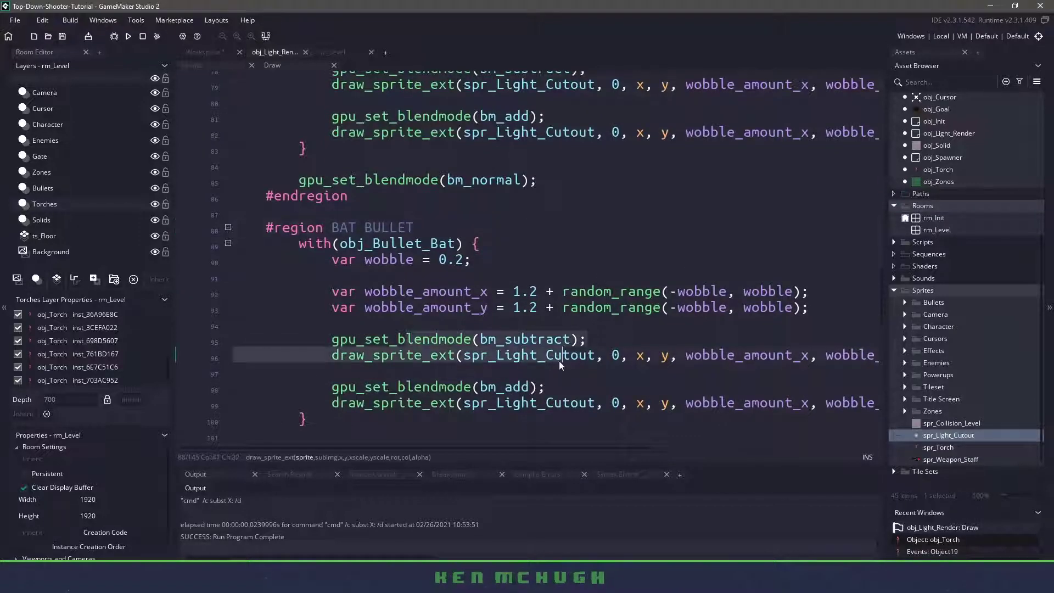
pyautogui.click(128, 36)
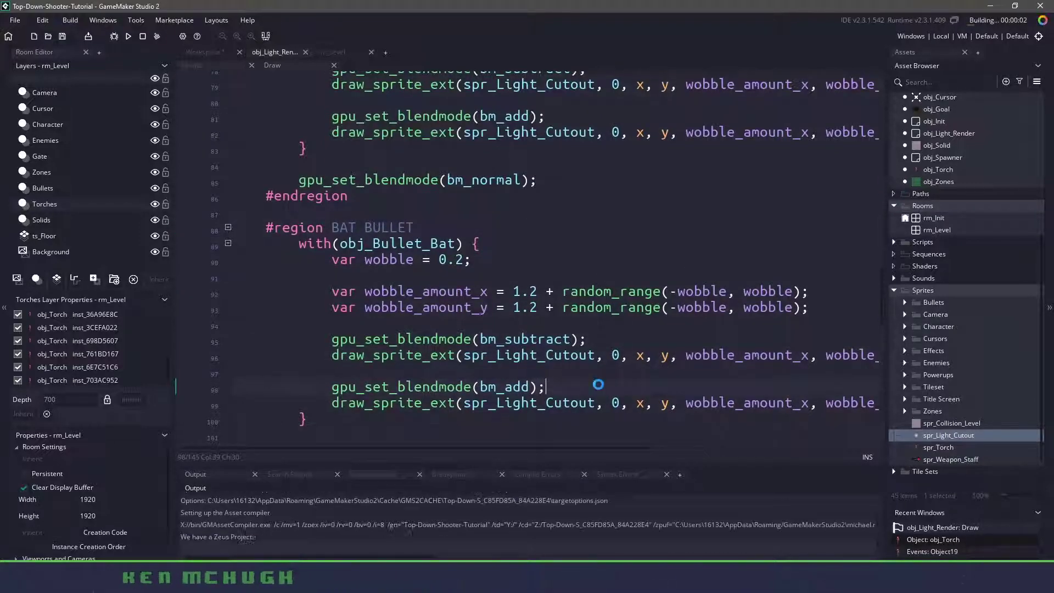
# Step: Let the build finish and the test game window open on the character in darkness
pyautogui.scroll(3)
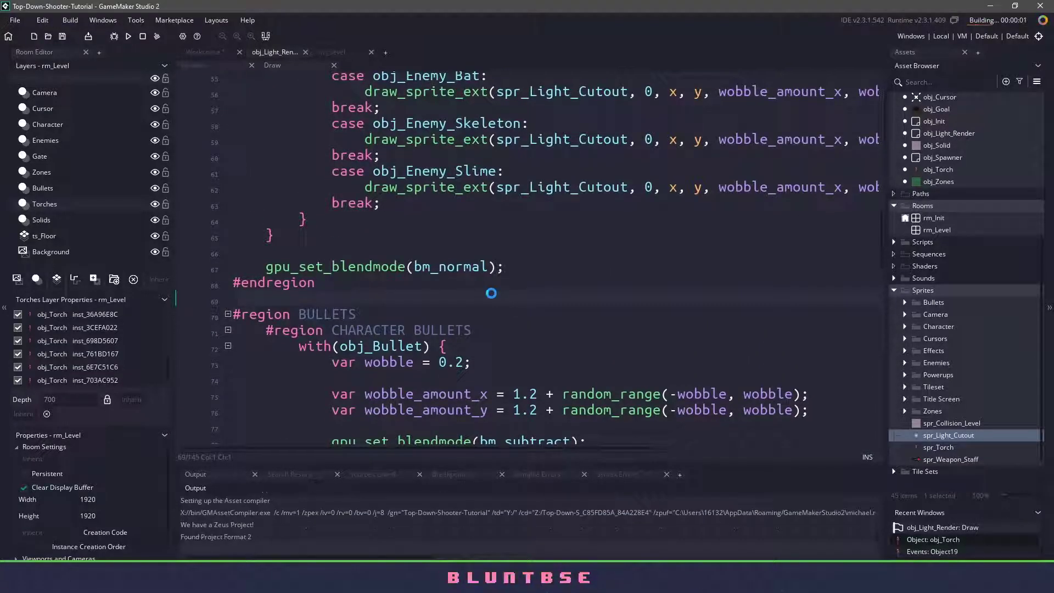
pyautogui.click(128, 36)
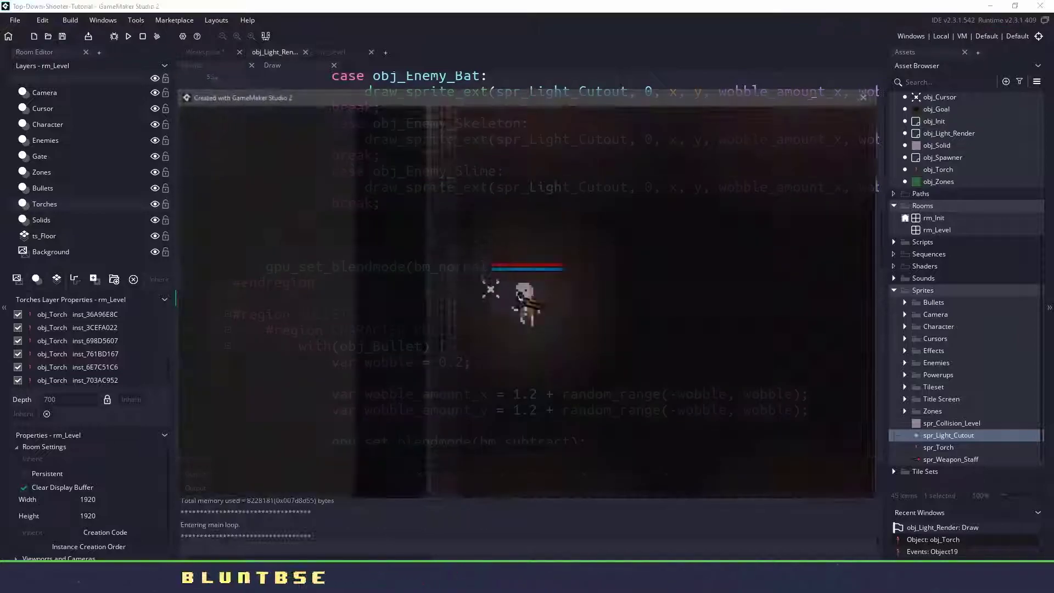